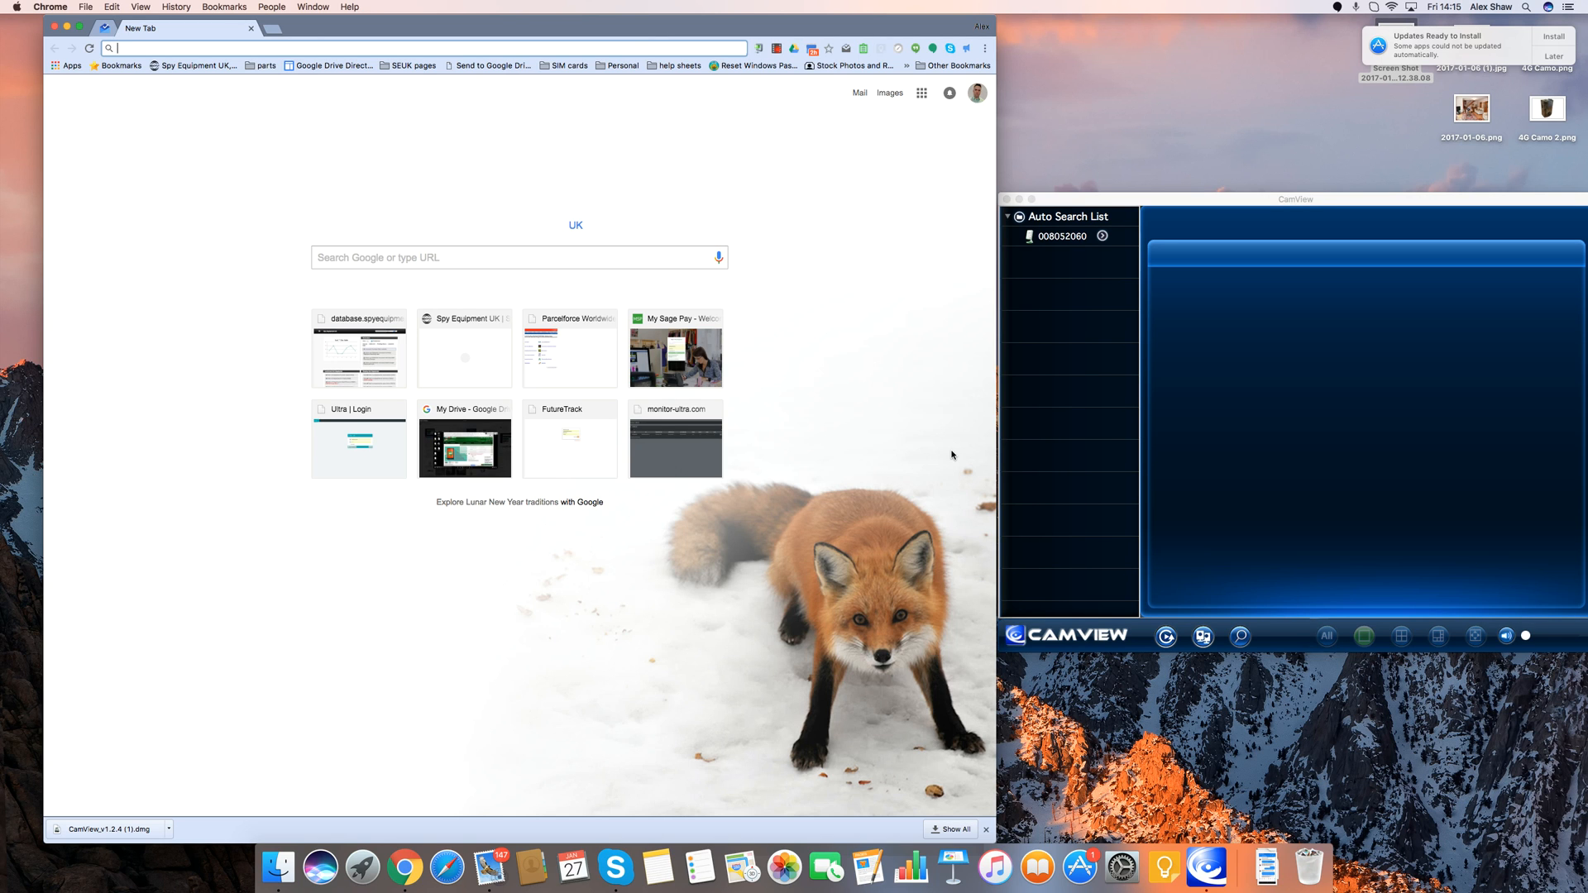
pyautogui.moveTo(1082, 354)
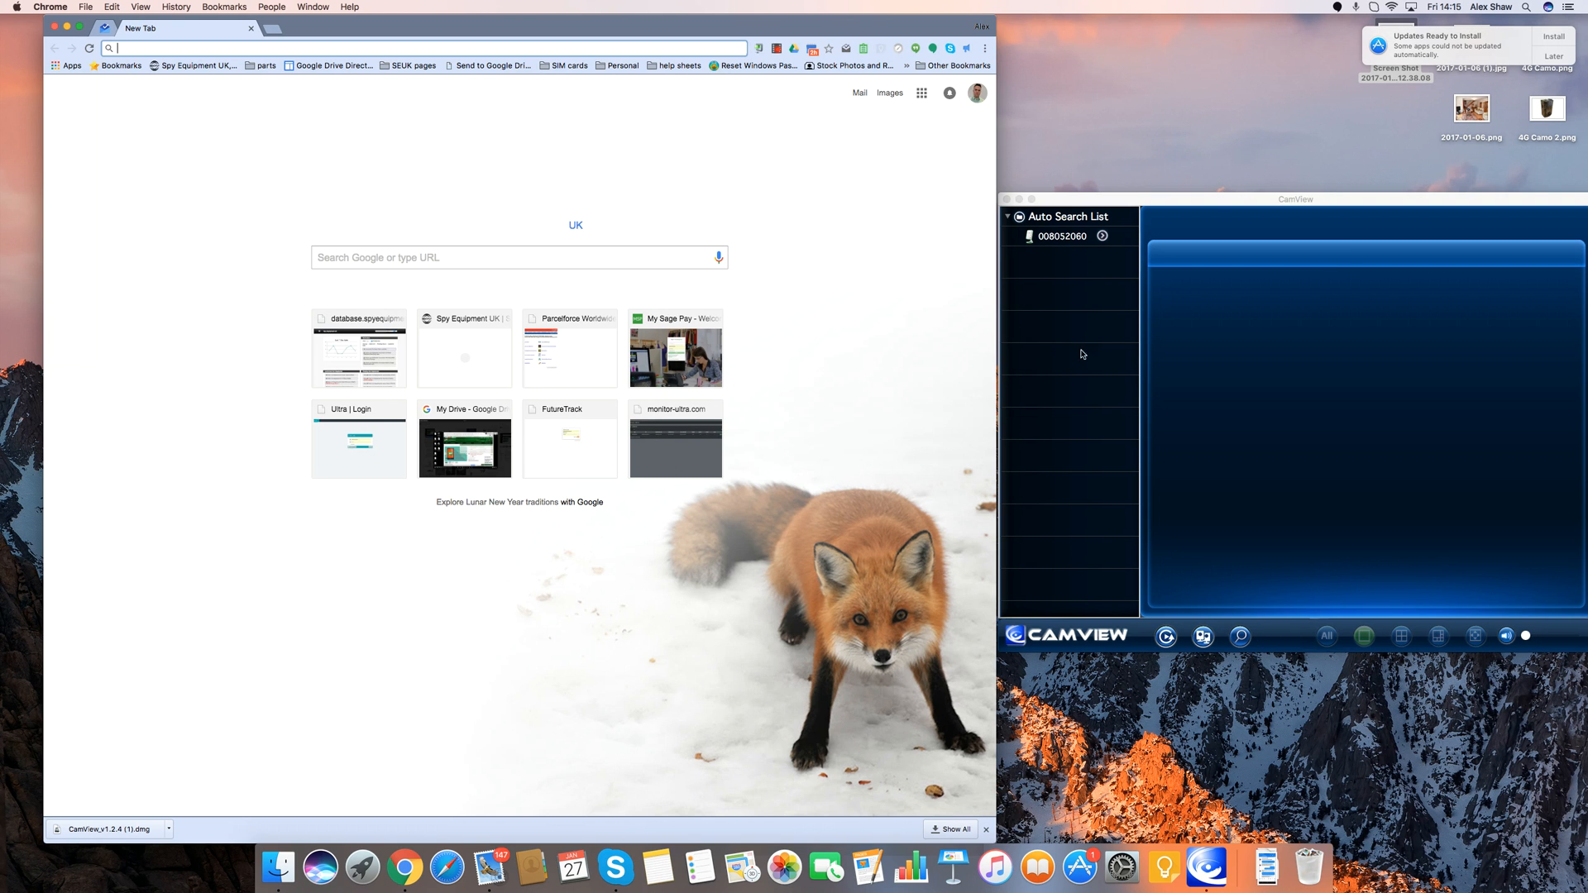
pyautogui.moveTo(1323, 200)
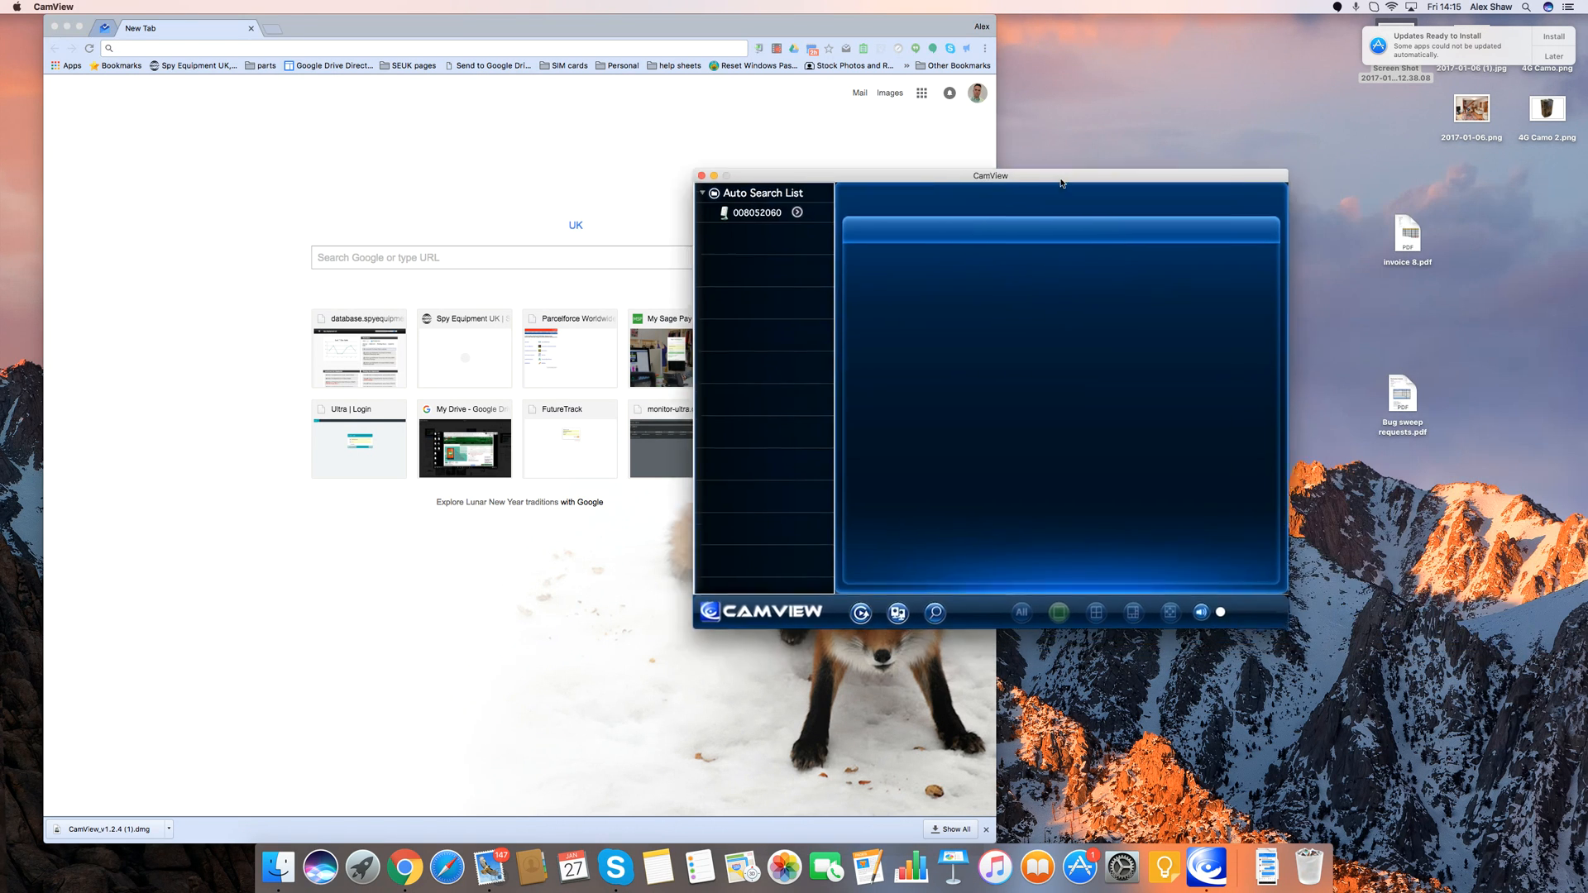
# - Drag the CamView camera search window to the centre of the screen
pyautogui.moveTo(990, 175); pyautogui.dragTo(851, 157)
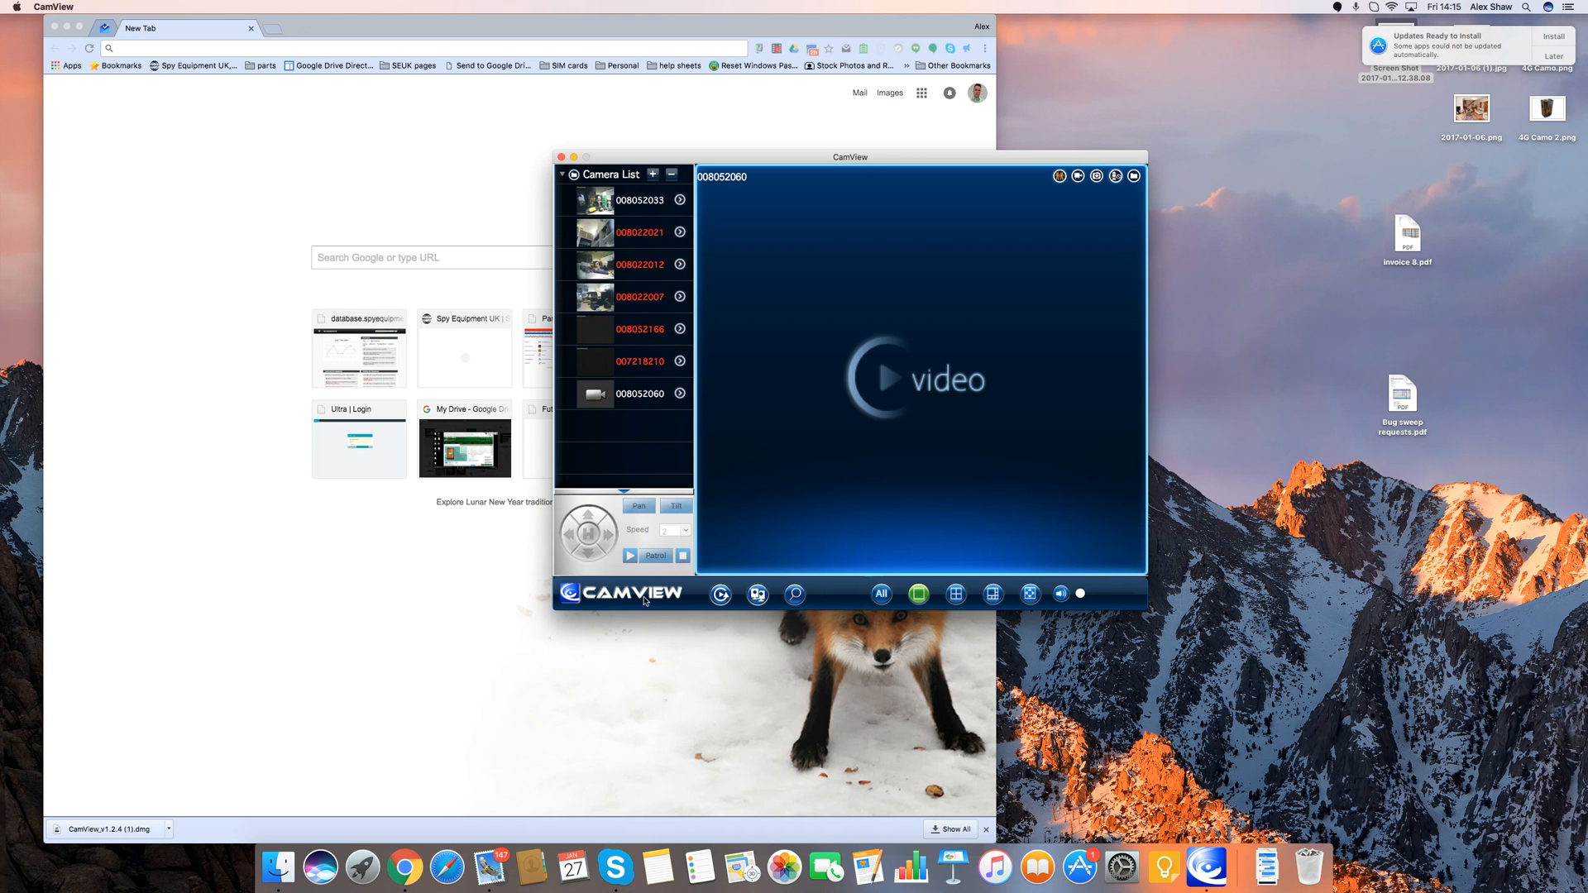
pyautogui.moveTo(795, 595)
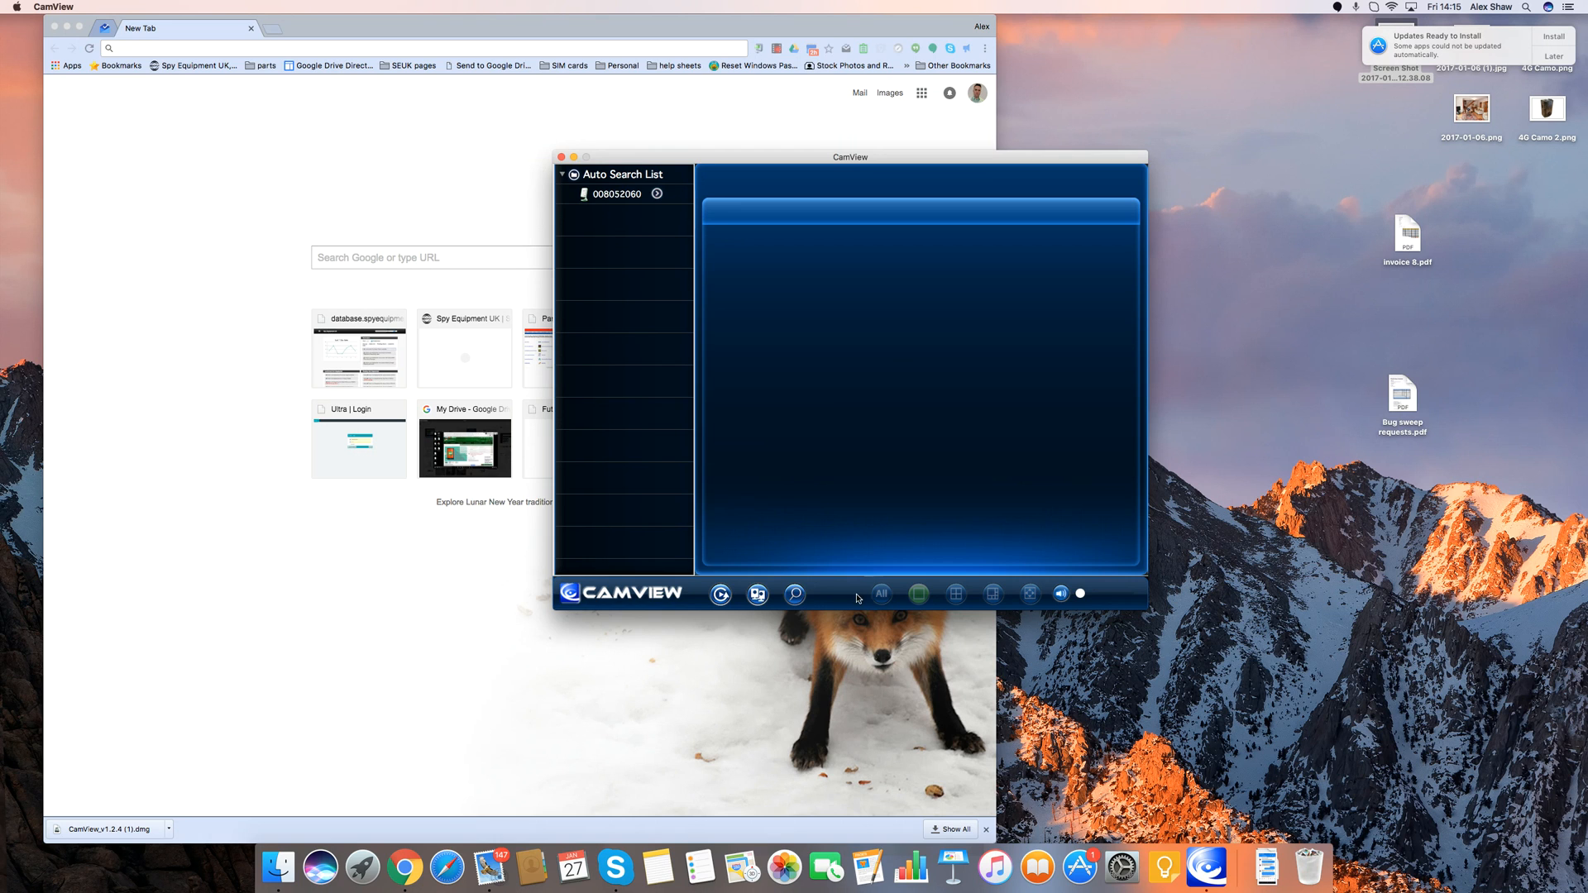
pyautogui.moveTo(799, 564)
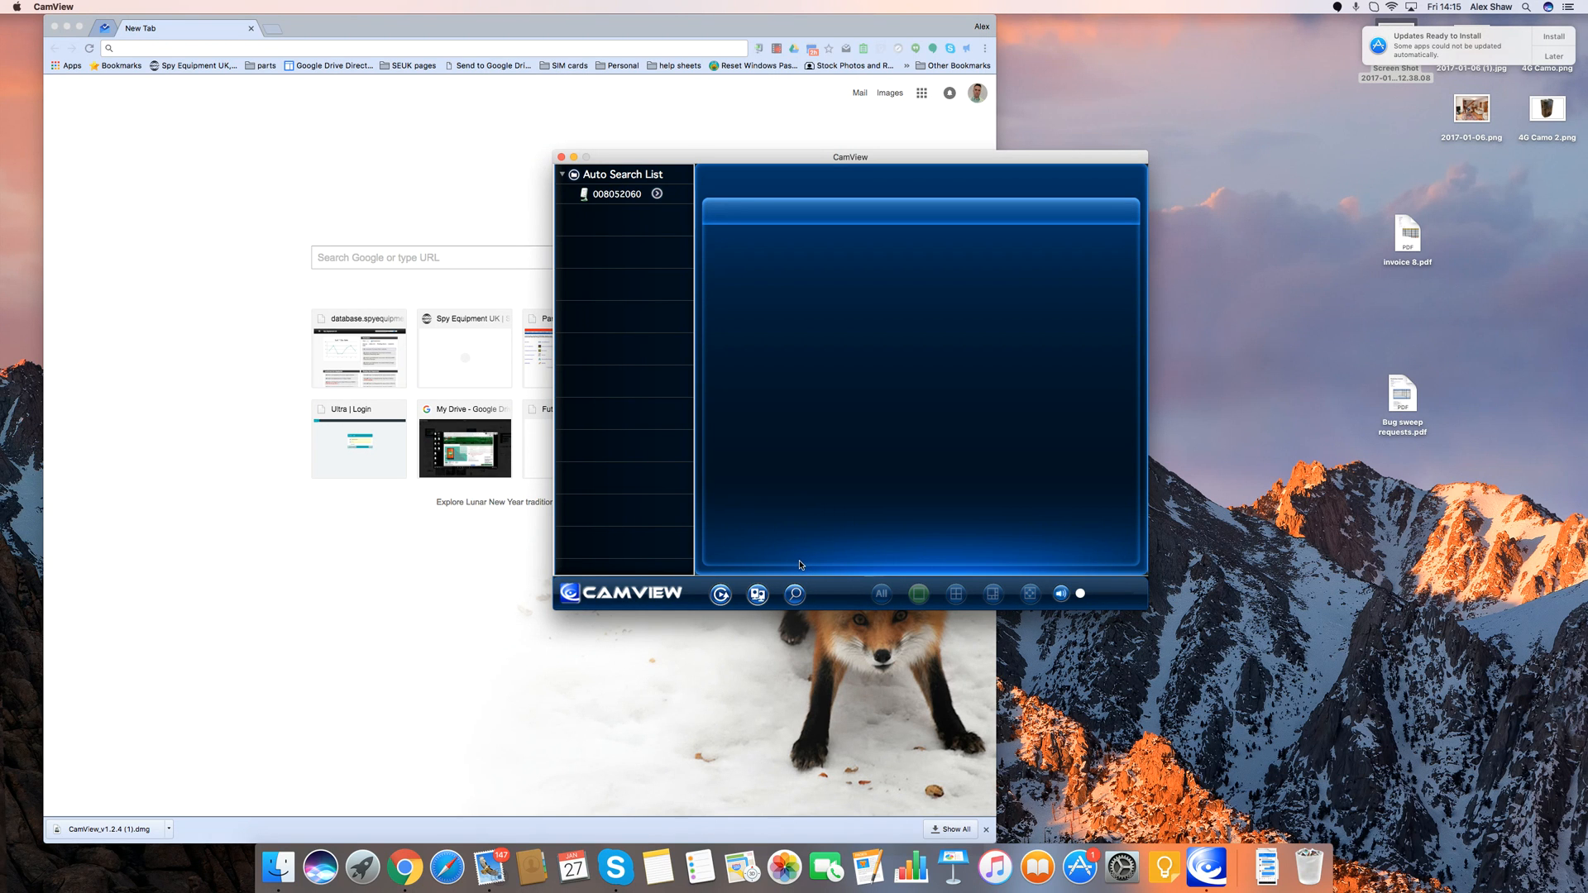
pyautogui.moveTo(770, 387)
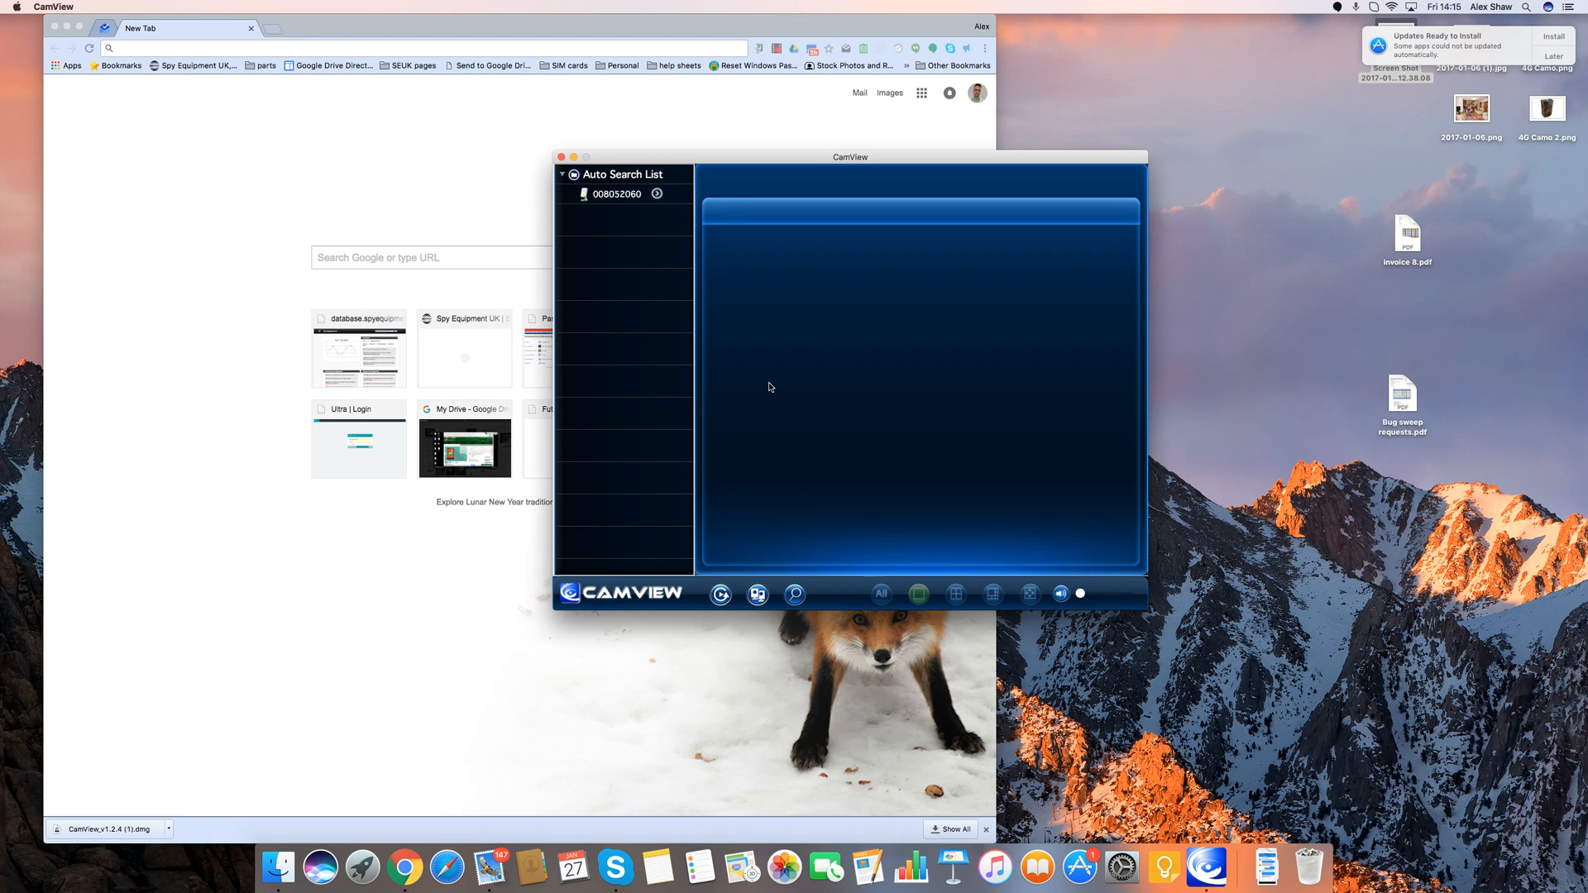
pyautogui.moveTo(625, 188)
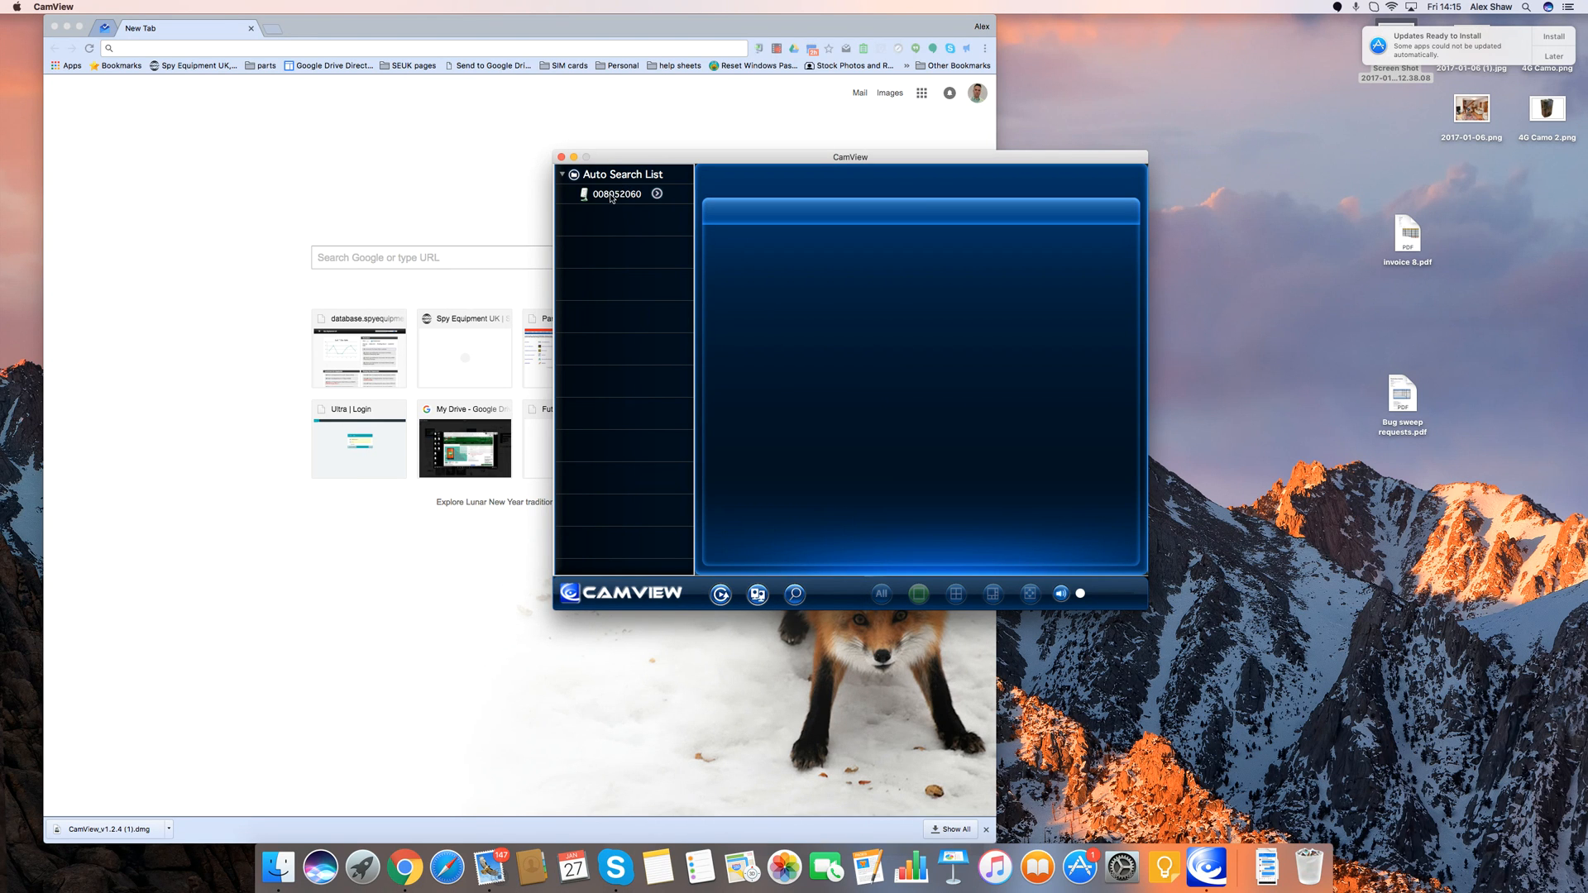
pyautogui.moveTo(640, 197)
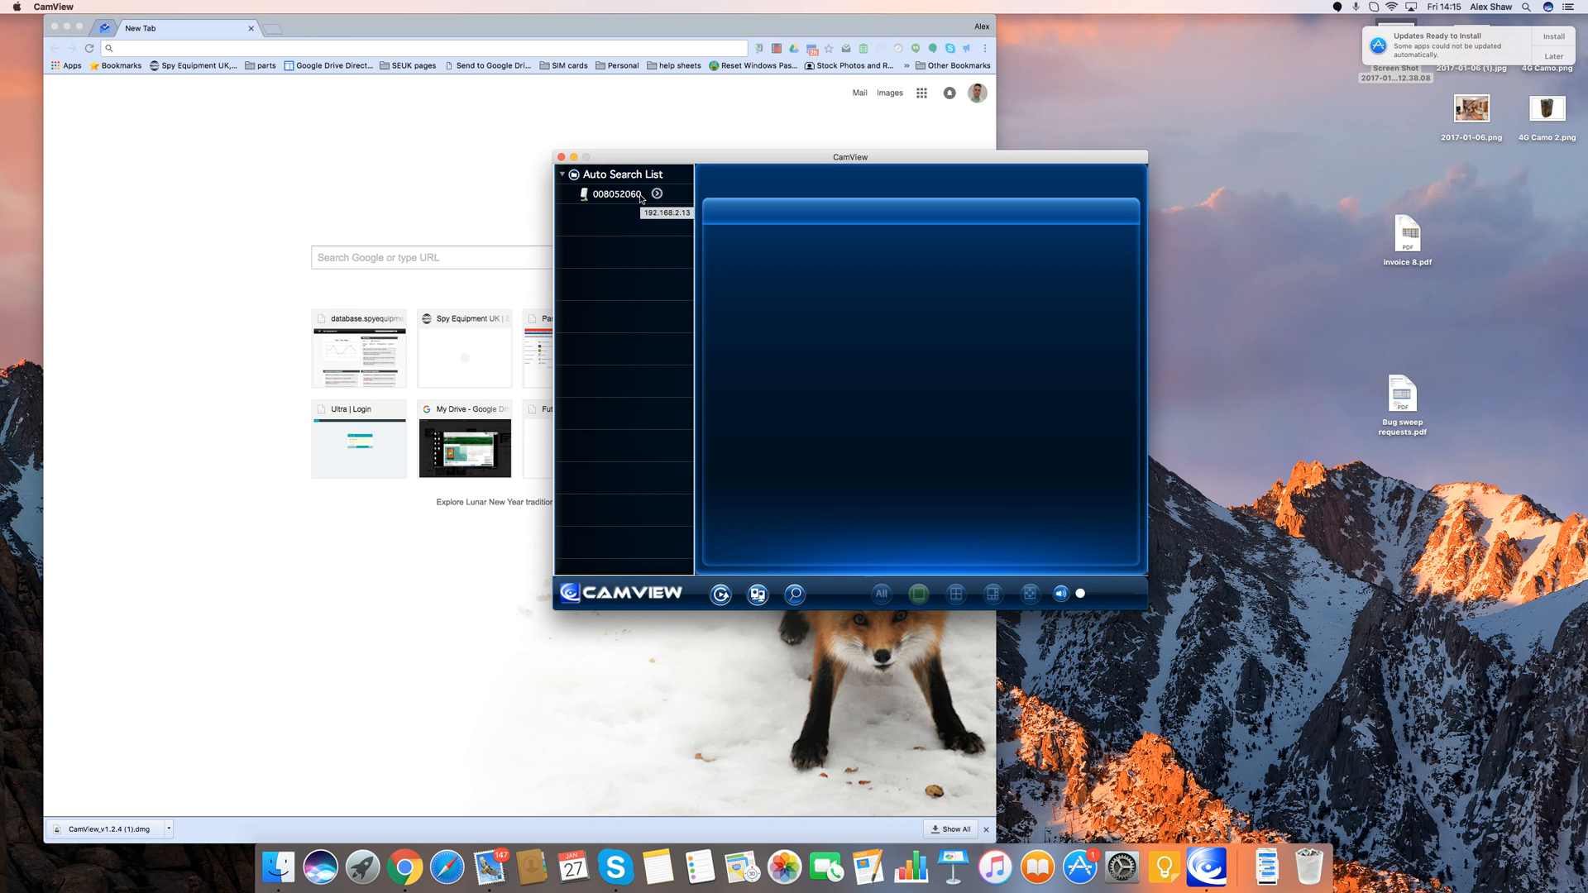
pyautogui.moveTo(565, 474)
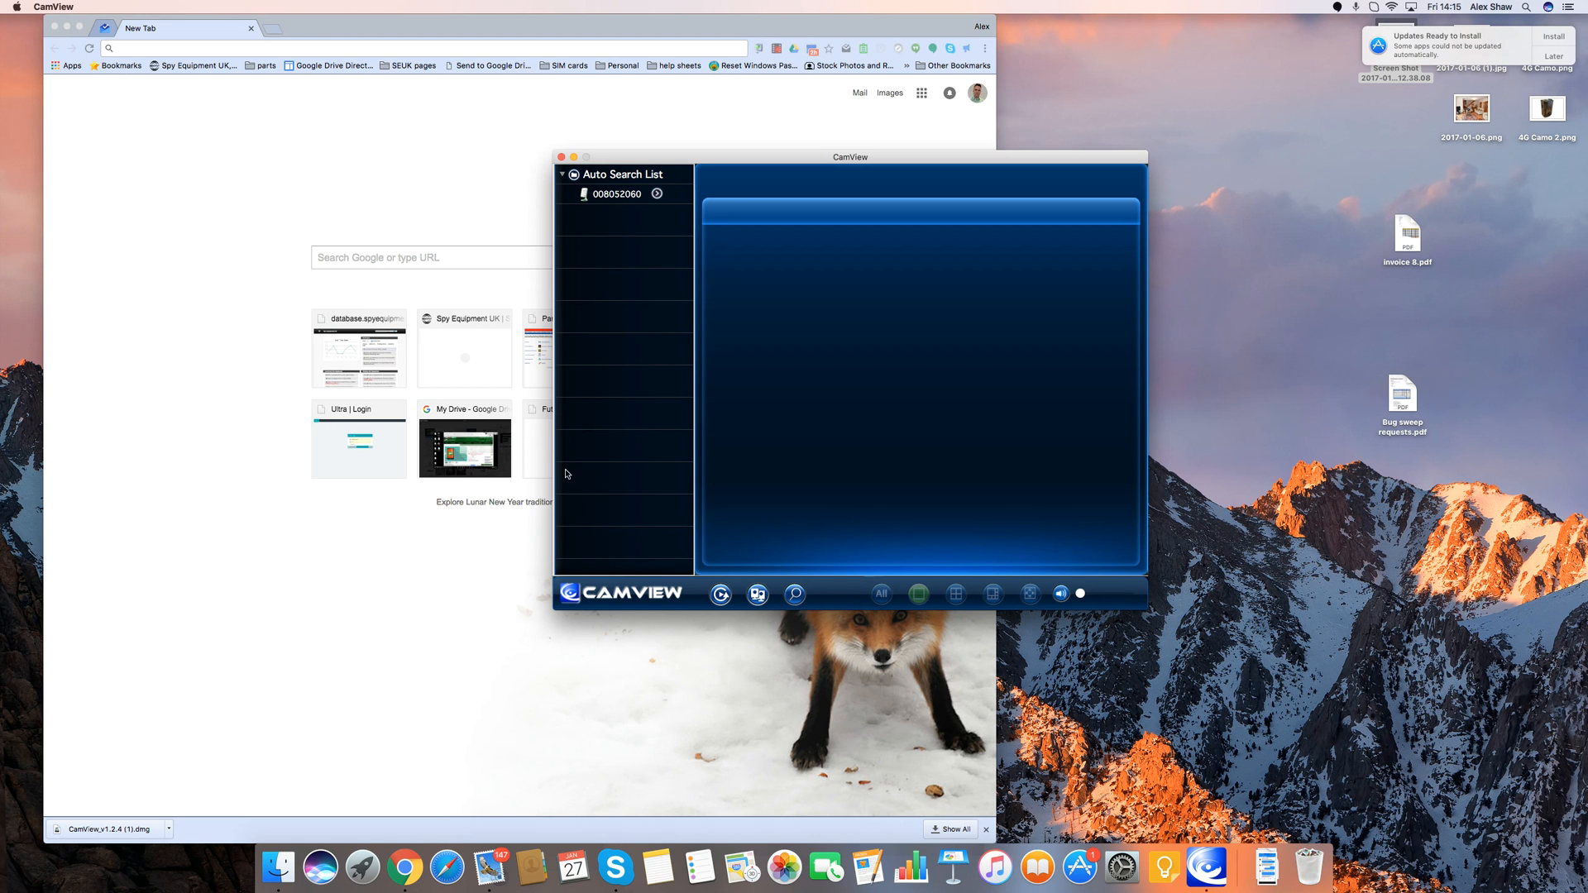
pyautogui.moveTo(606, 457)
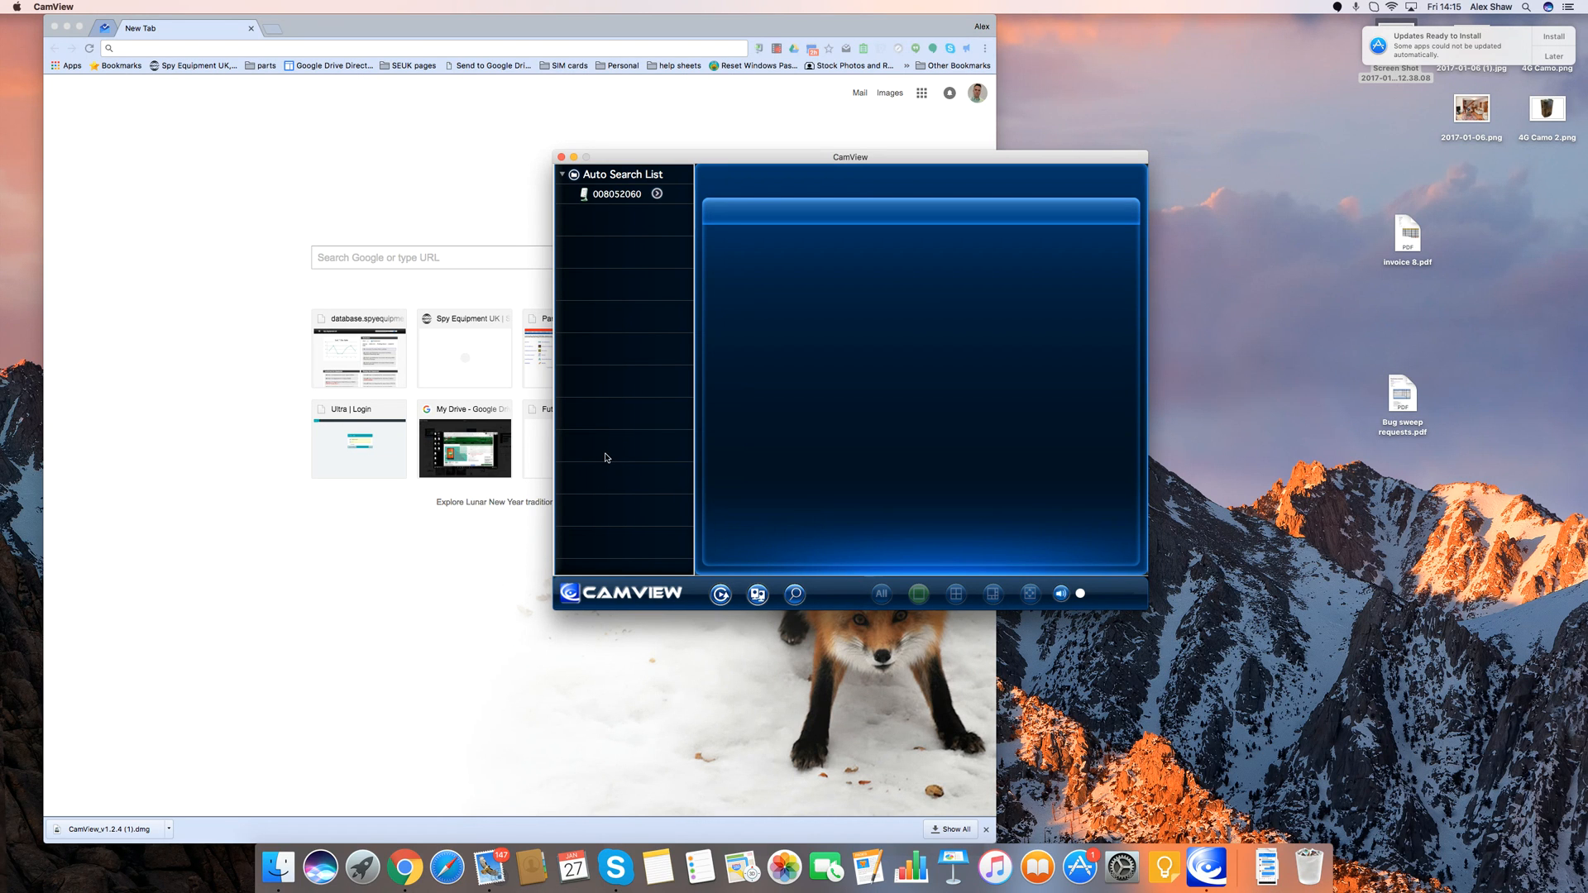
pyautogui.moveTo(610, 492)
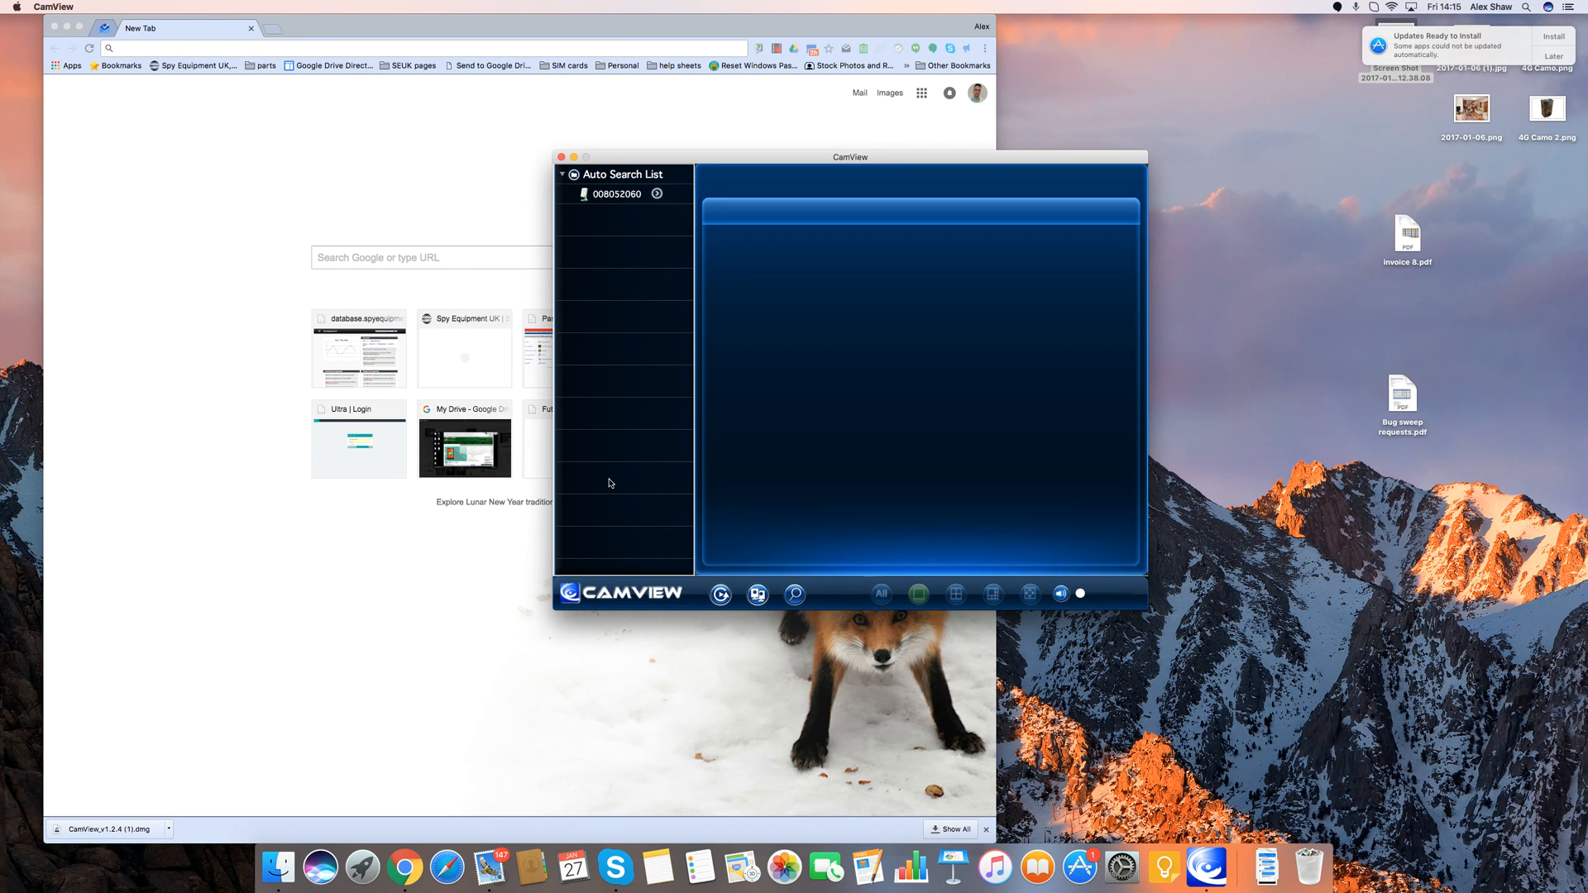
pyautogui.moveTo(655, 477)
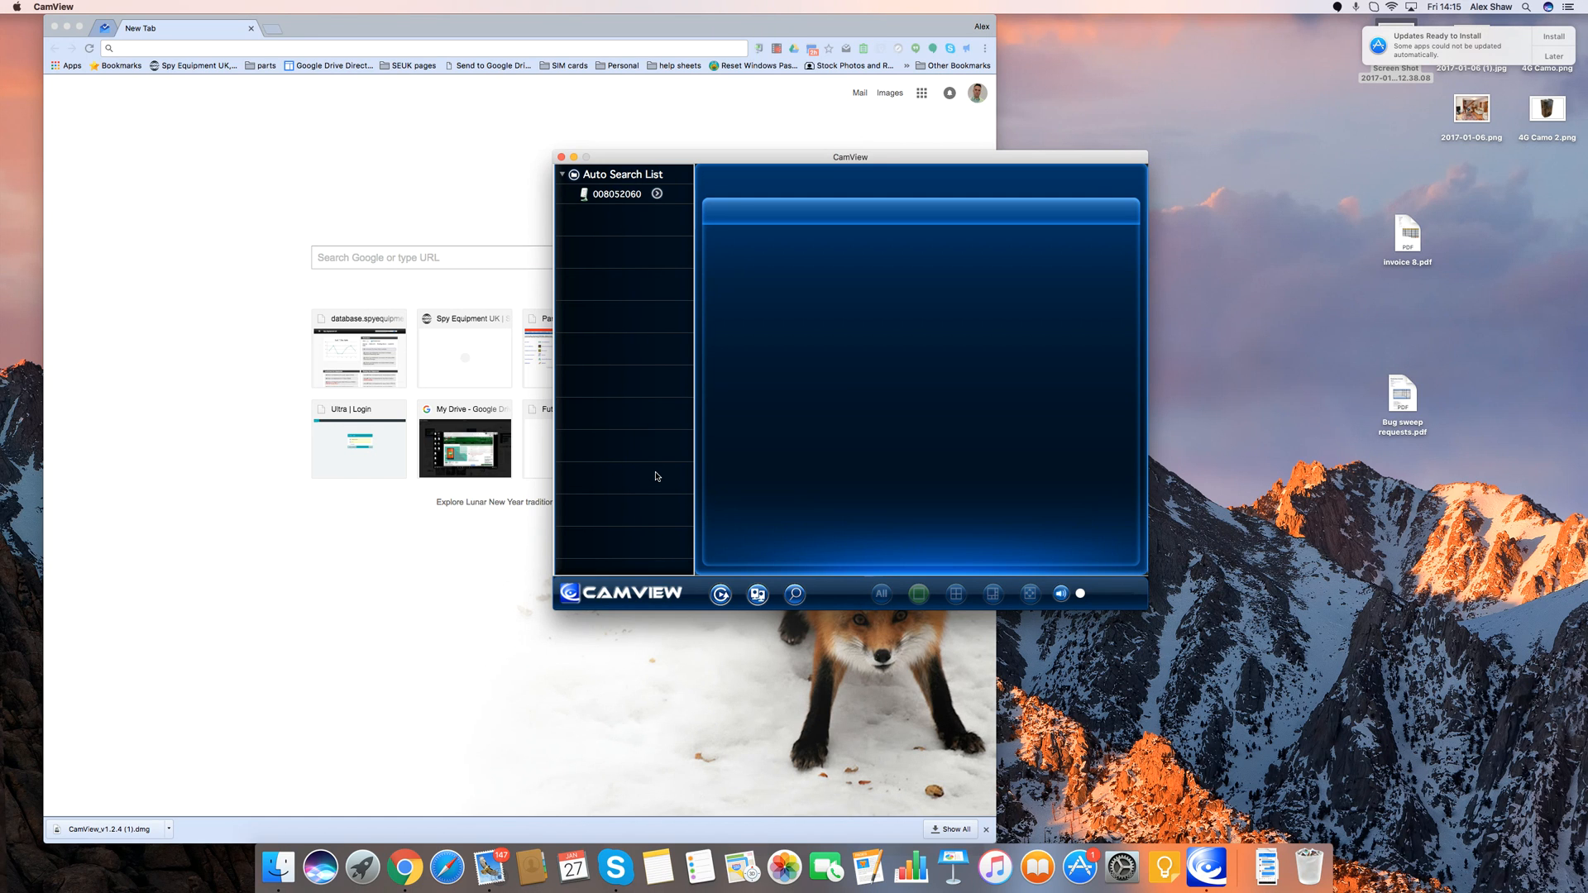
pyautogui.moveTo(640, 205)
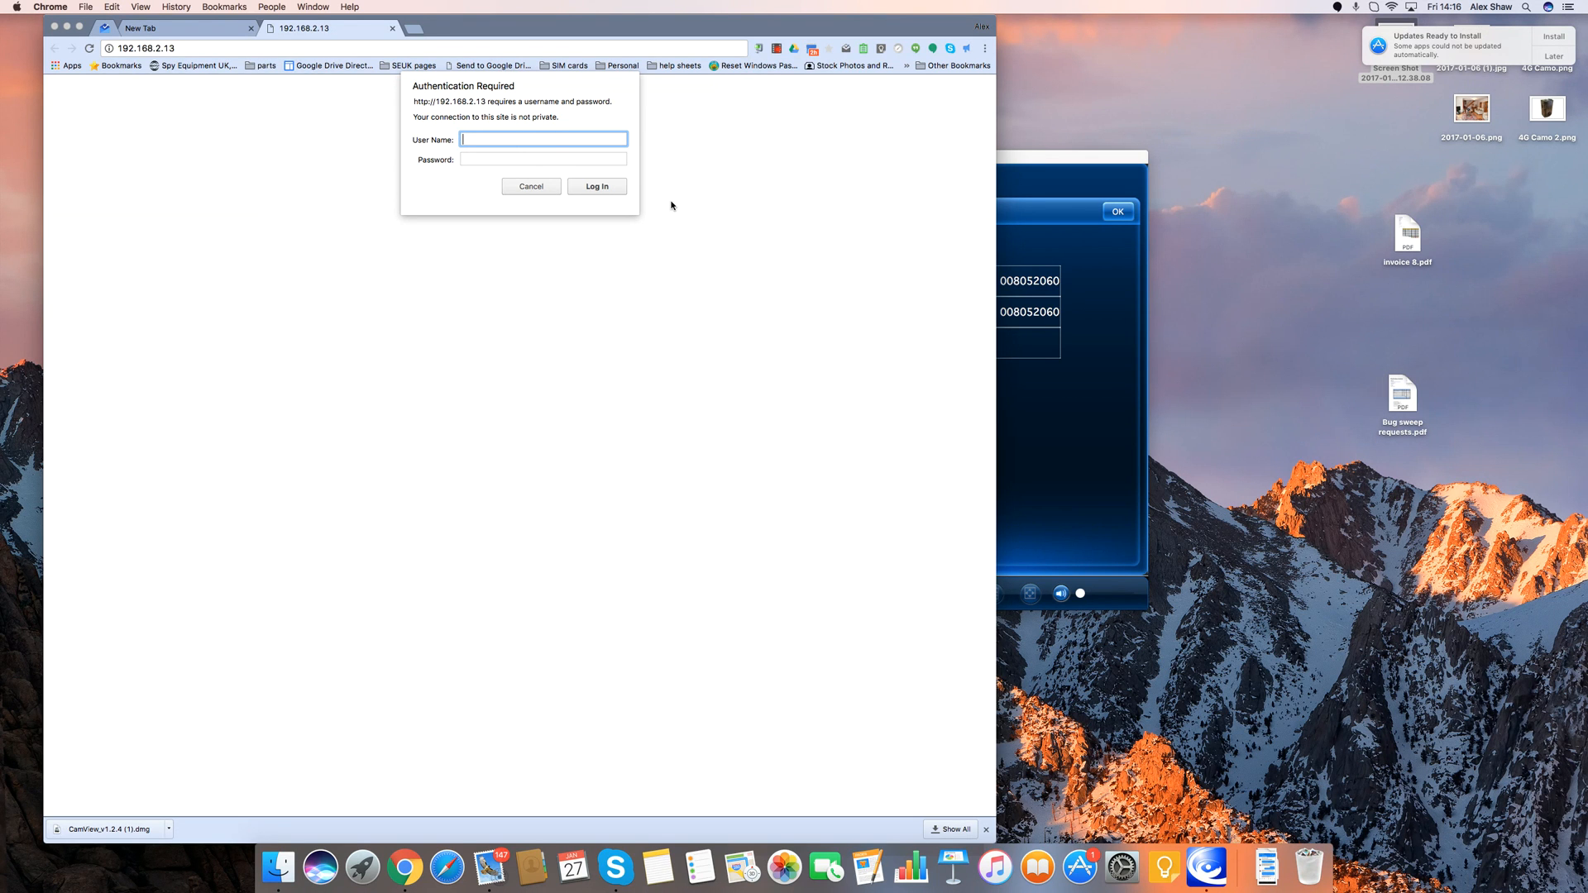
# - Log in to the camera with user name admin
pyautogui.write('a')
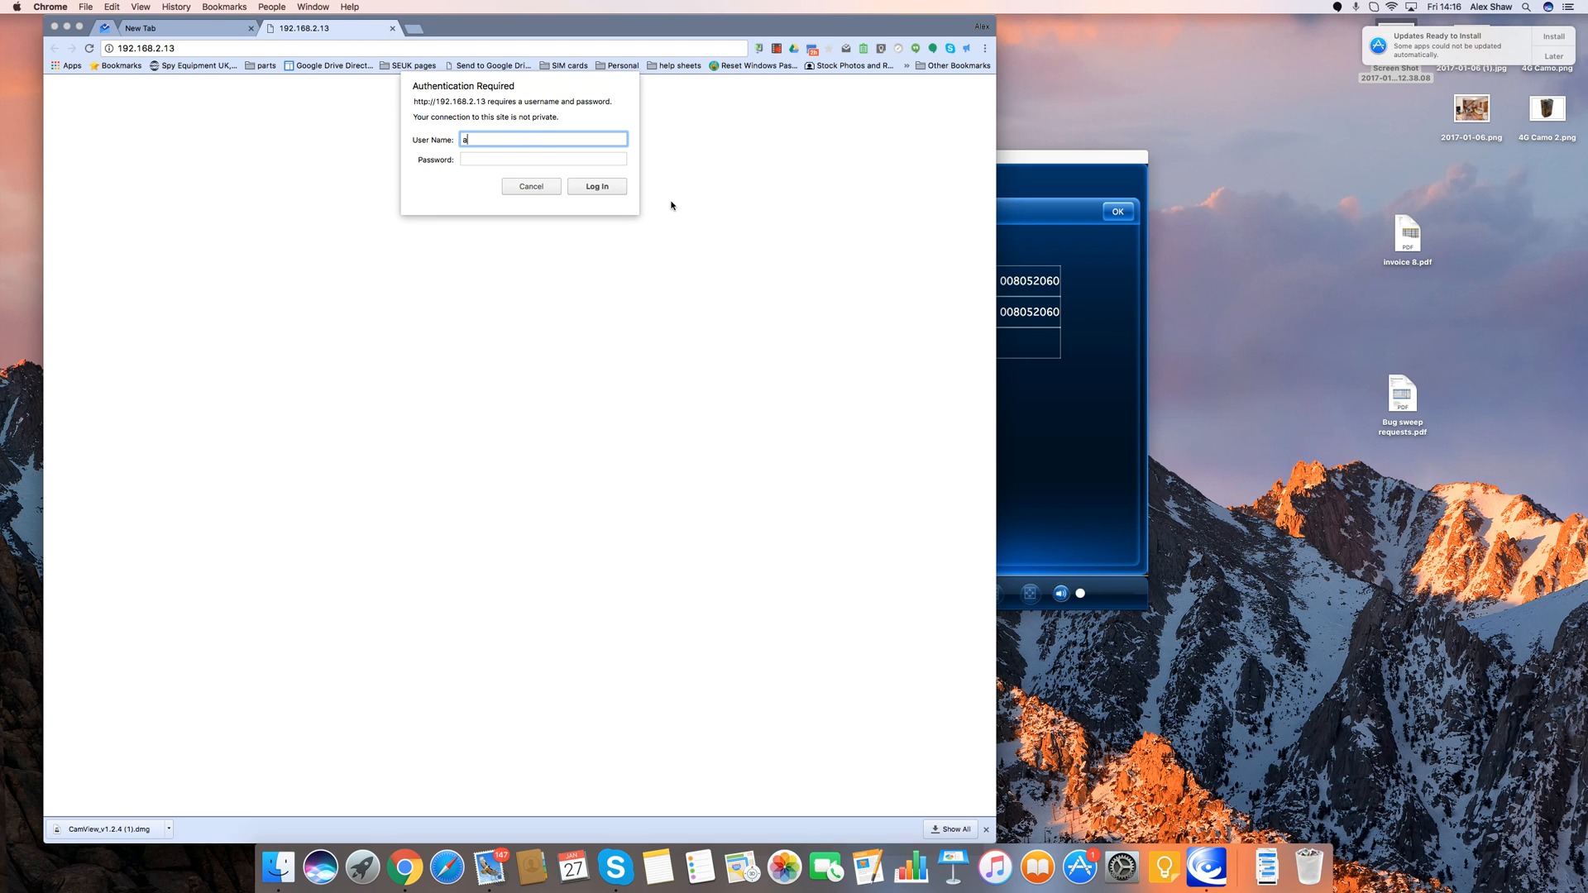
pyautogui.write('dmin')
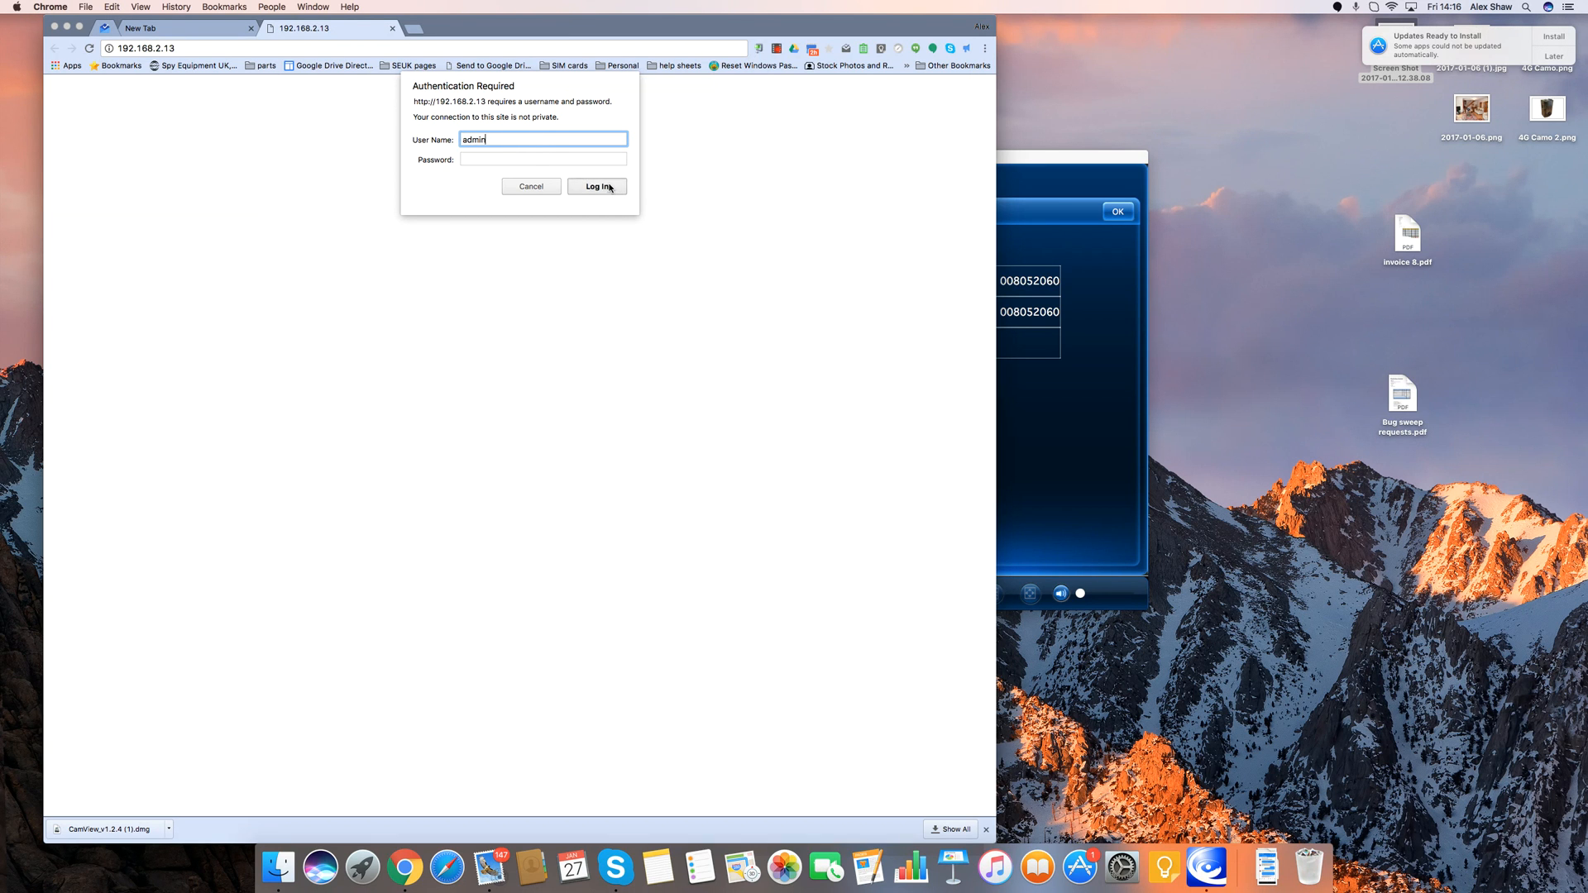
pyautogui.click(595, 186)
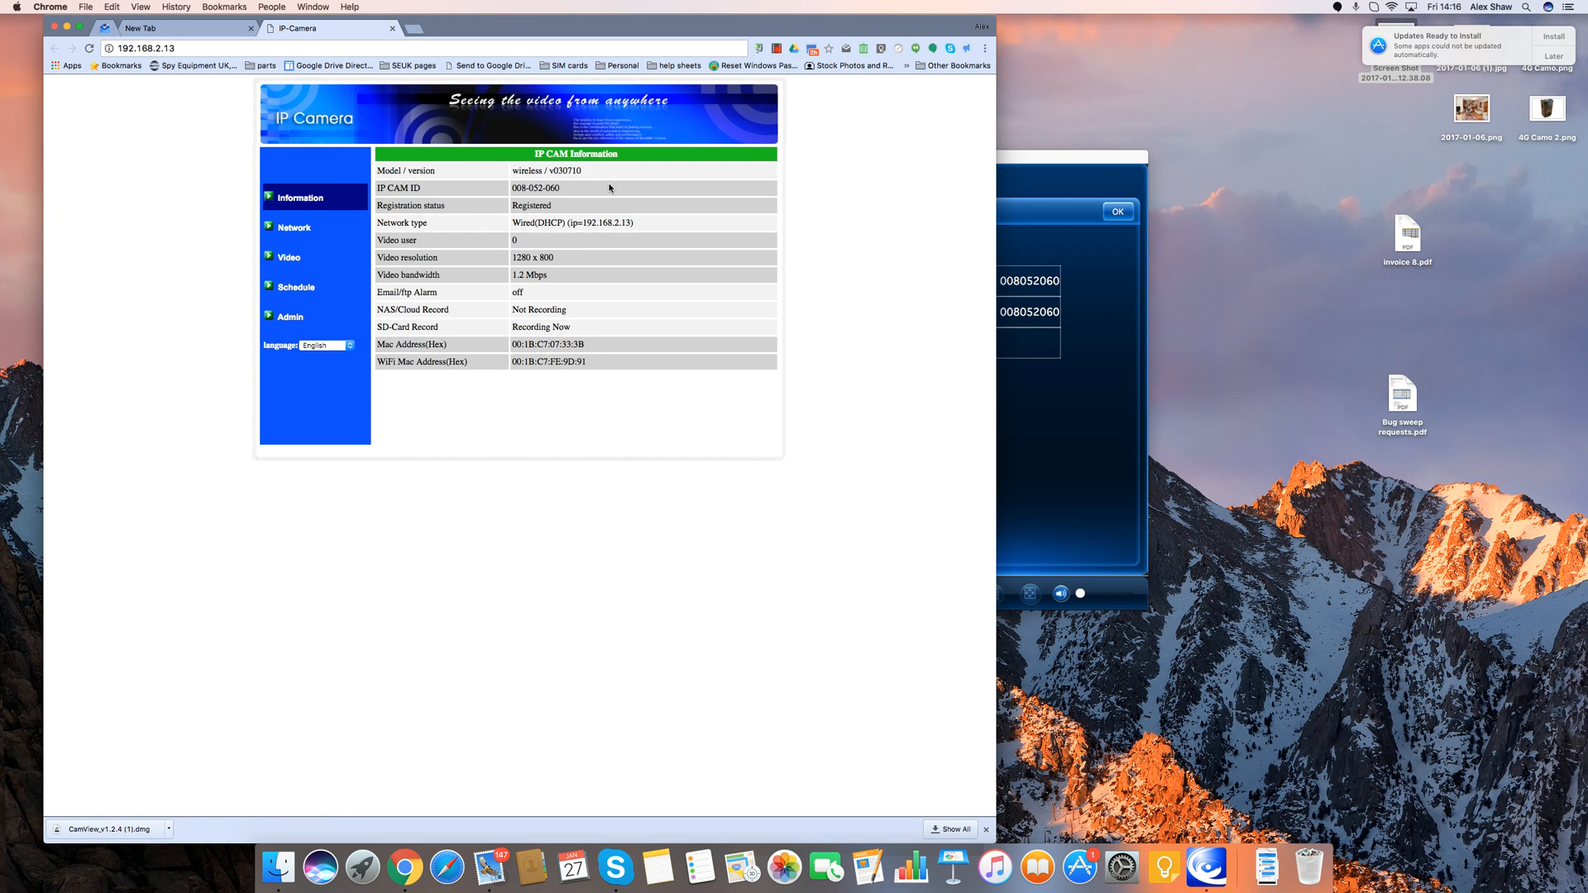
pyautogui.moveTo(750, 112)
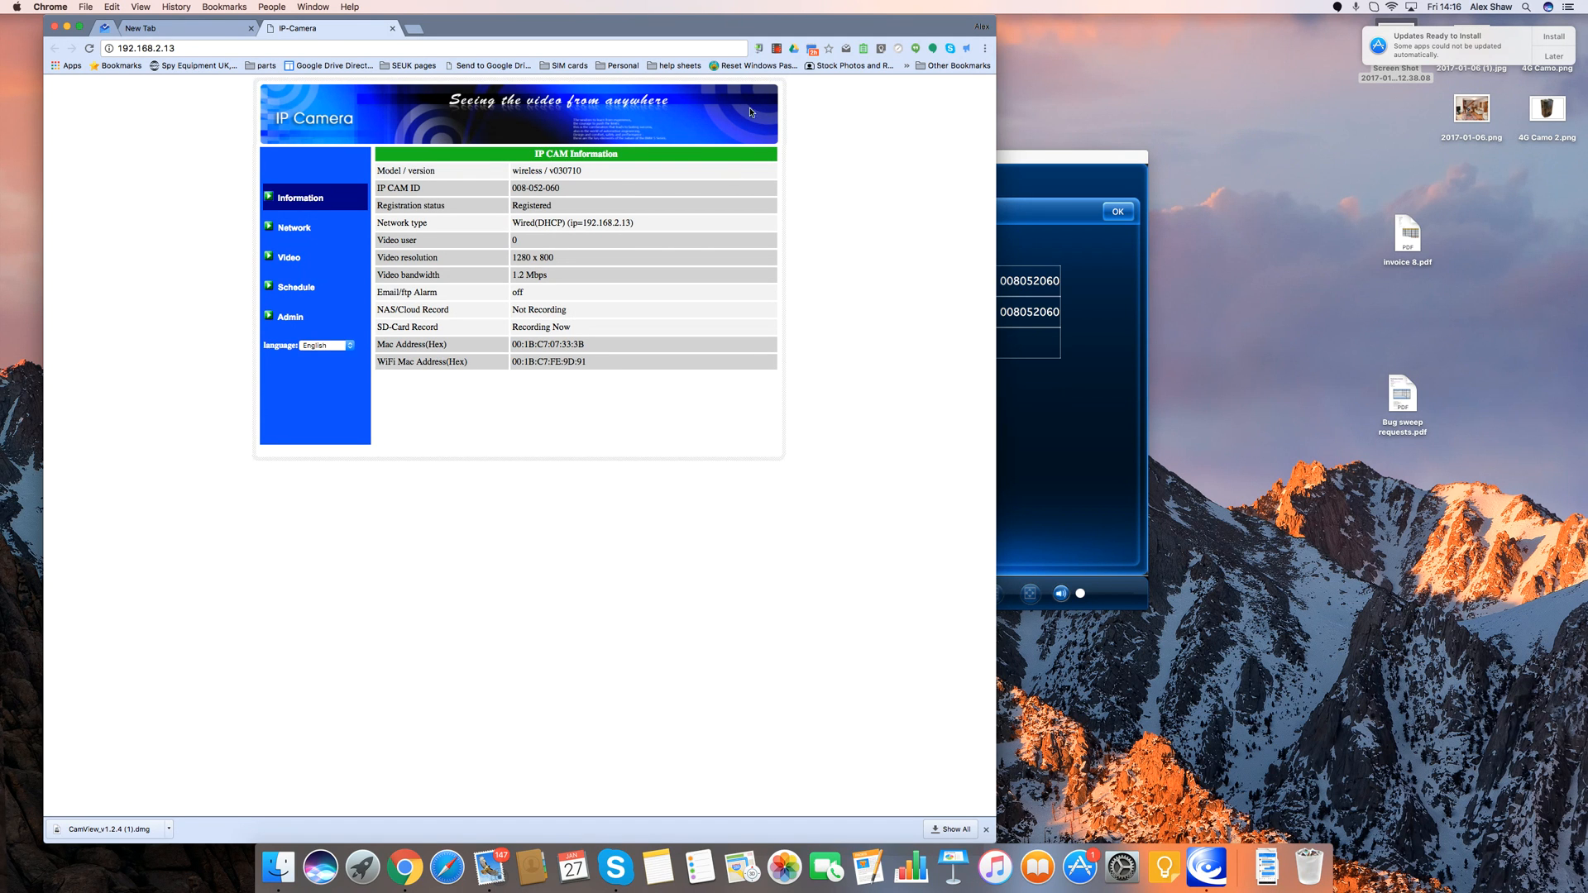
# - Open Schedule, then the Cloud Storage settings page
pyautogui.click(295, 226)
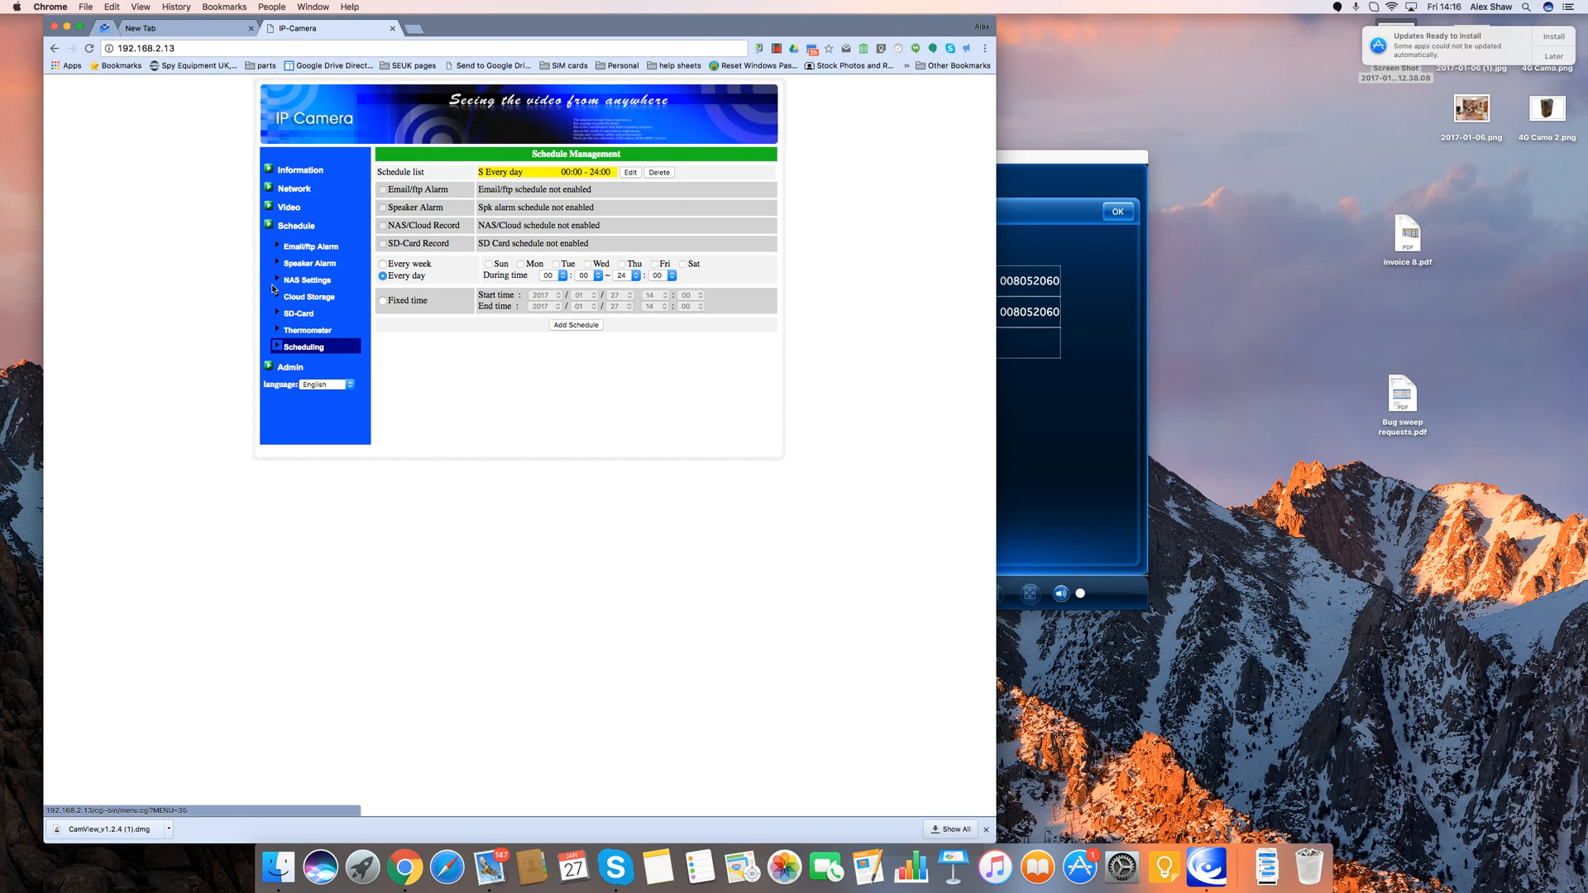
pyautogui.click(309, 297)
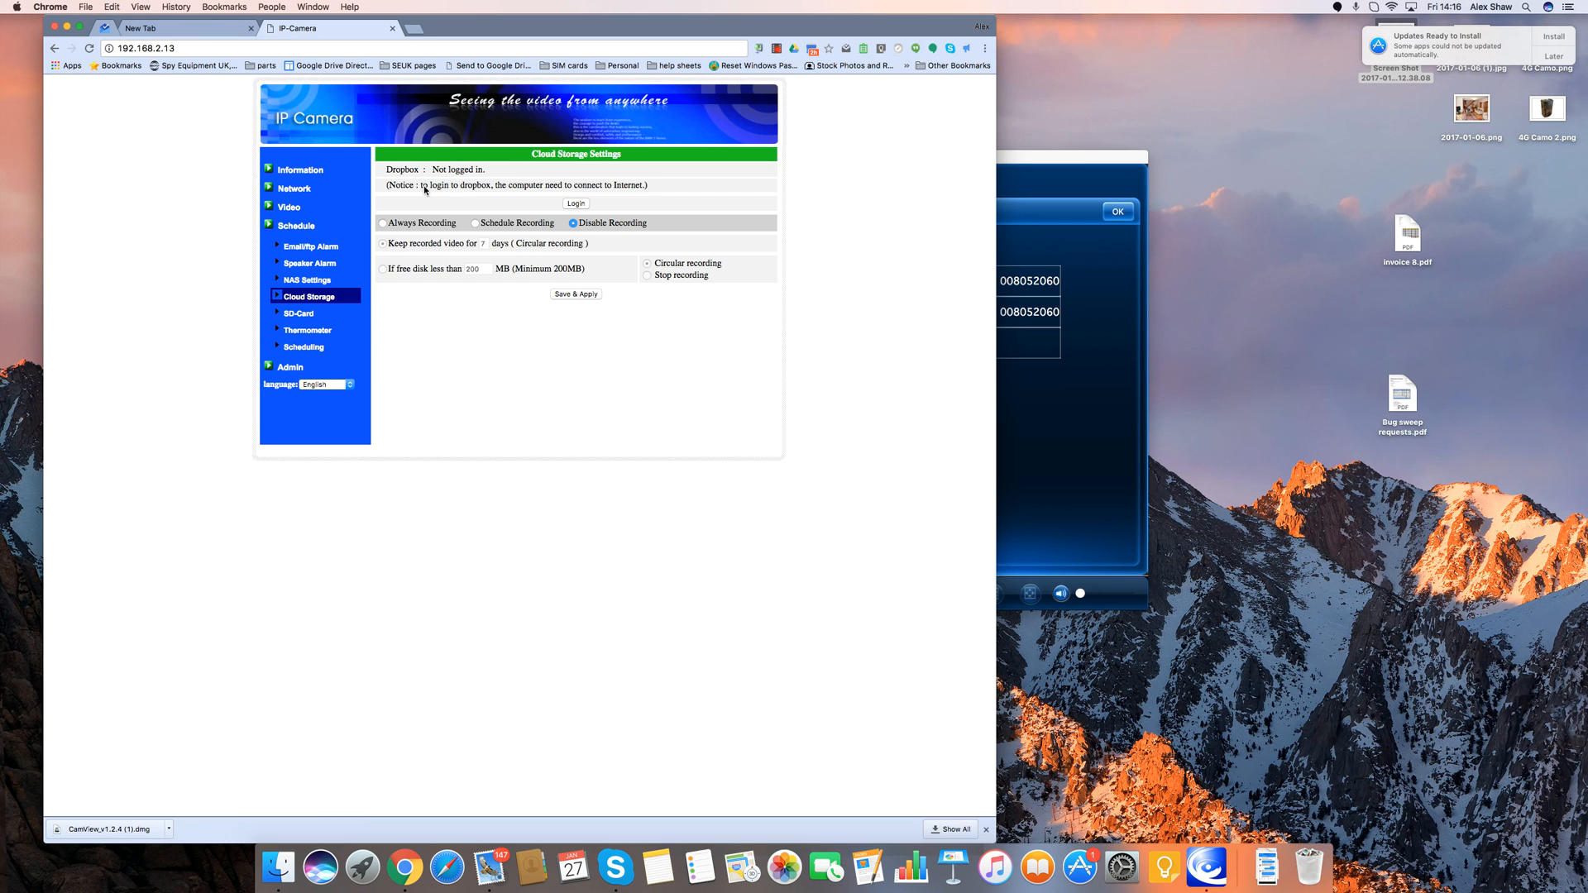
pyautogui.moveTo(687, 191)
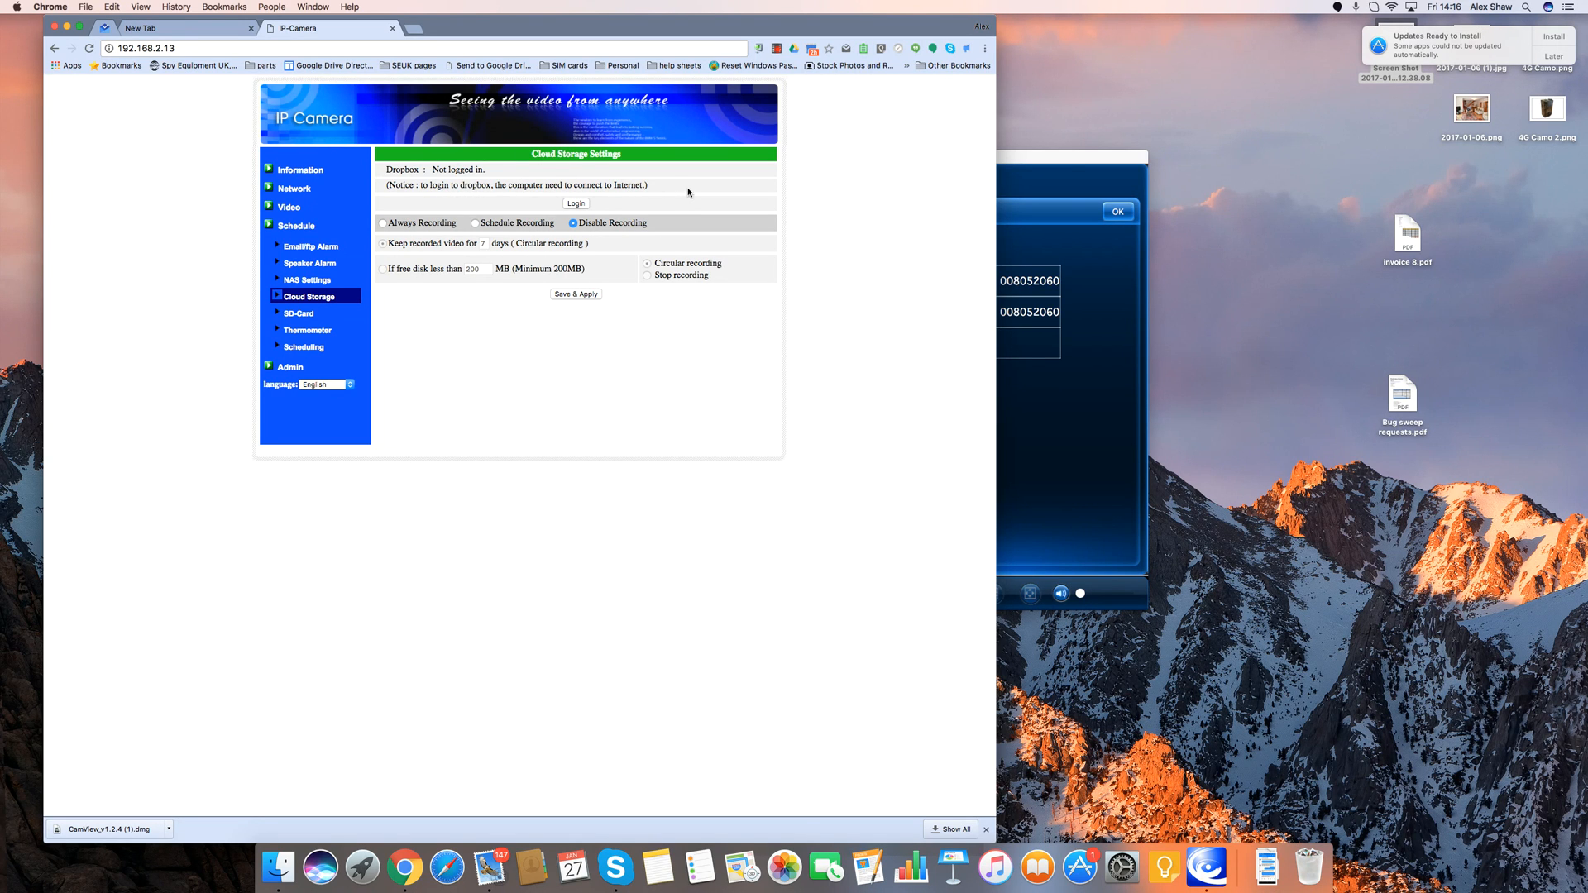
pyautogui.moveTo(480, 204)
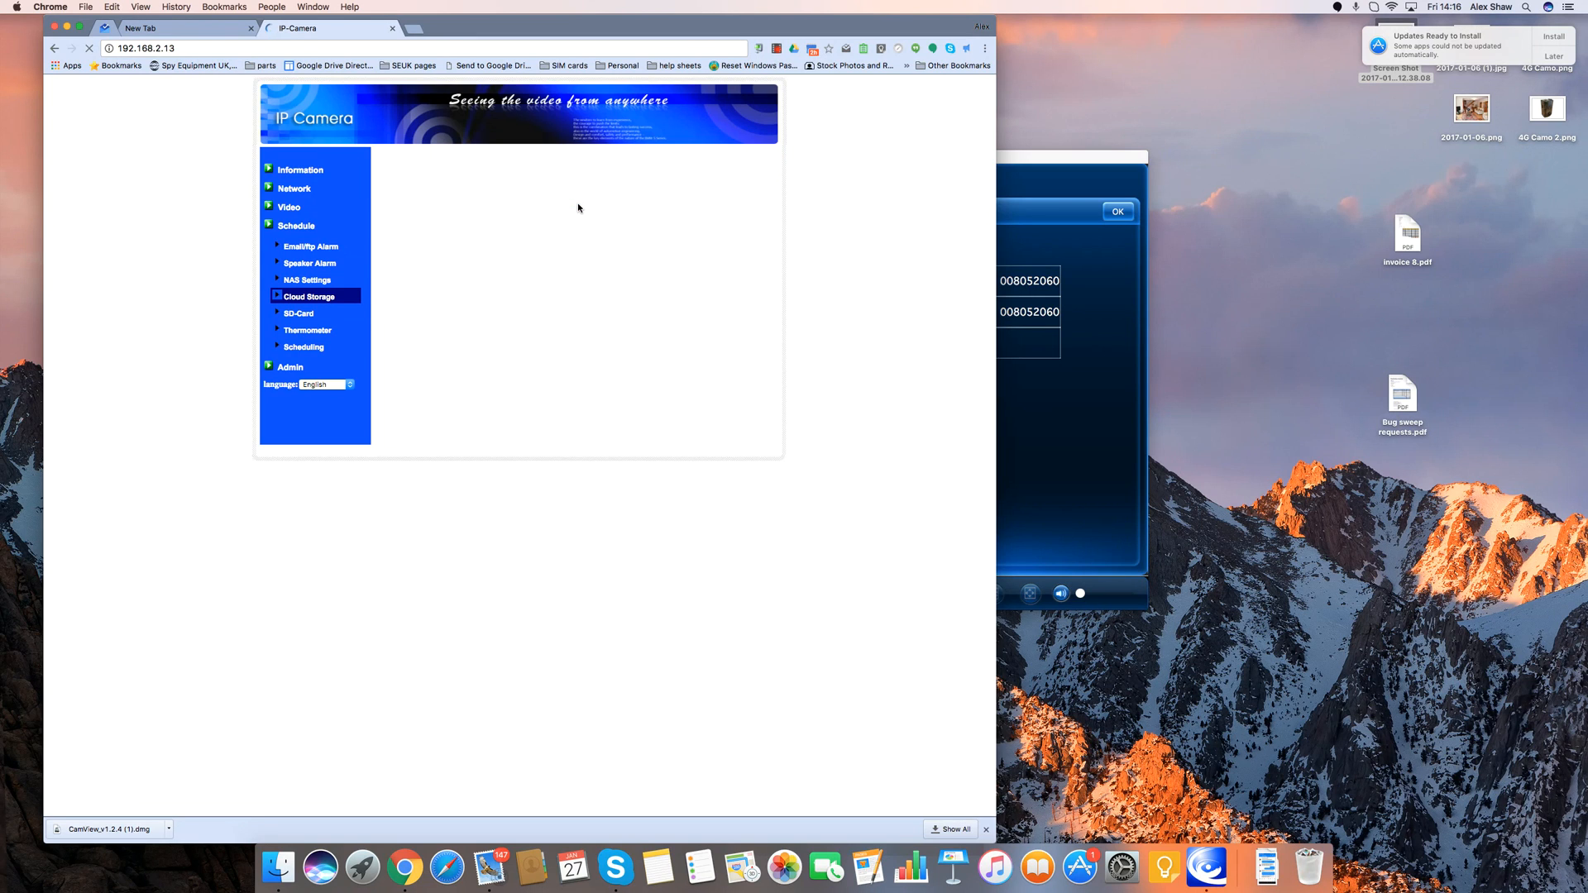
# - Unblock Chrome's pop-up and open the dropbox.com authorization window
pyautogui.click(308, 296)
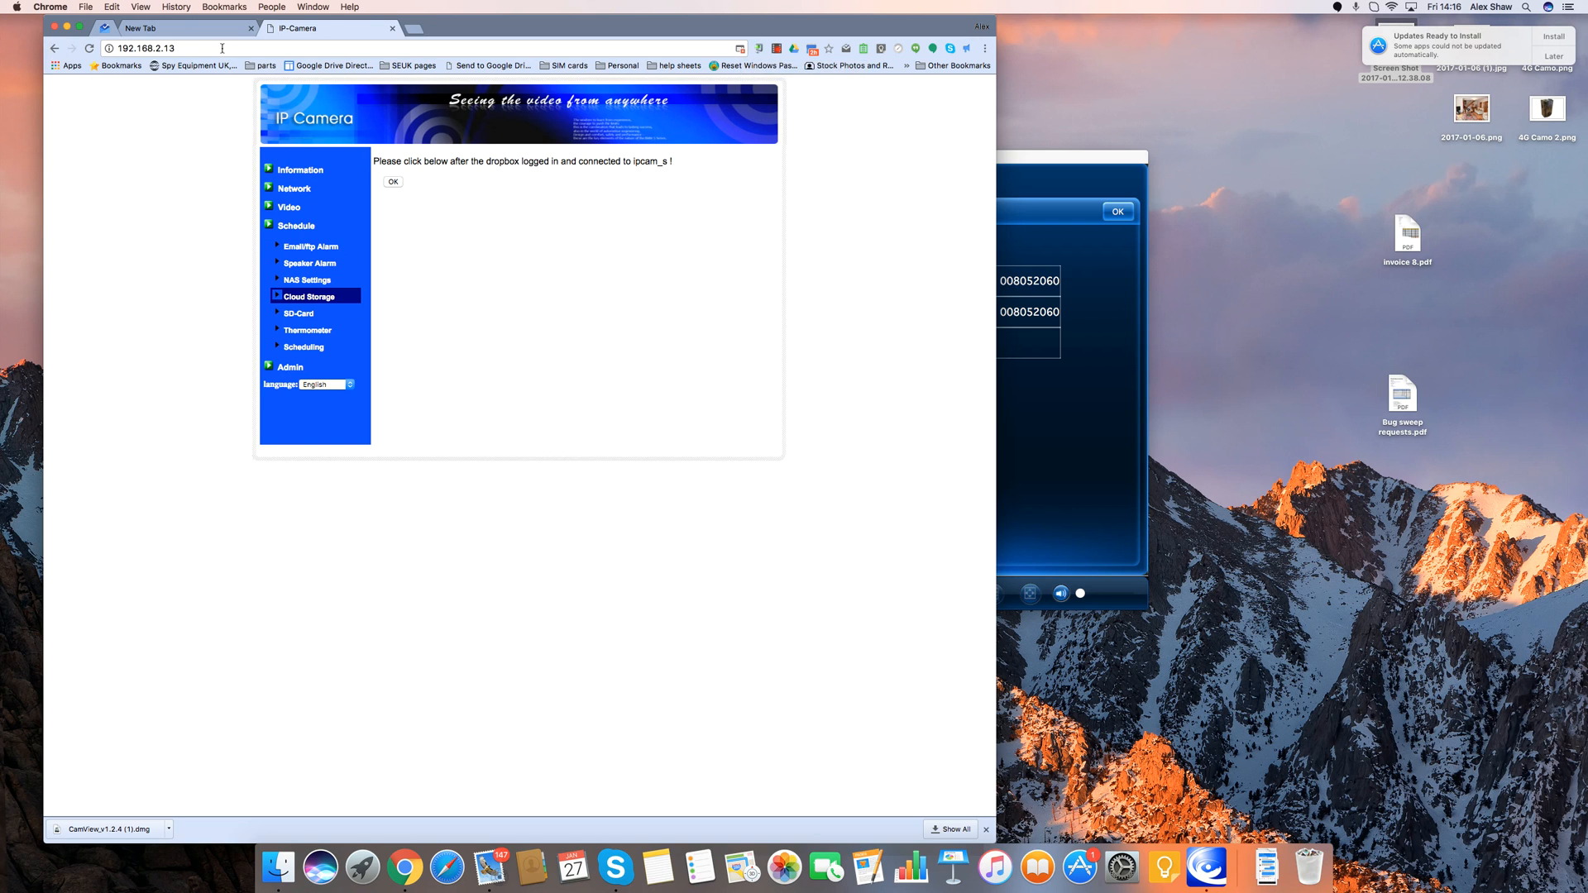
pyautogui.rightClick(147, 48)
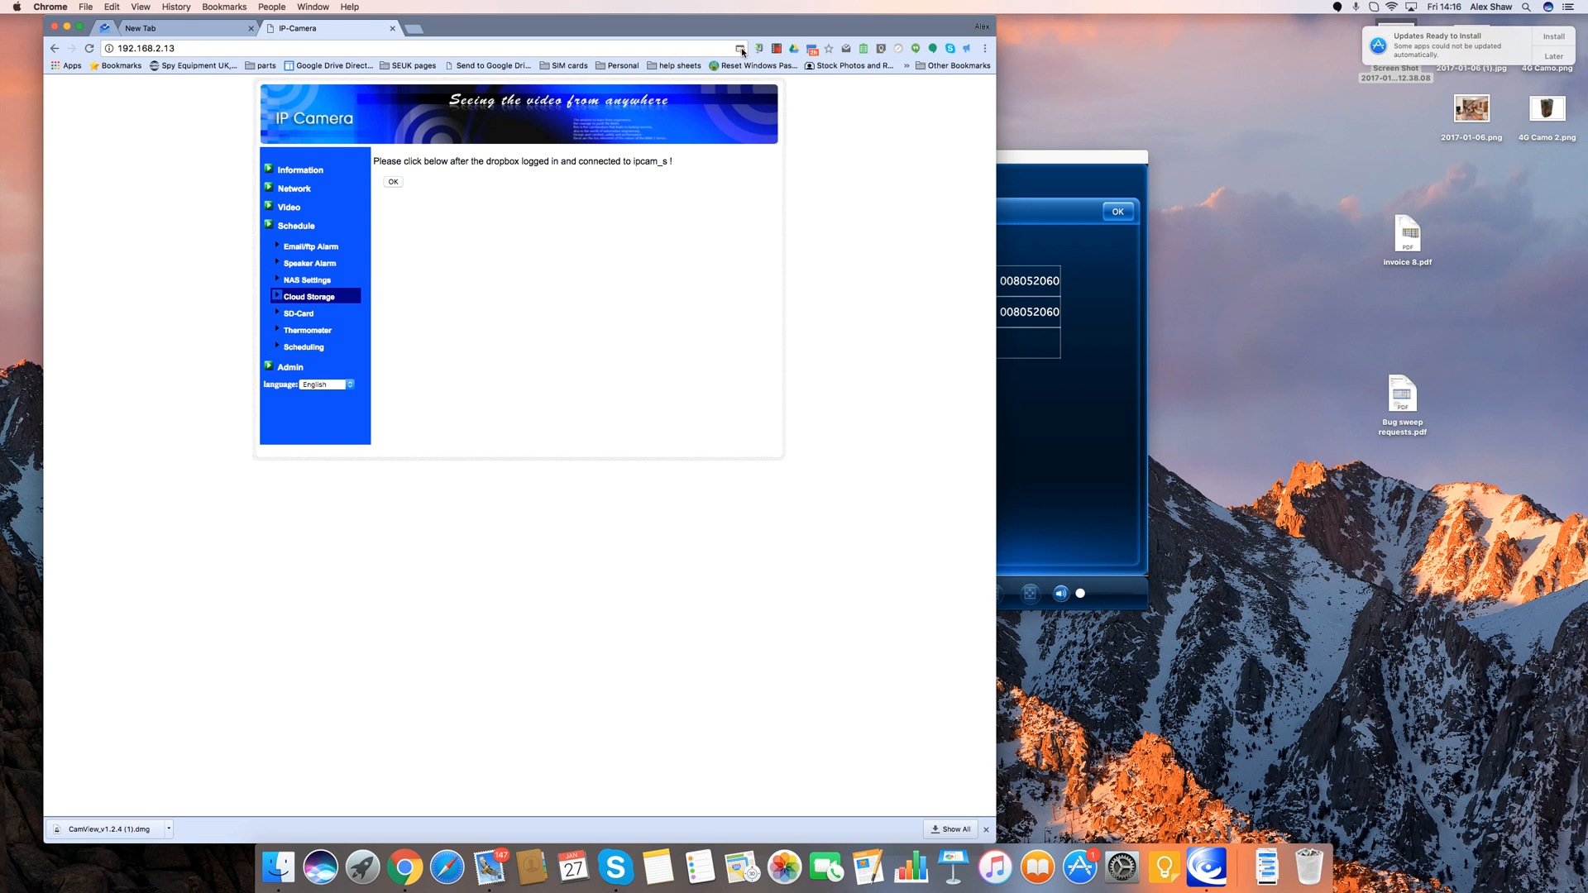
pyautogui.click(740, 49)
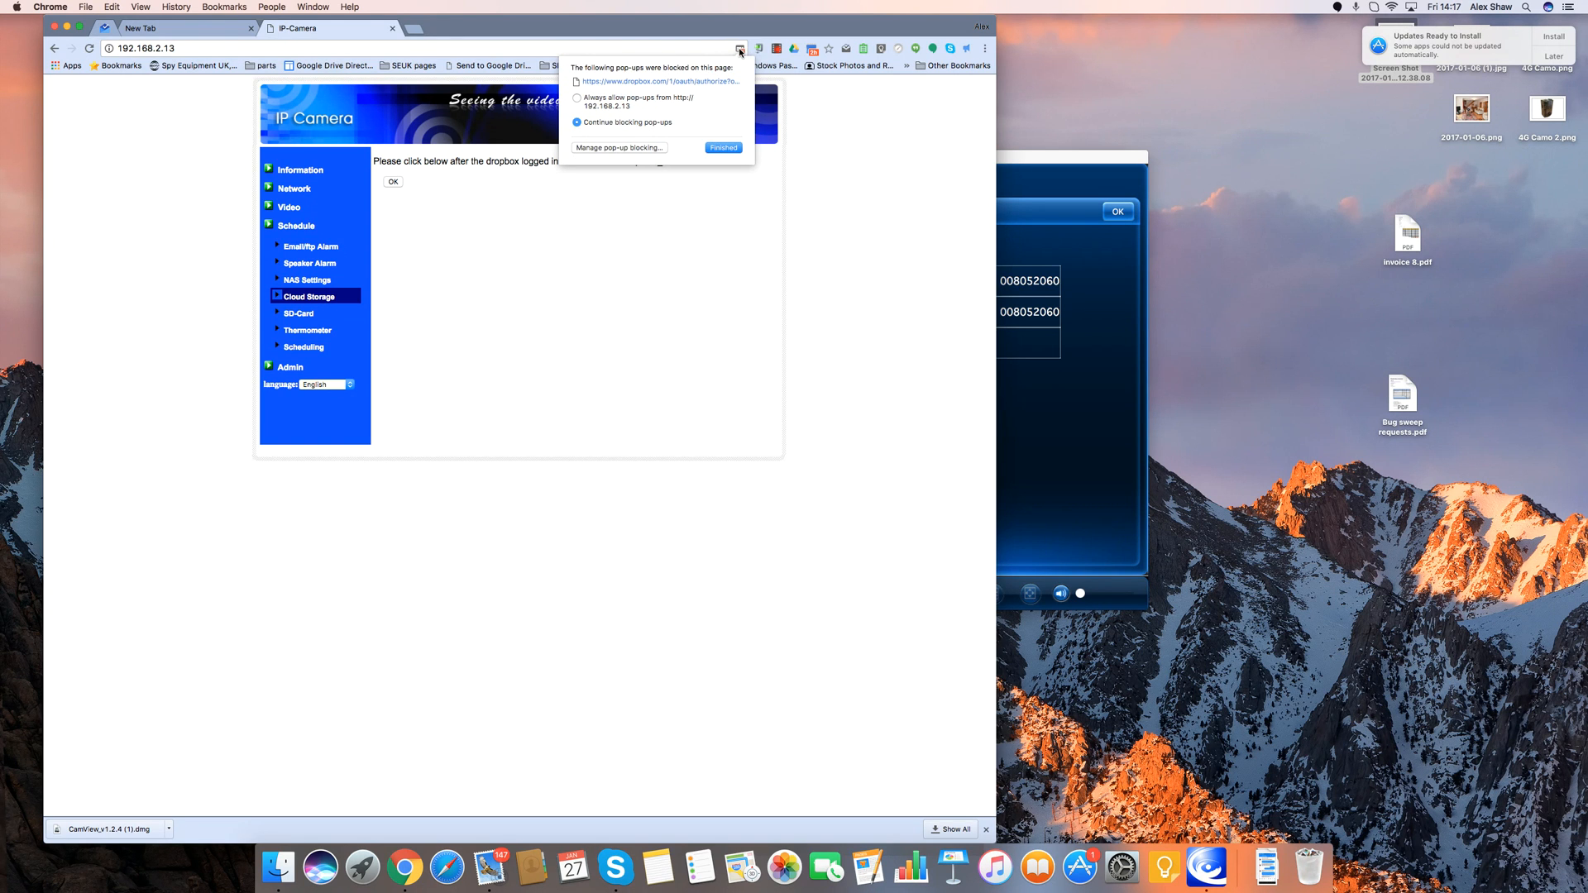
pyautogui.moveTo(735, 55)
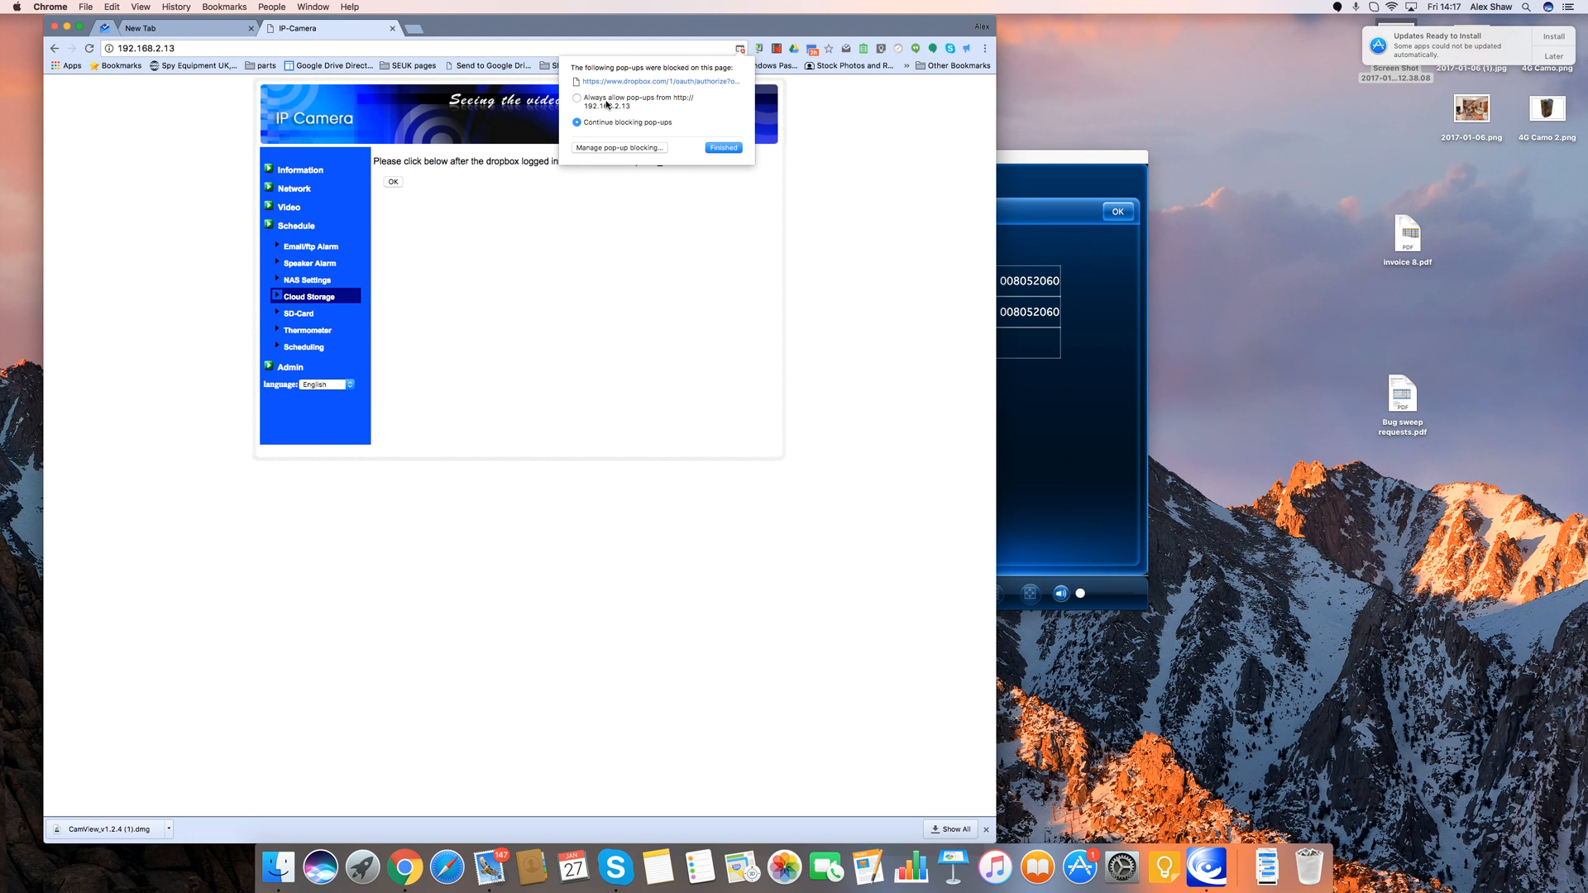
pyautogui.moveTo(623, 83)
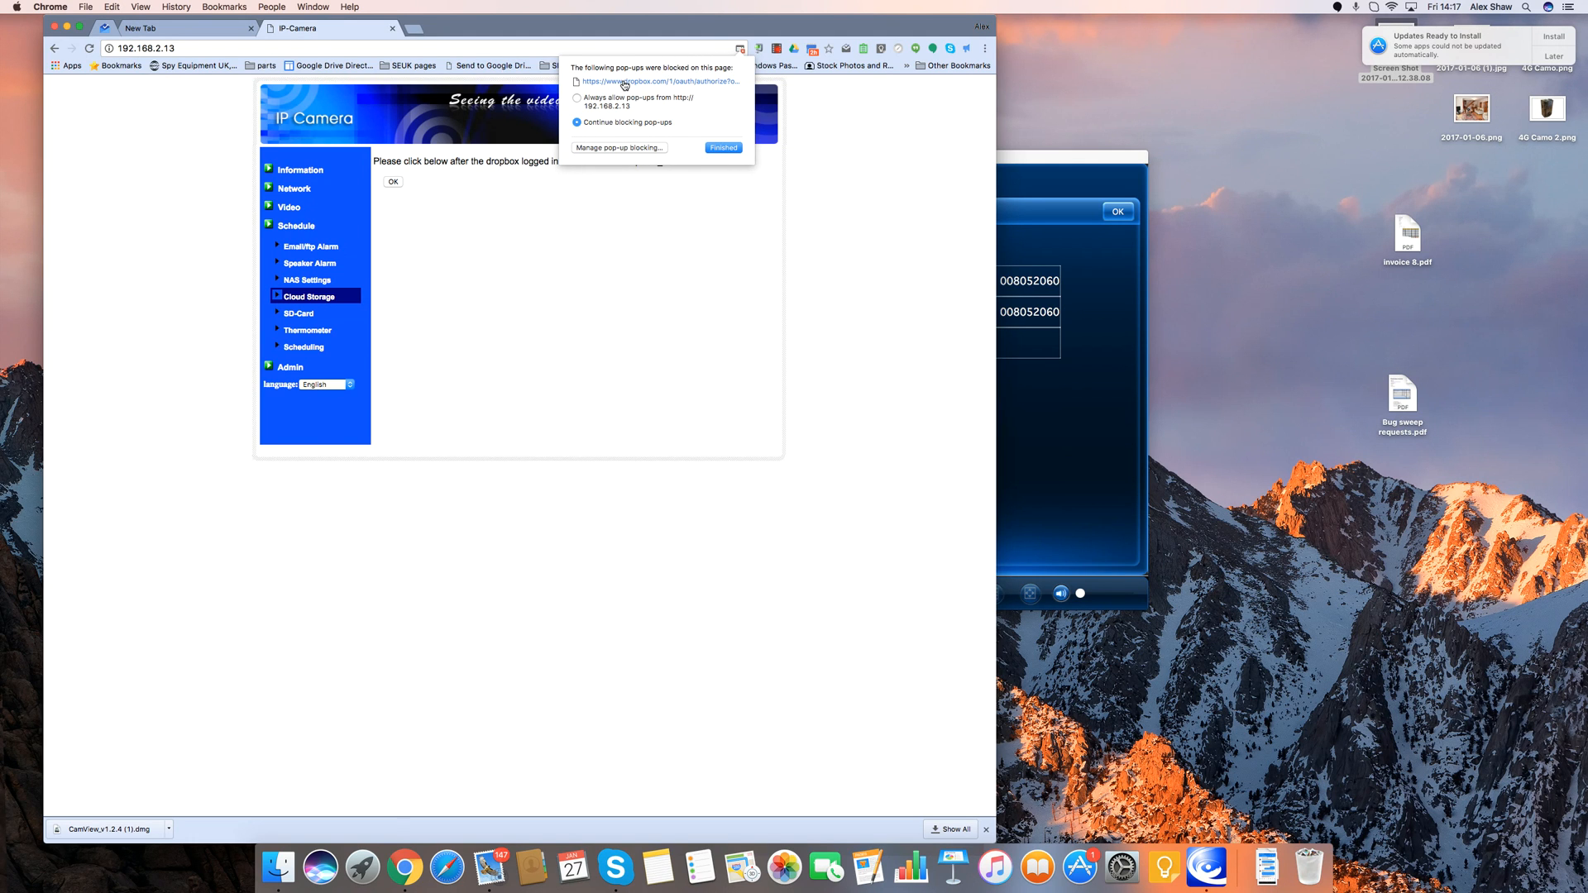
pyautogui.click(656, 81)
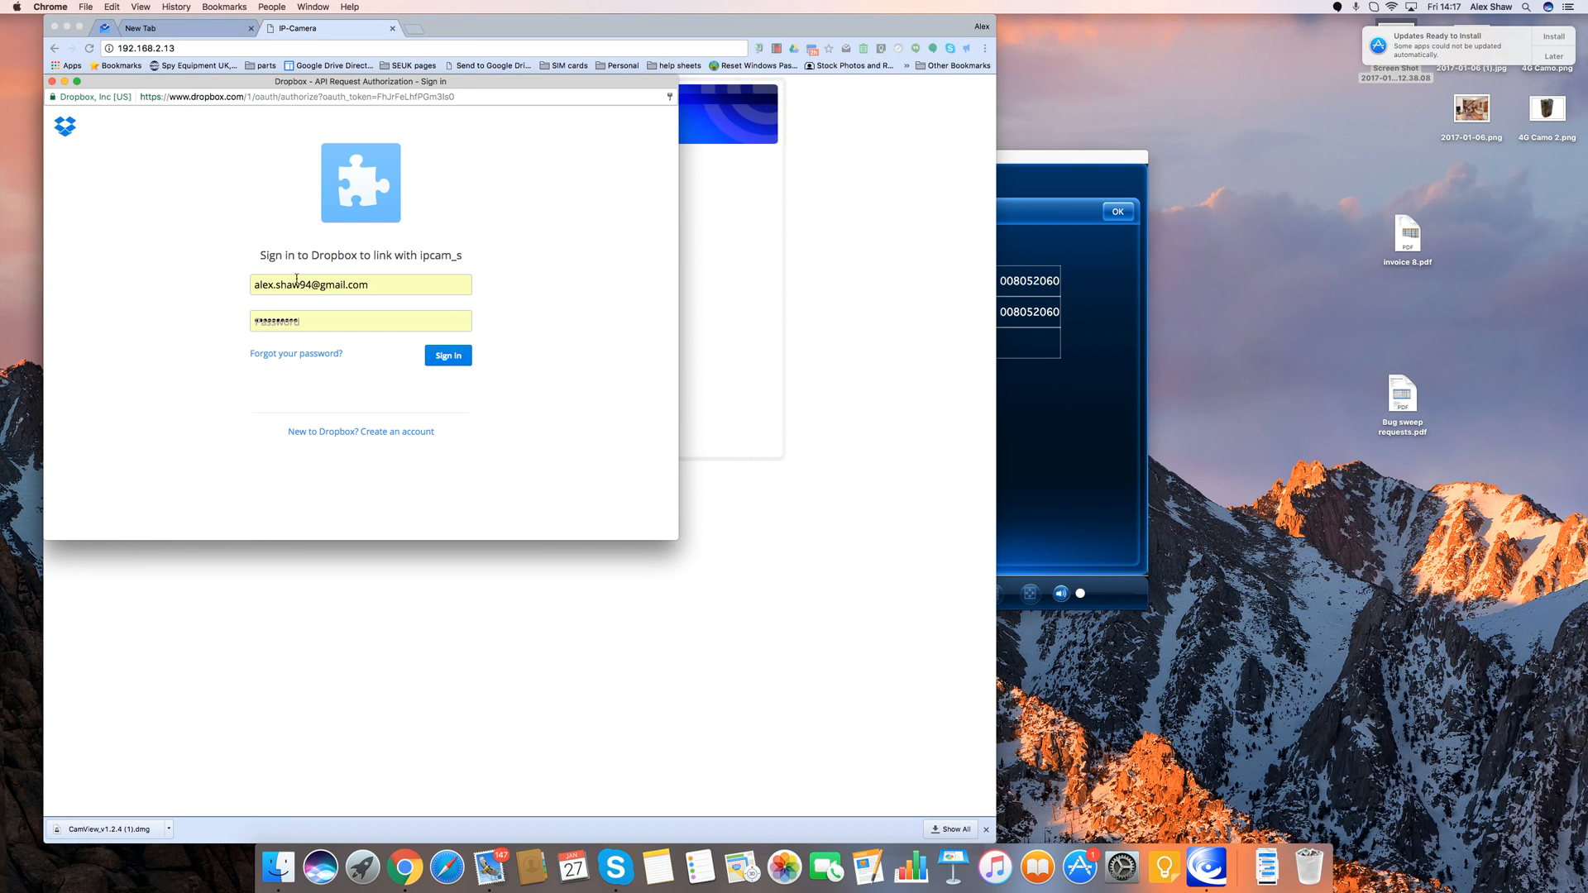
pyautogui.moveTo(334, 314)
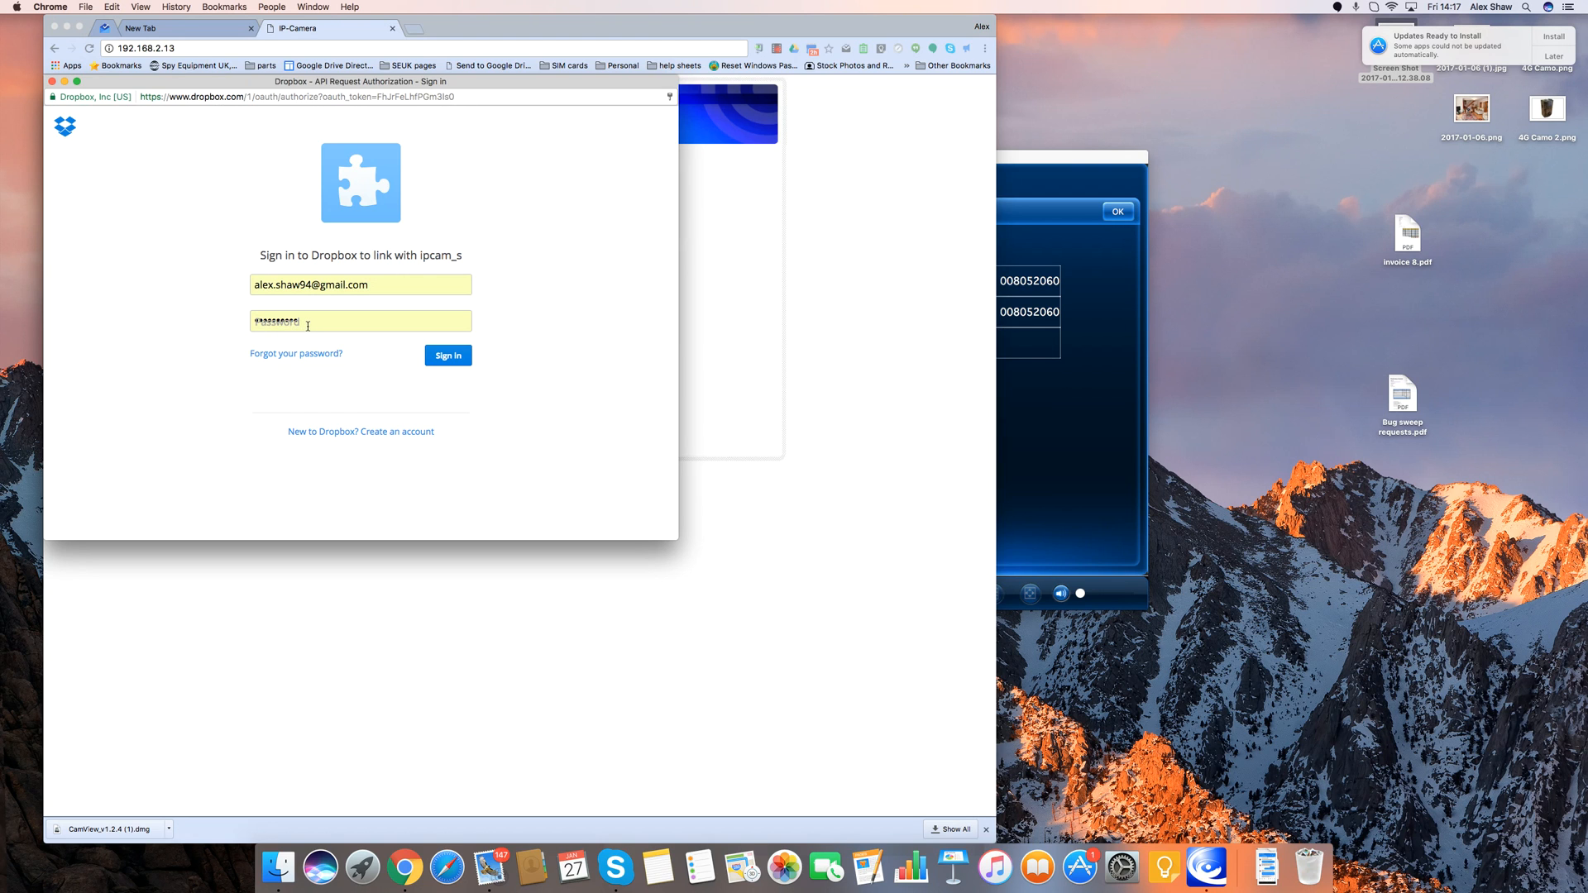
pyautogui.moveTo(360, 434)
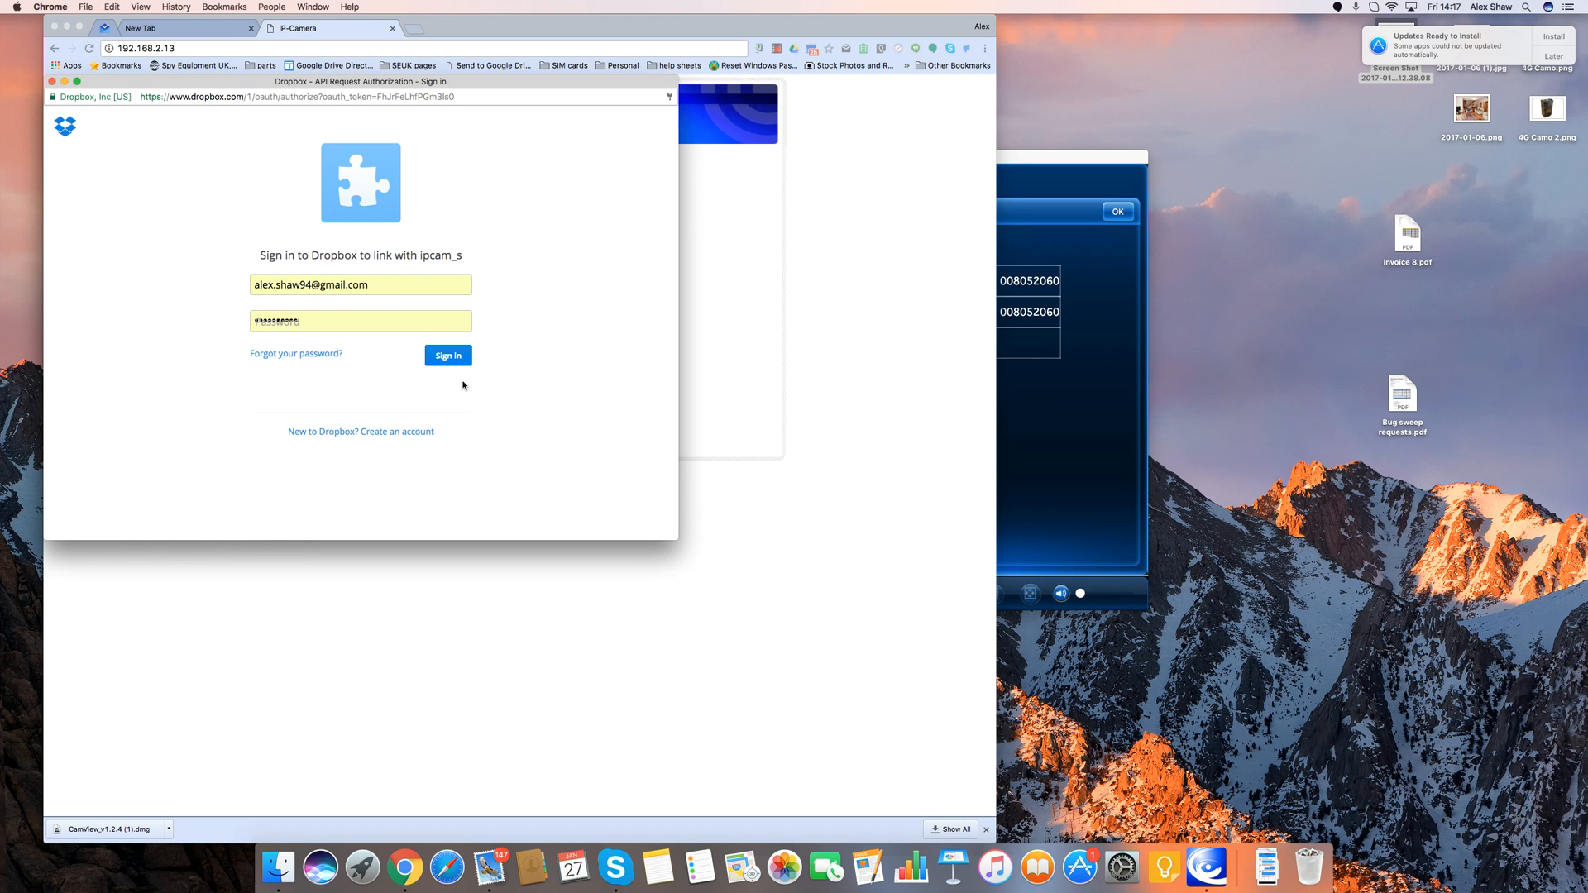
# - Sign in to Dropbox and allow ipcam_s access to its folder
pyautogui.click(447, 356)
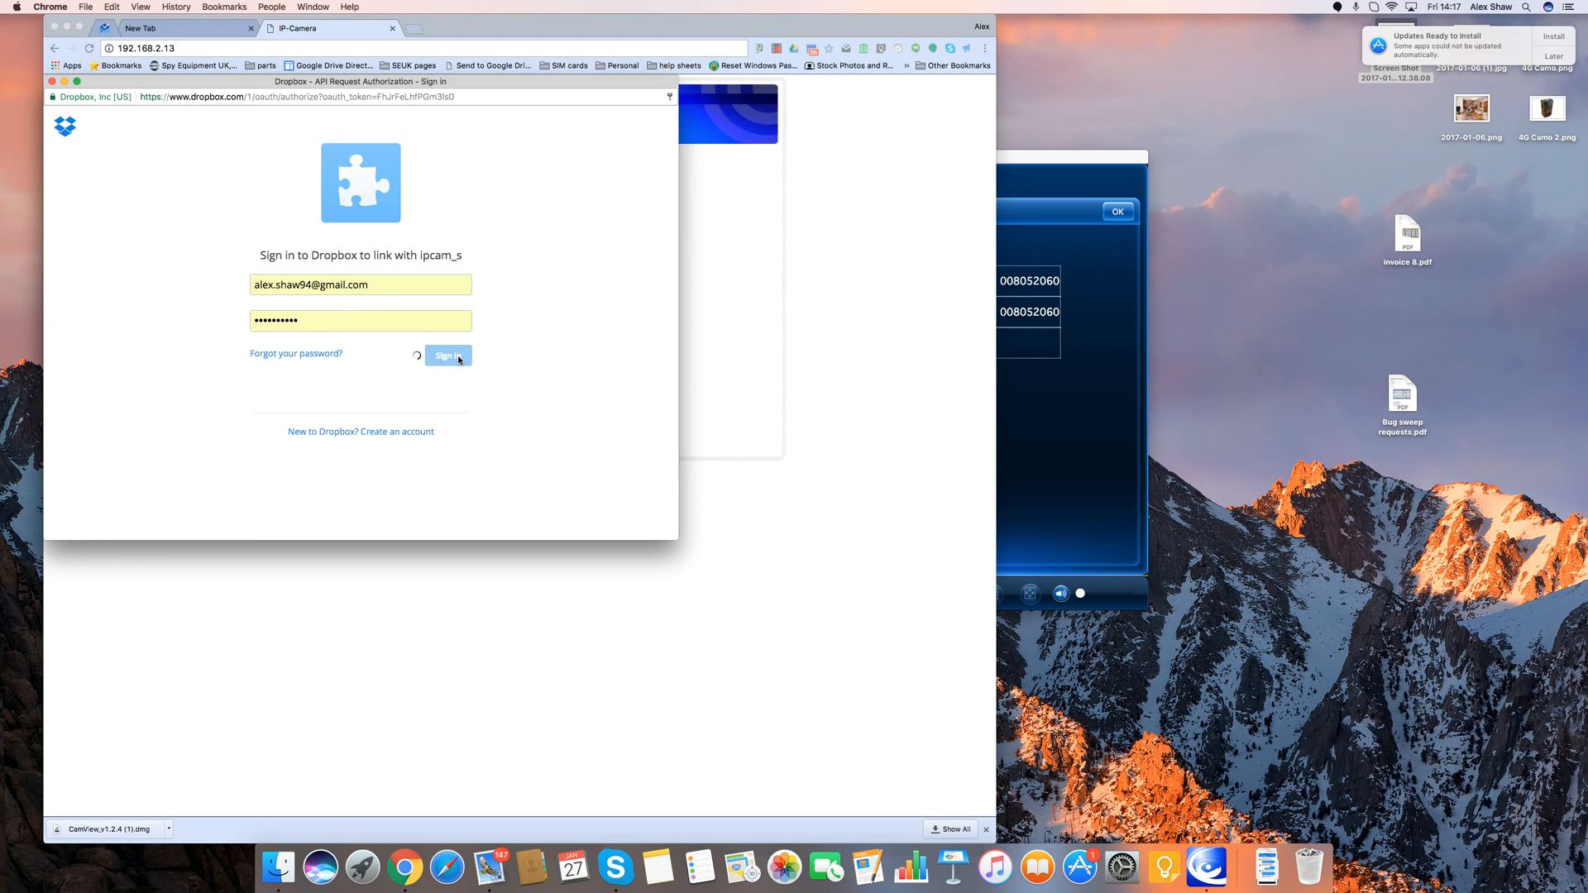
pyautogui.click(448, 355)
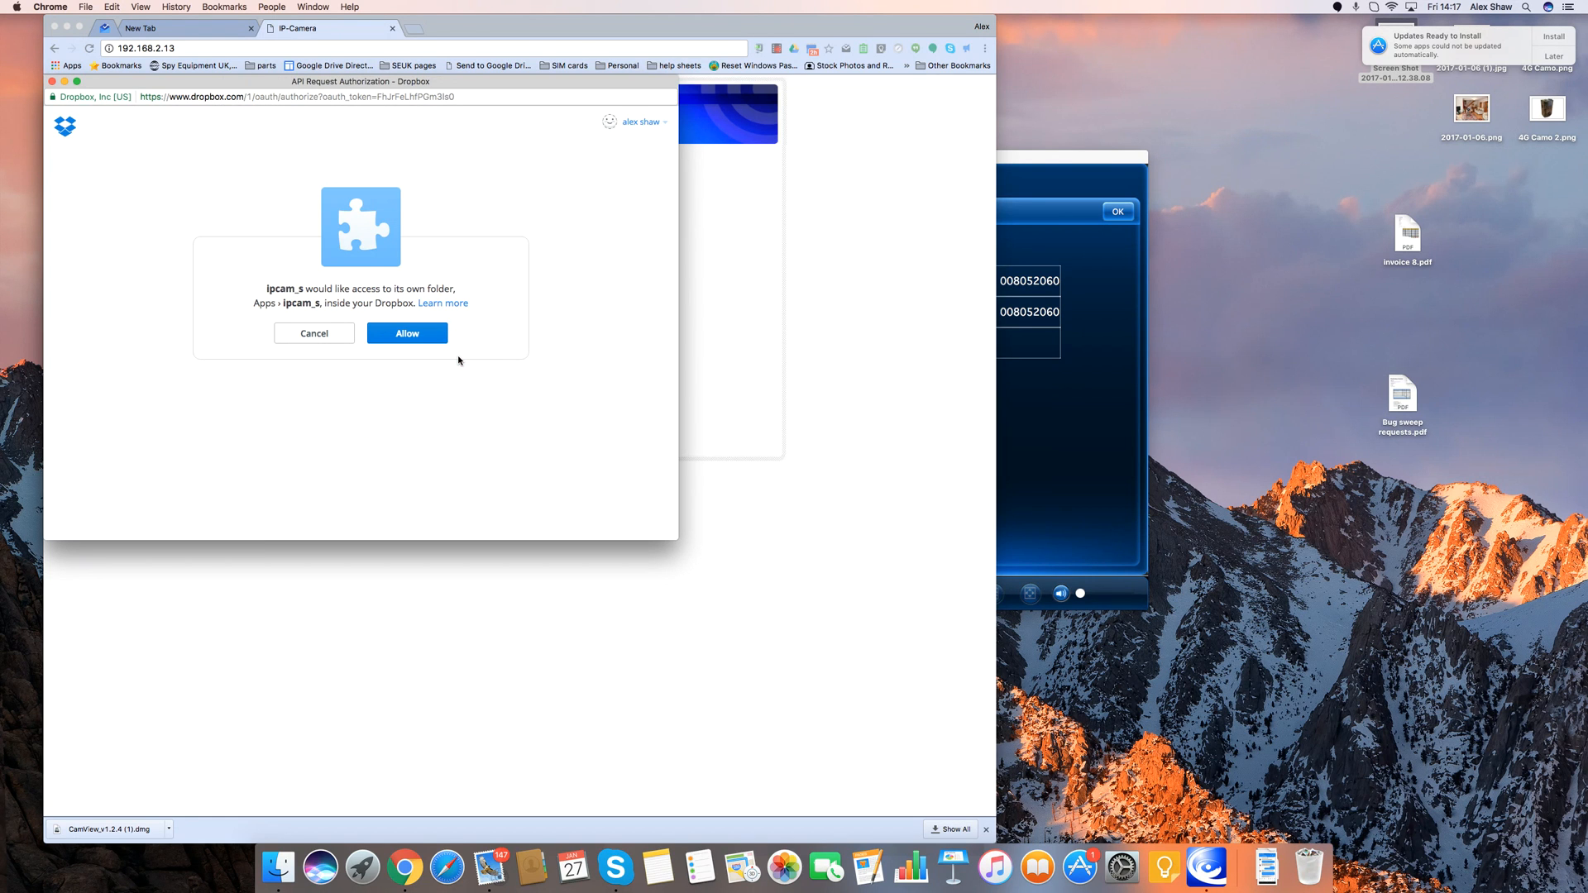
pyautogui.click(406, 333)
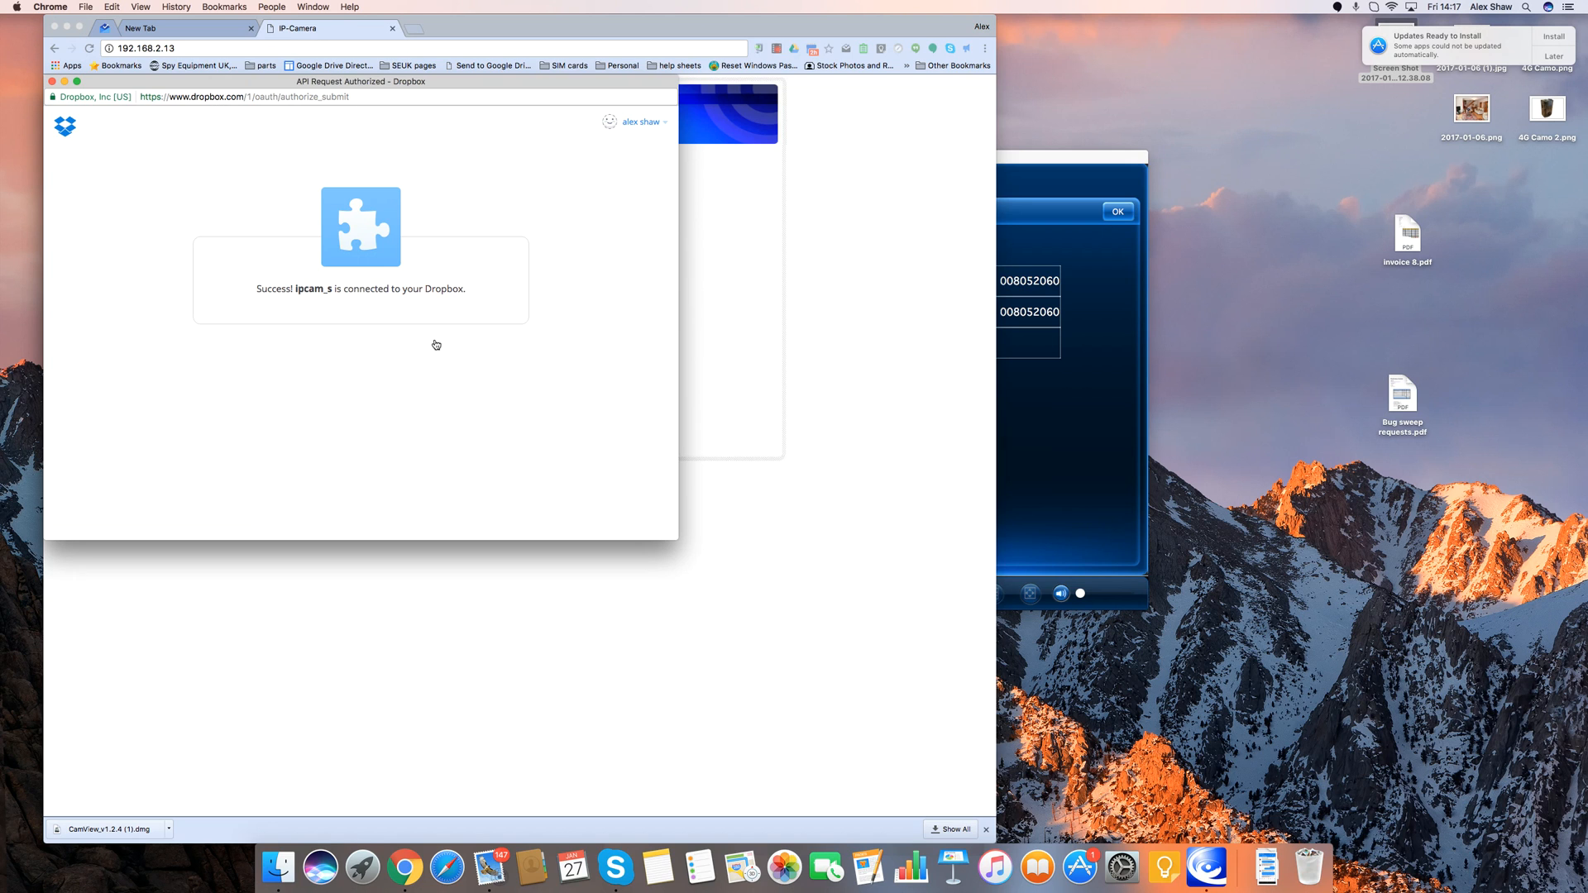
pyautogui.moveTo(231, 155)
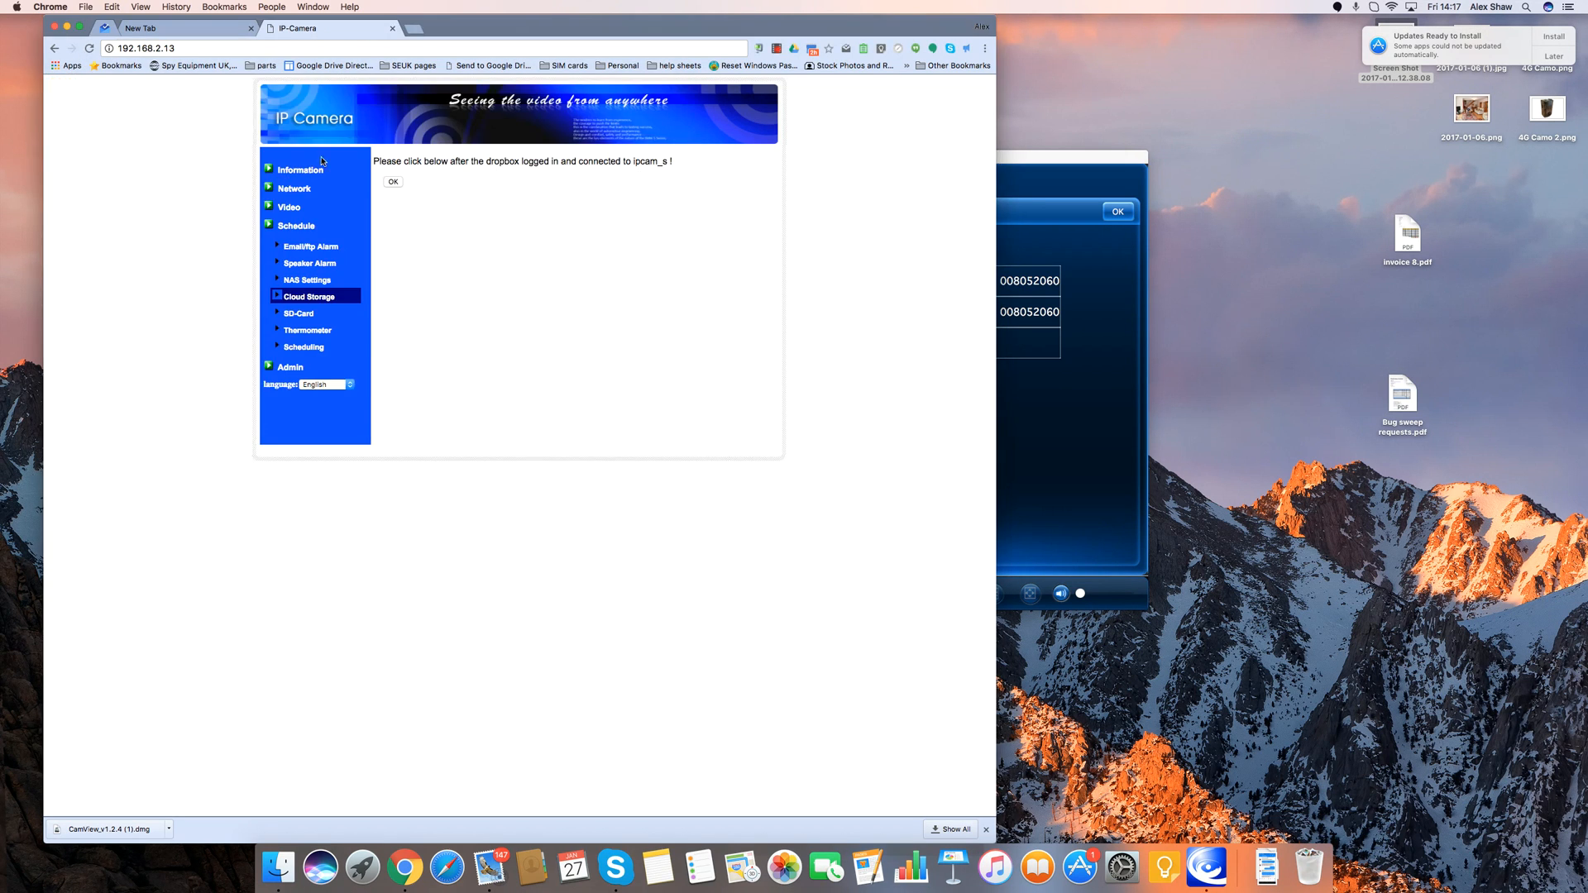
# - Set cloud storage to Schedule Recording and Save & Apply
pyautogui.click(310, 296)
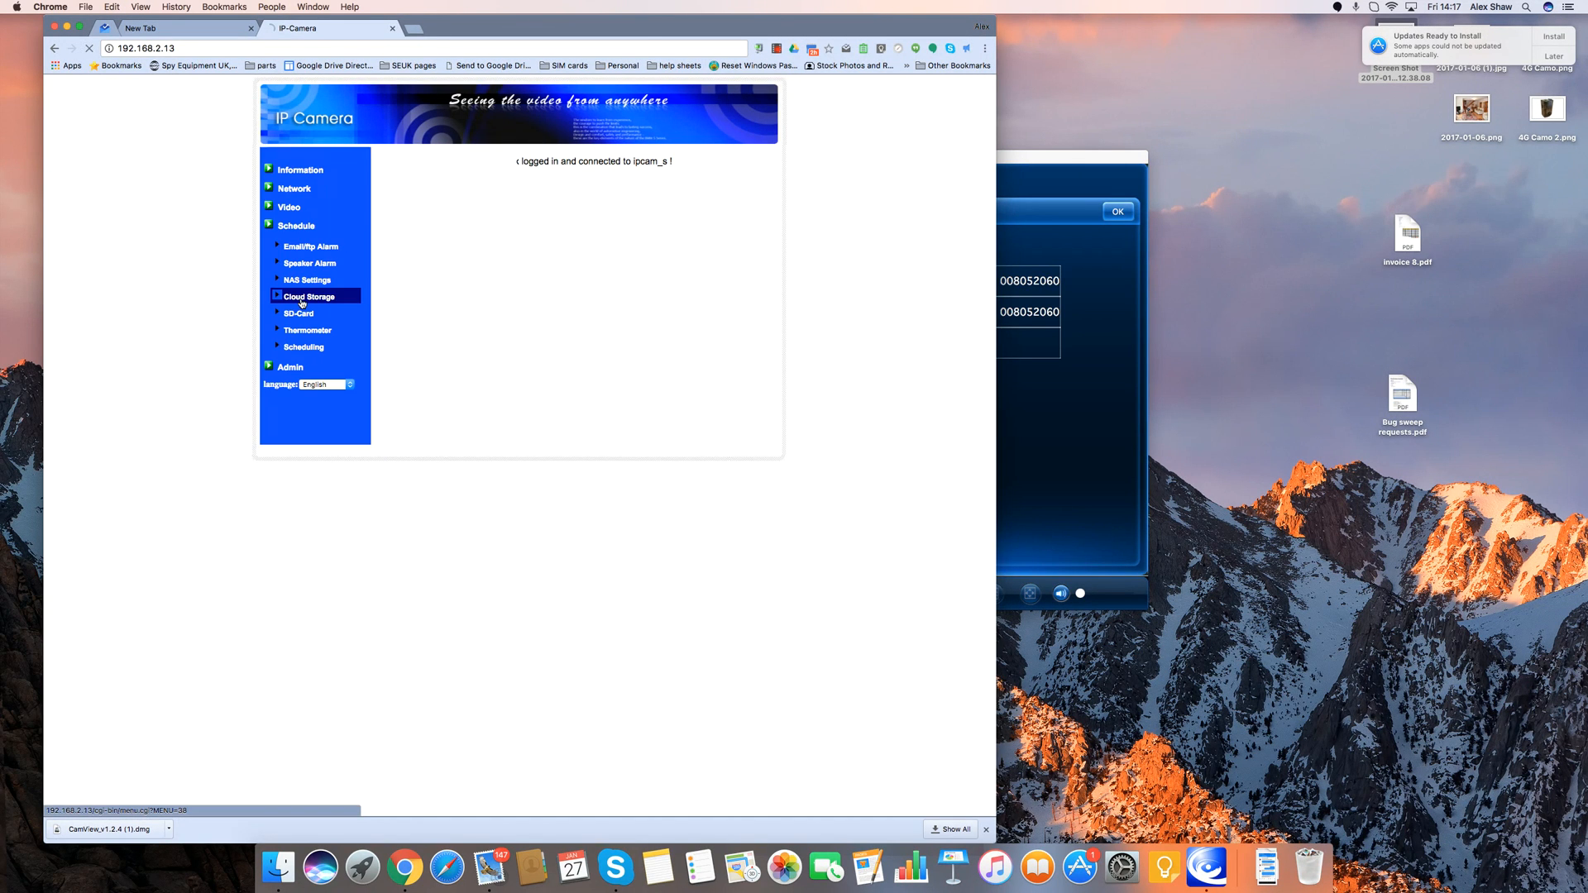
pyautogui.click(308, 296)
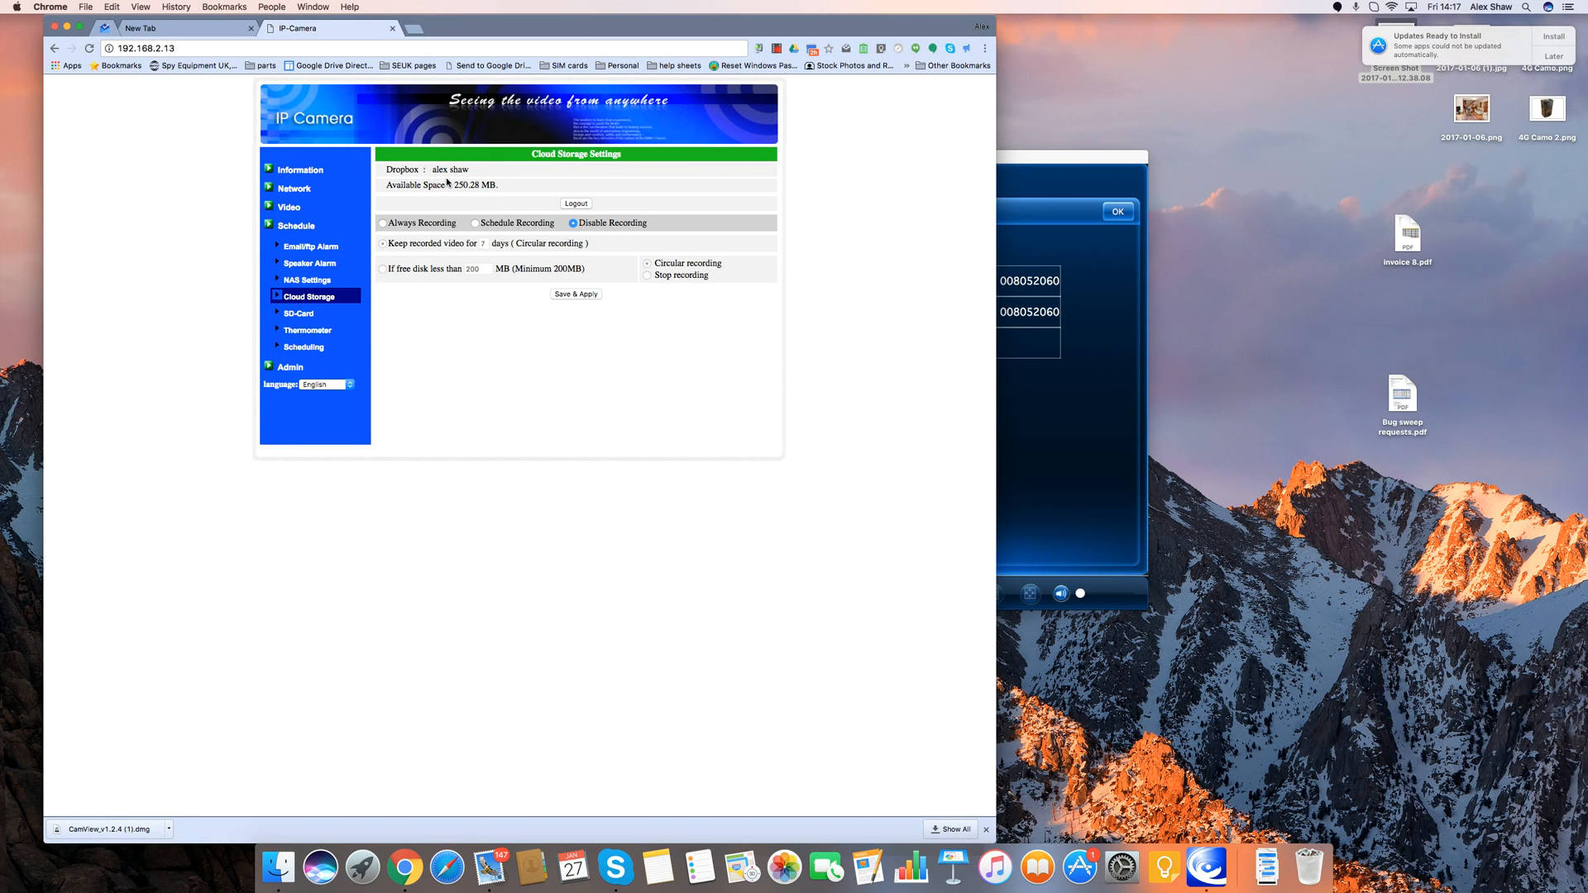
pyautogui.moveTo(469, 191)
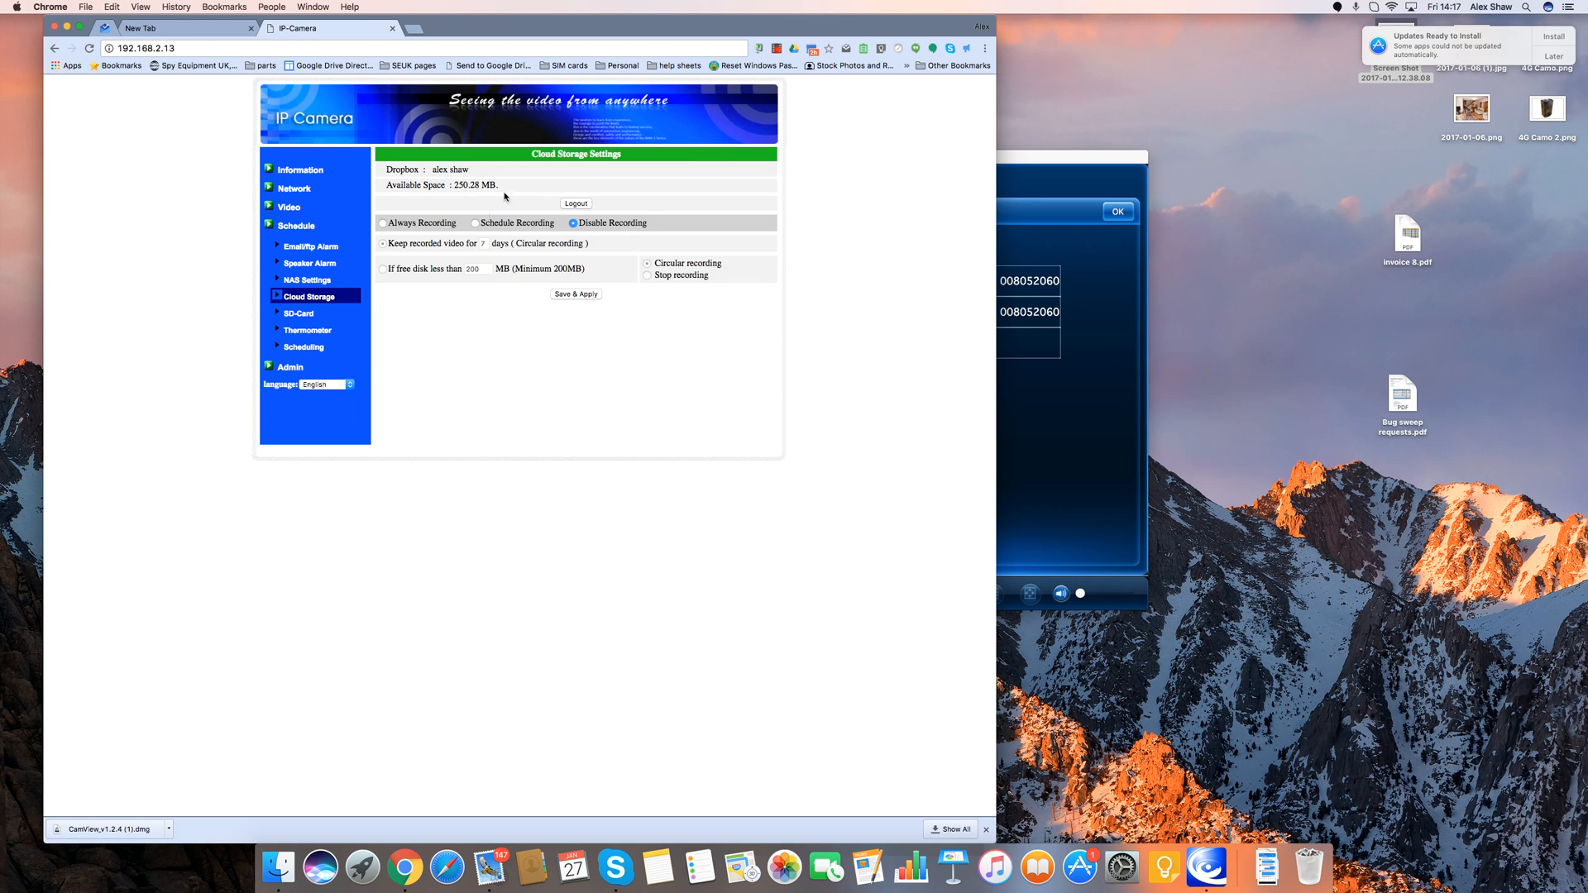
pyautogui.moveTo(378, 238)
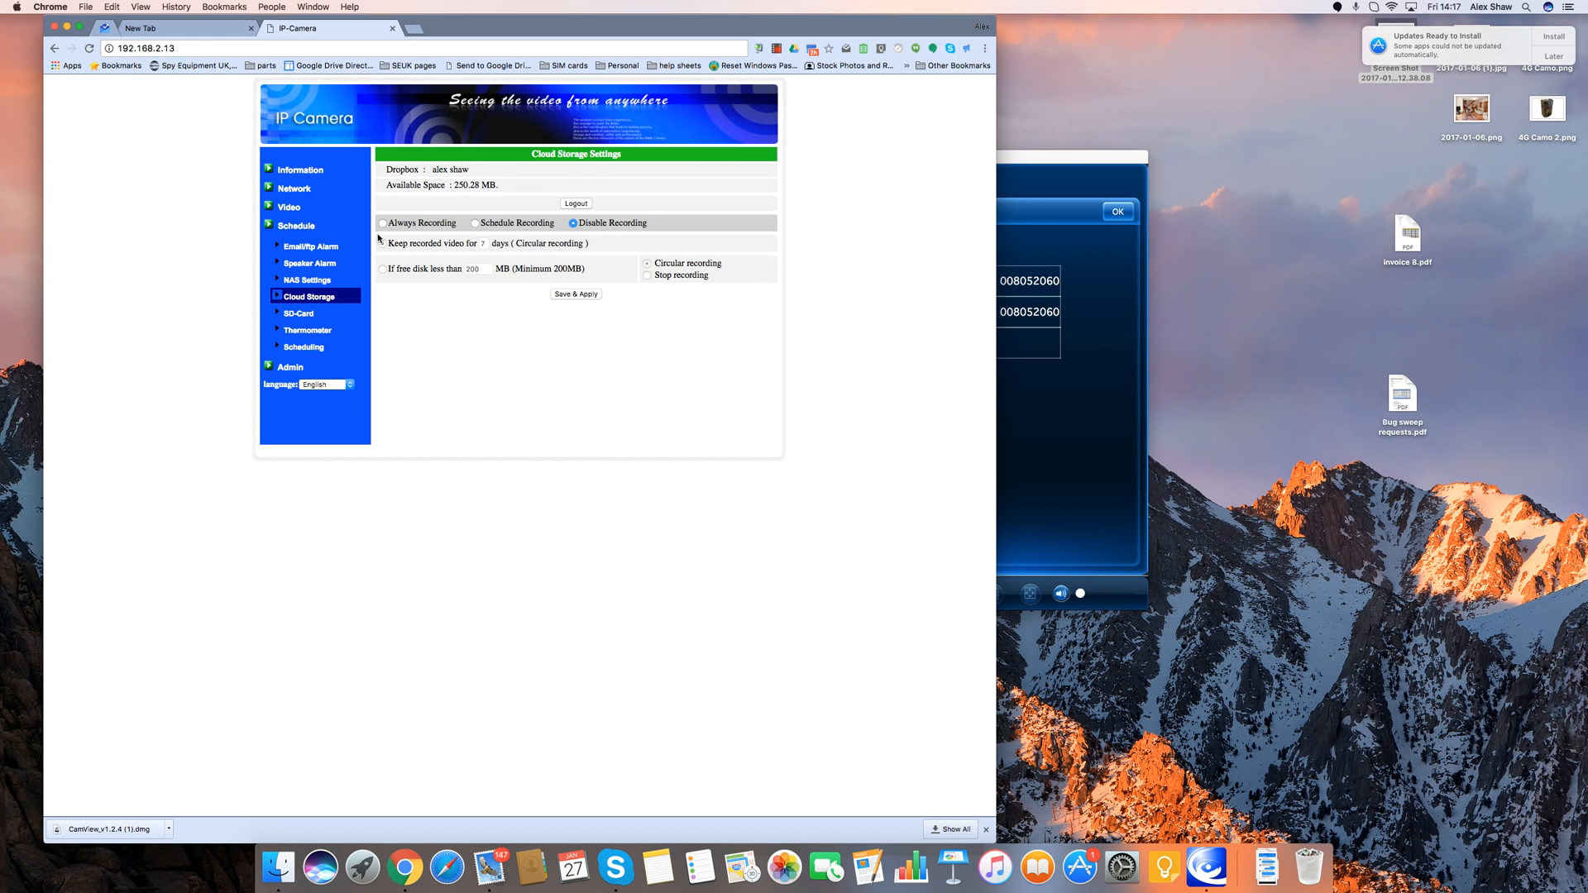
pyautogui.click(382, 222)
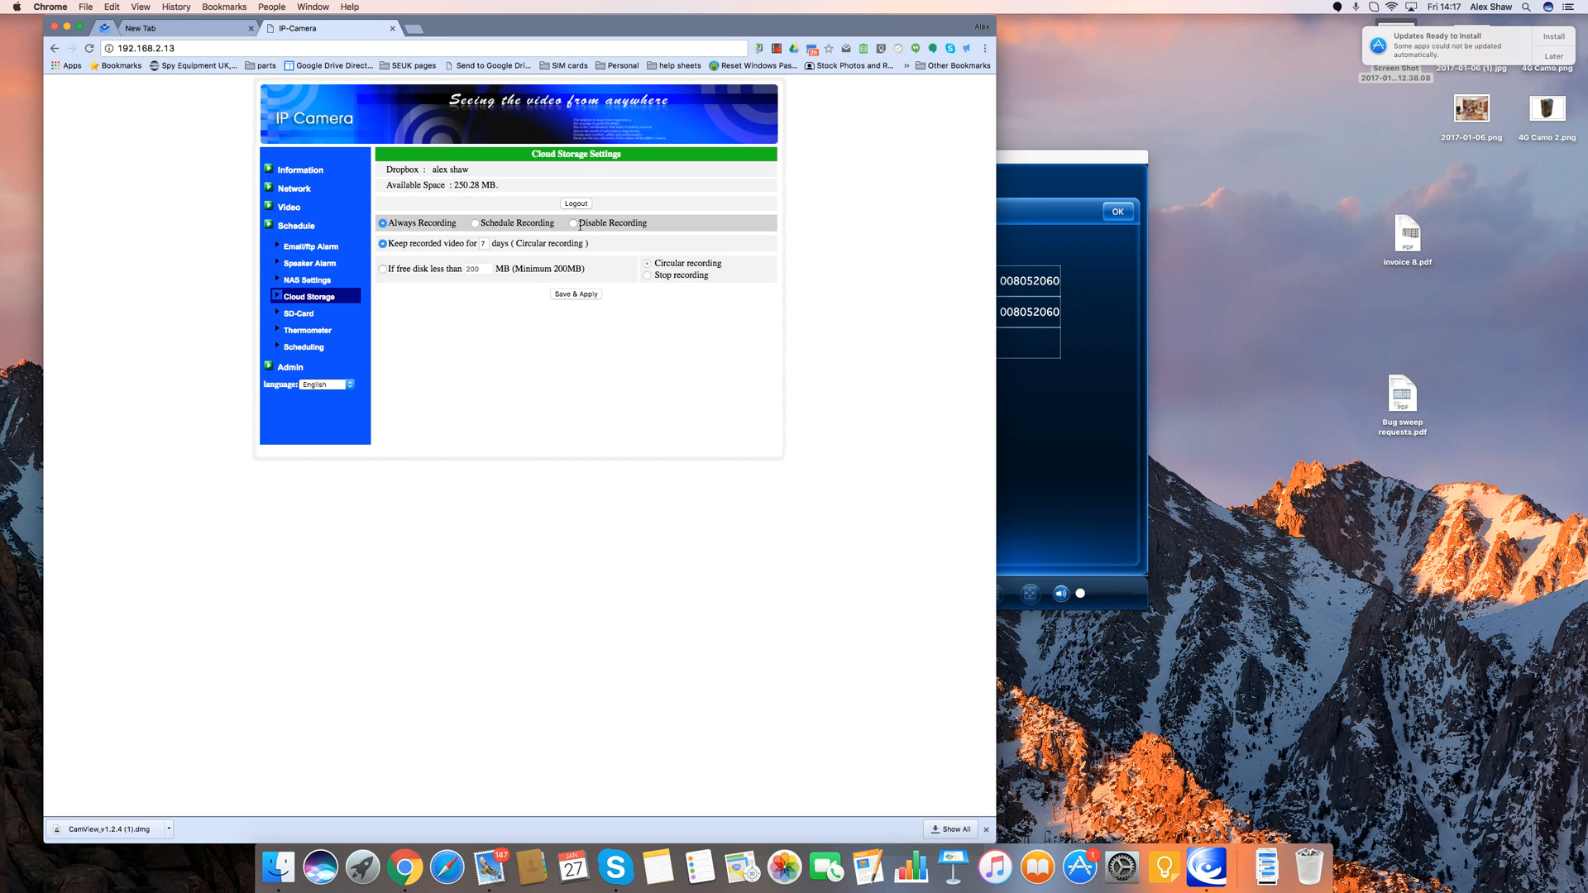
pyautogui.click(474, 223)
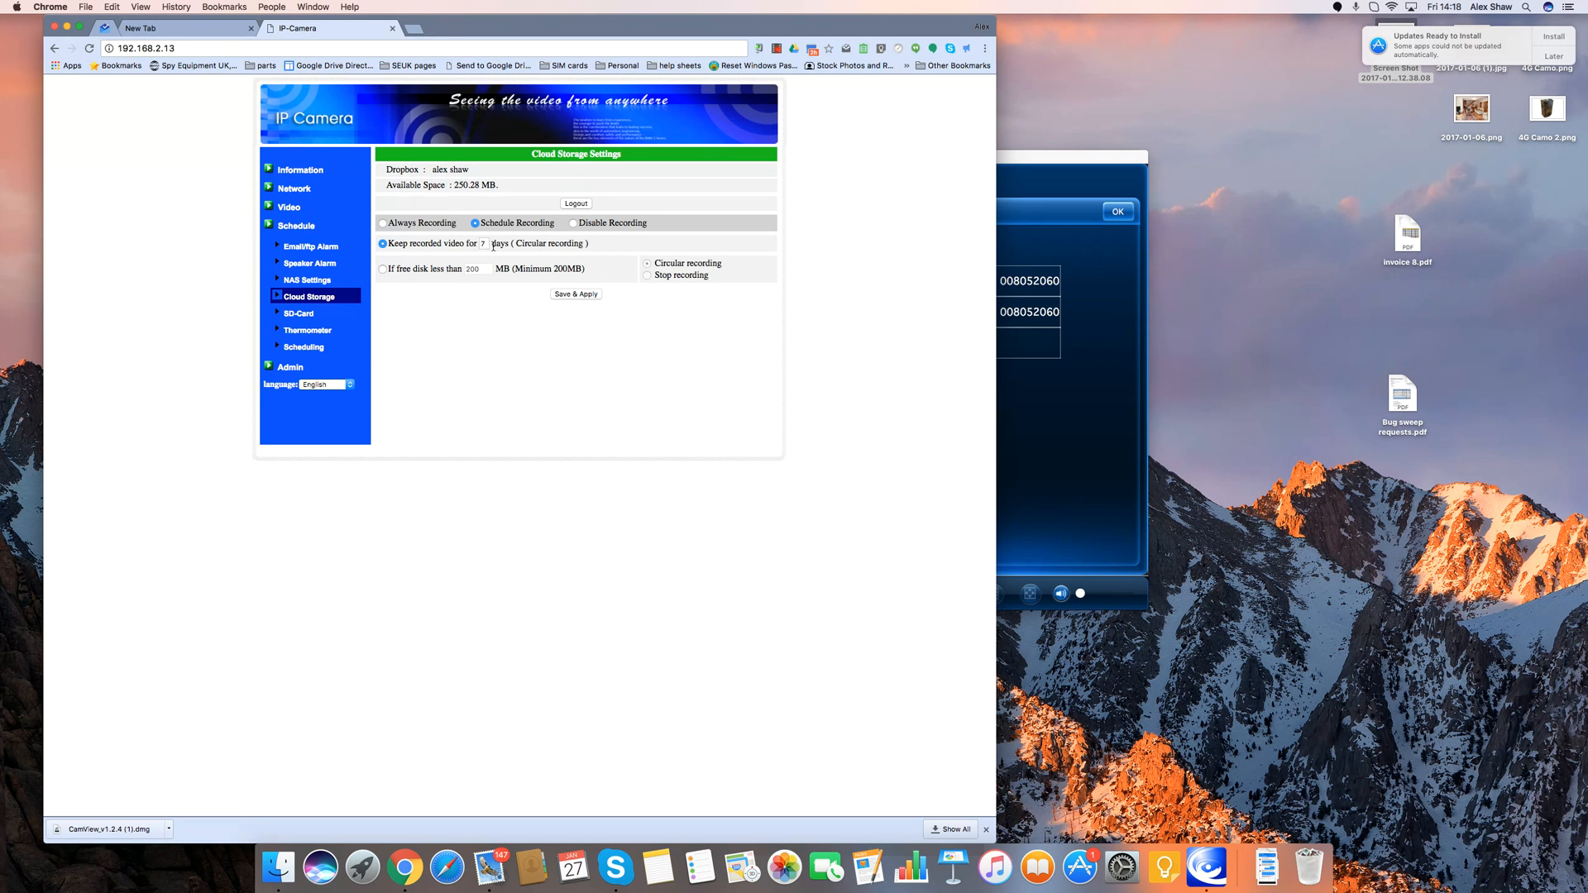
pyautogui.click(576, 293)
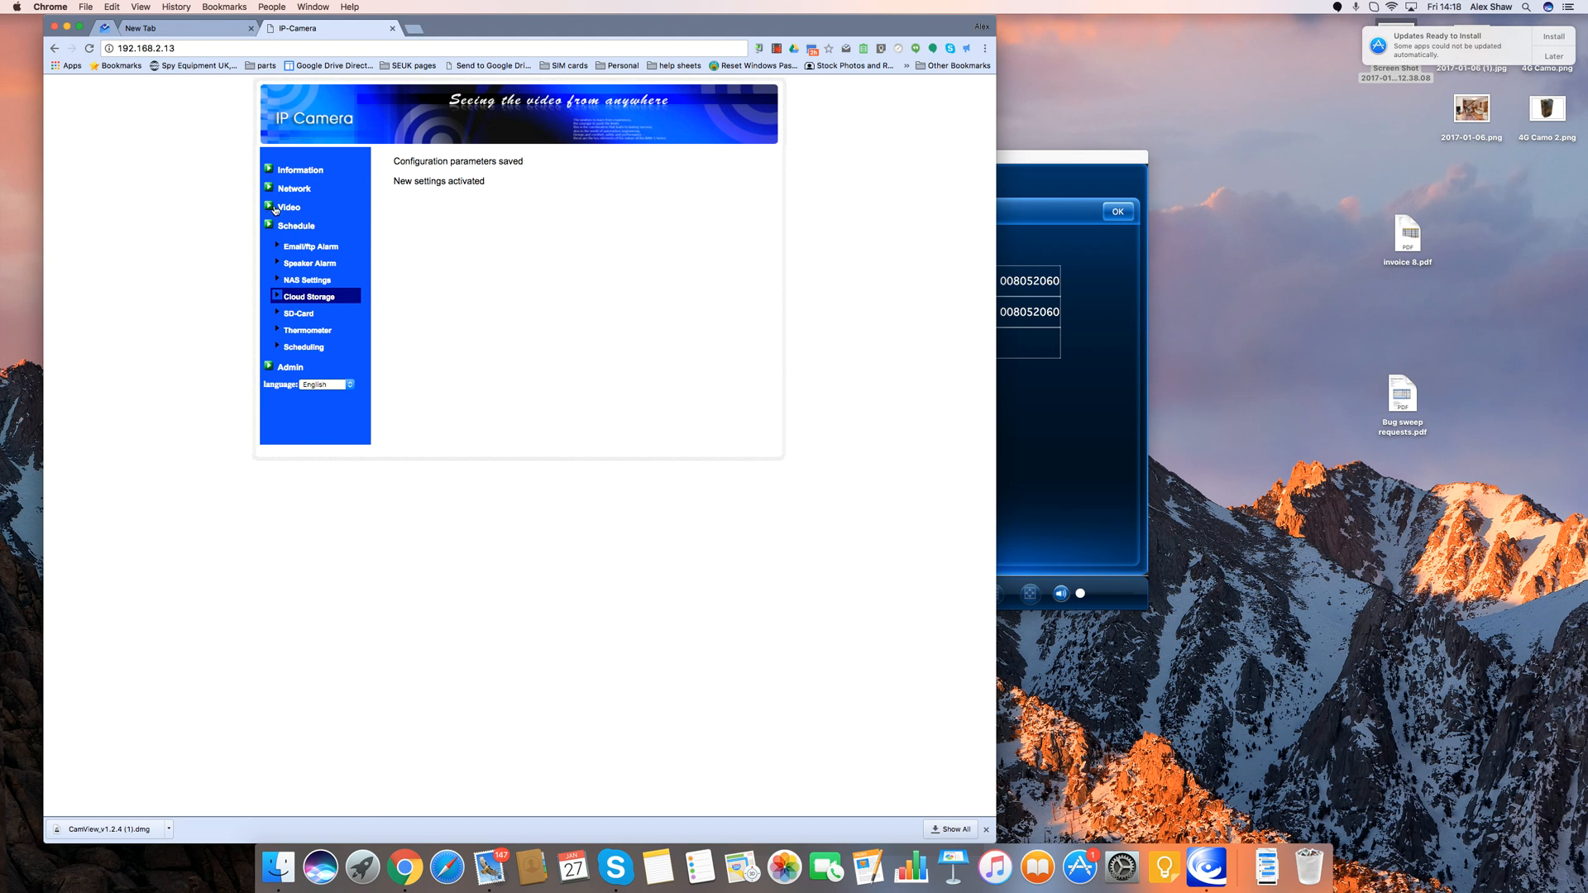
# - Update the Every day schedule to motion-triggered NAS/Cloud recording
pyautogui.click(303, 347)
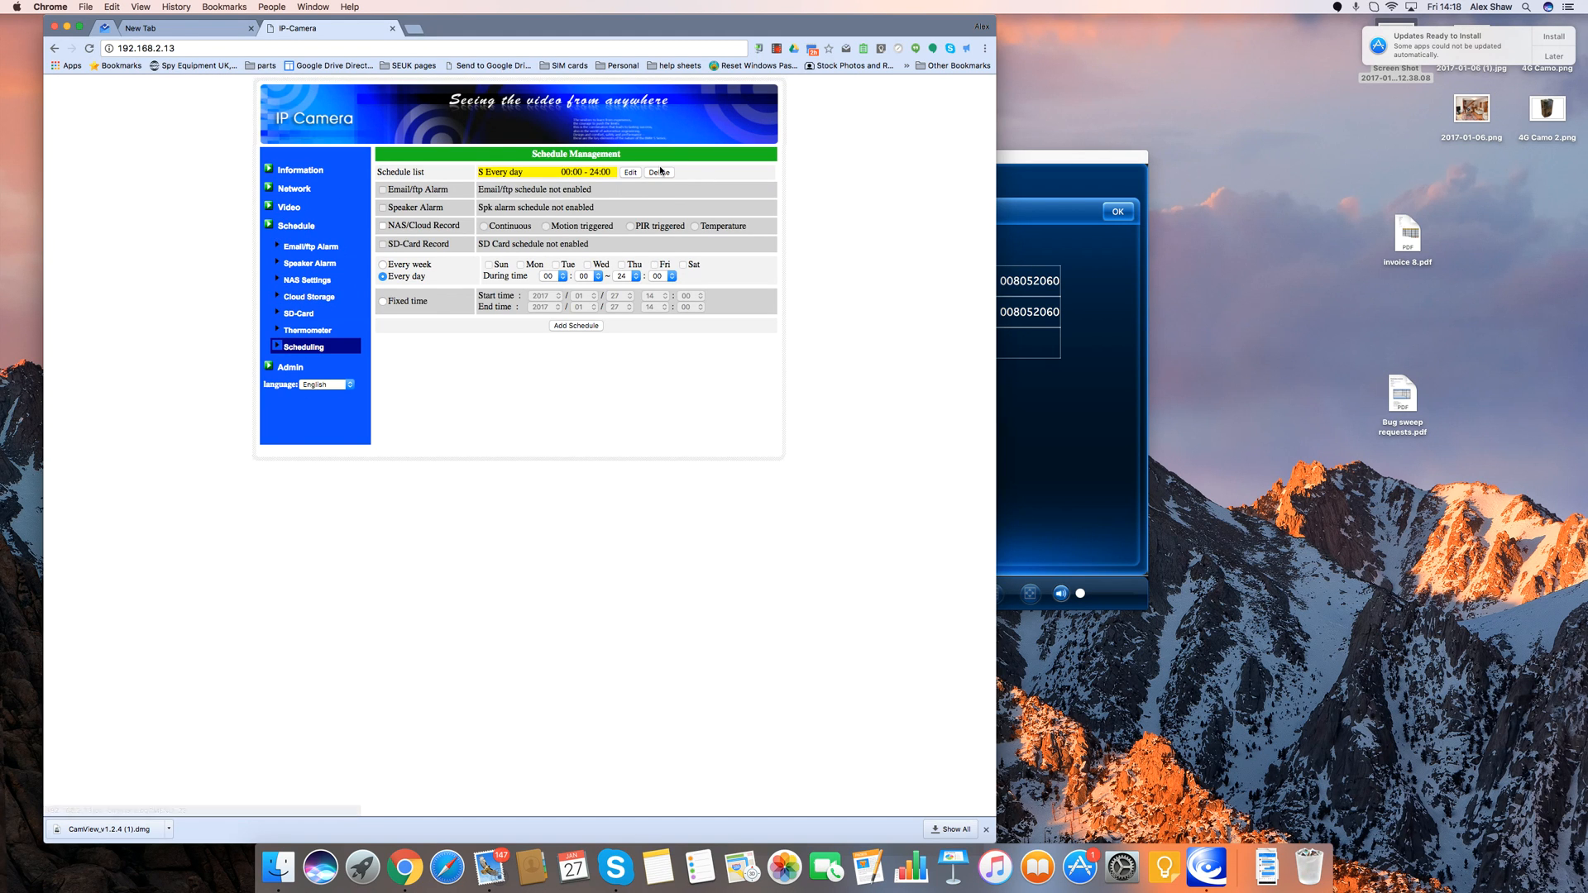
pyautogui.click(630, 172)
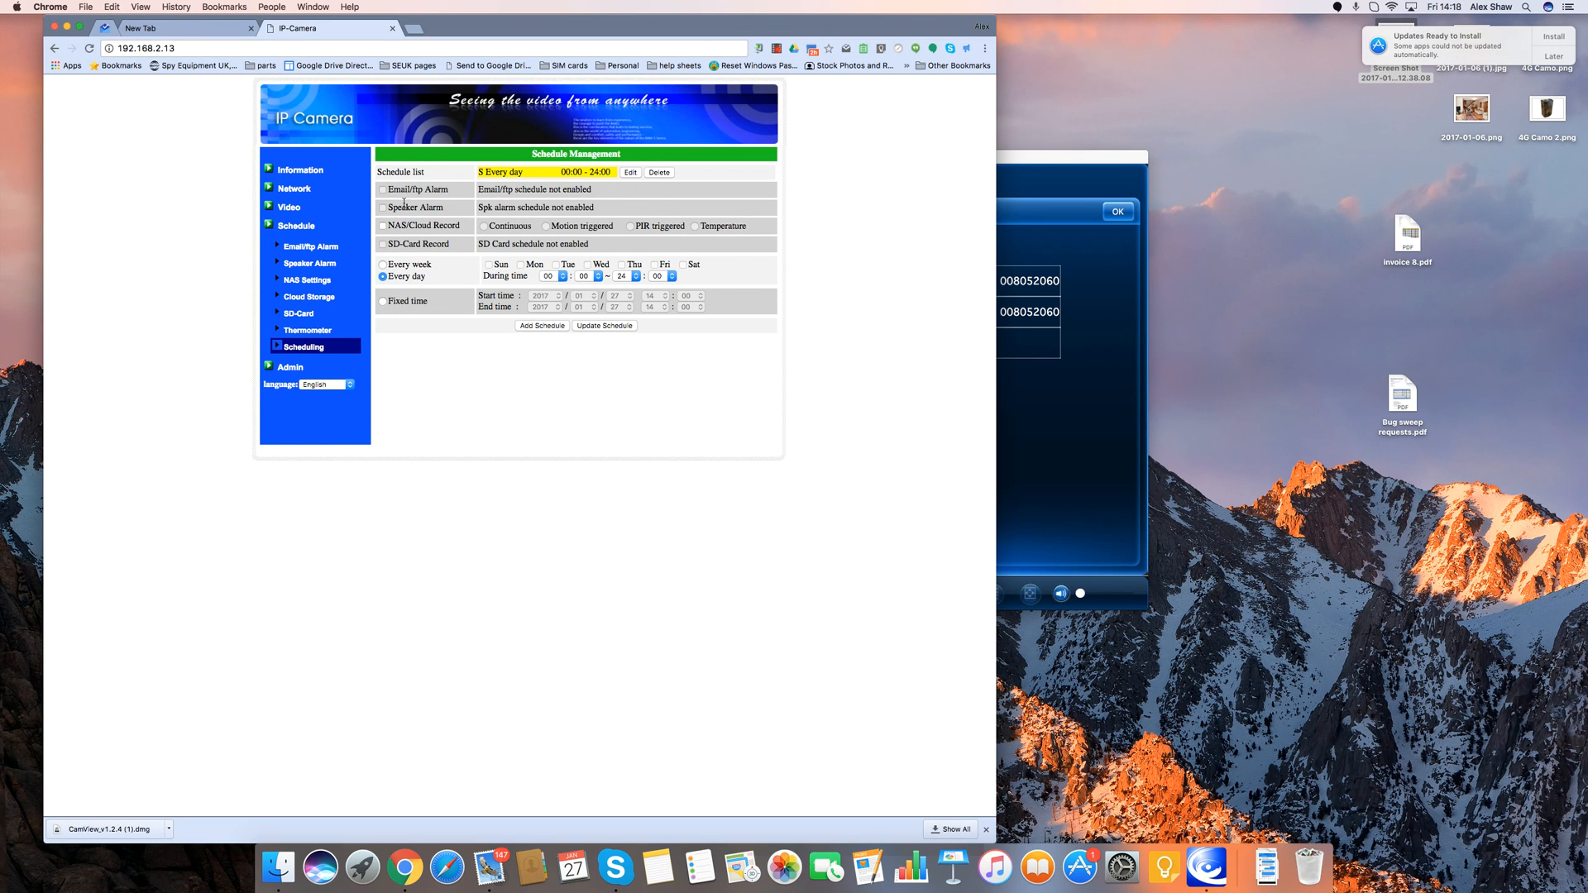
pyautogui.click(383, 226)
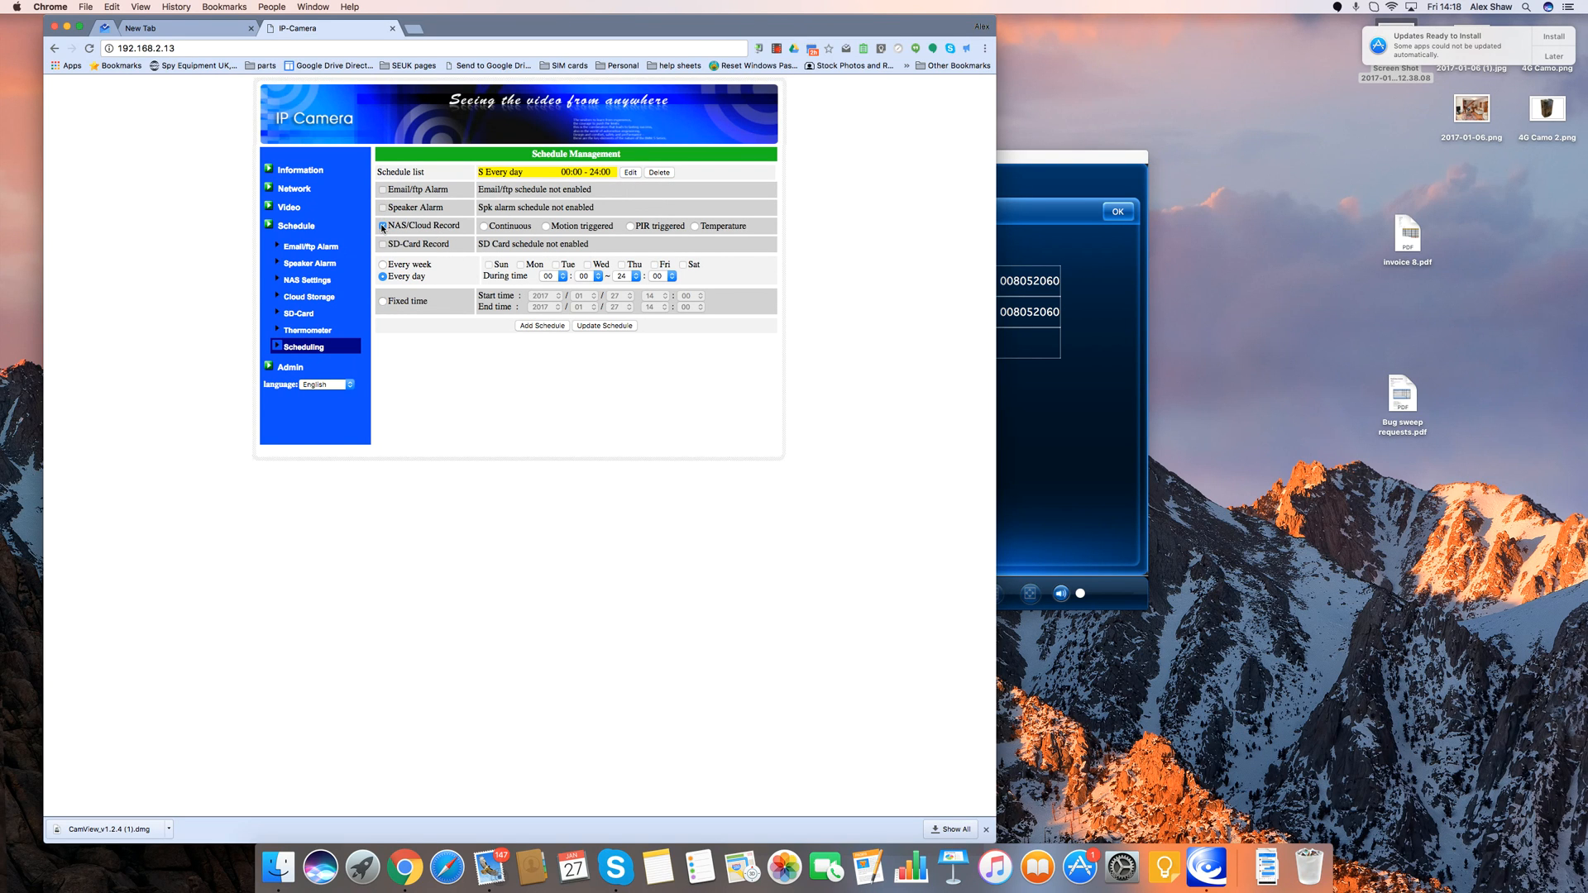
pyautogui.click(382, 225)
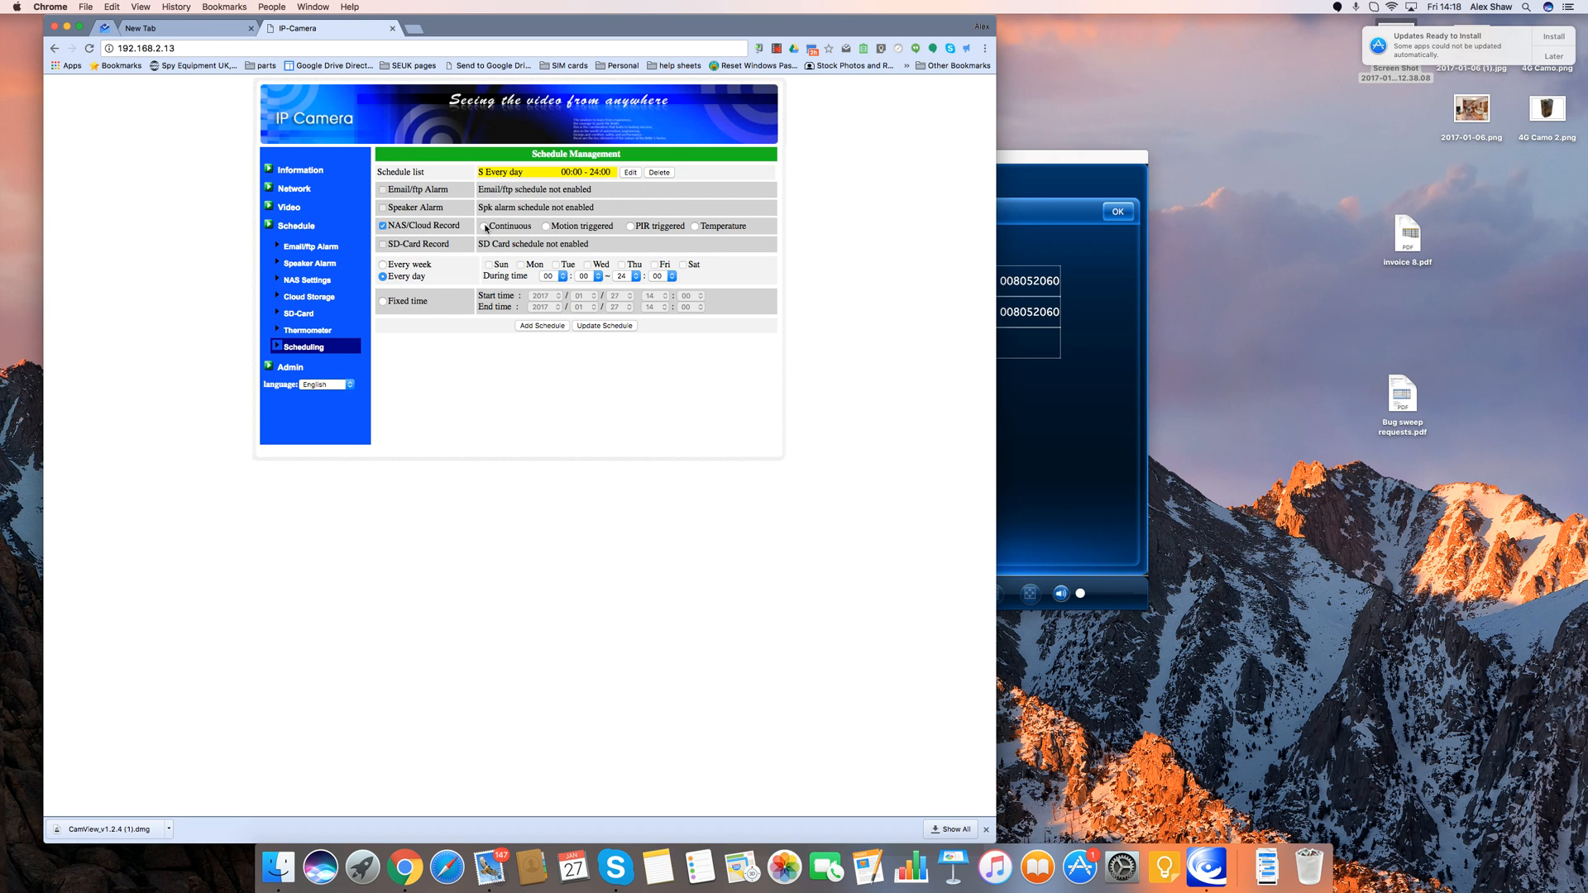
pyautogui.click(546, 226)
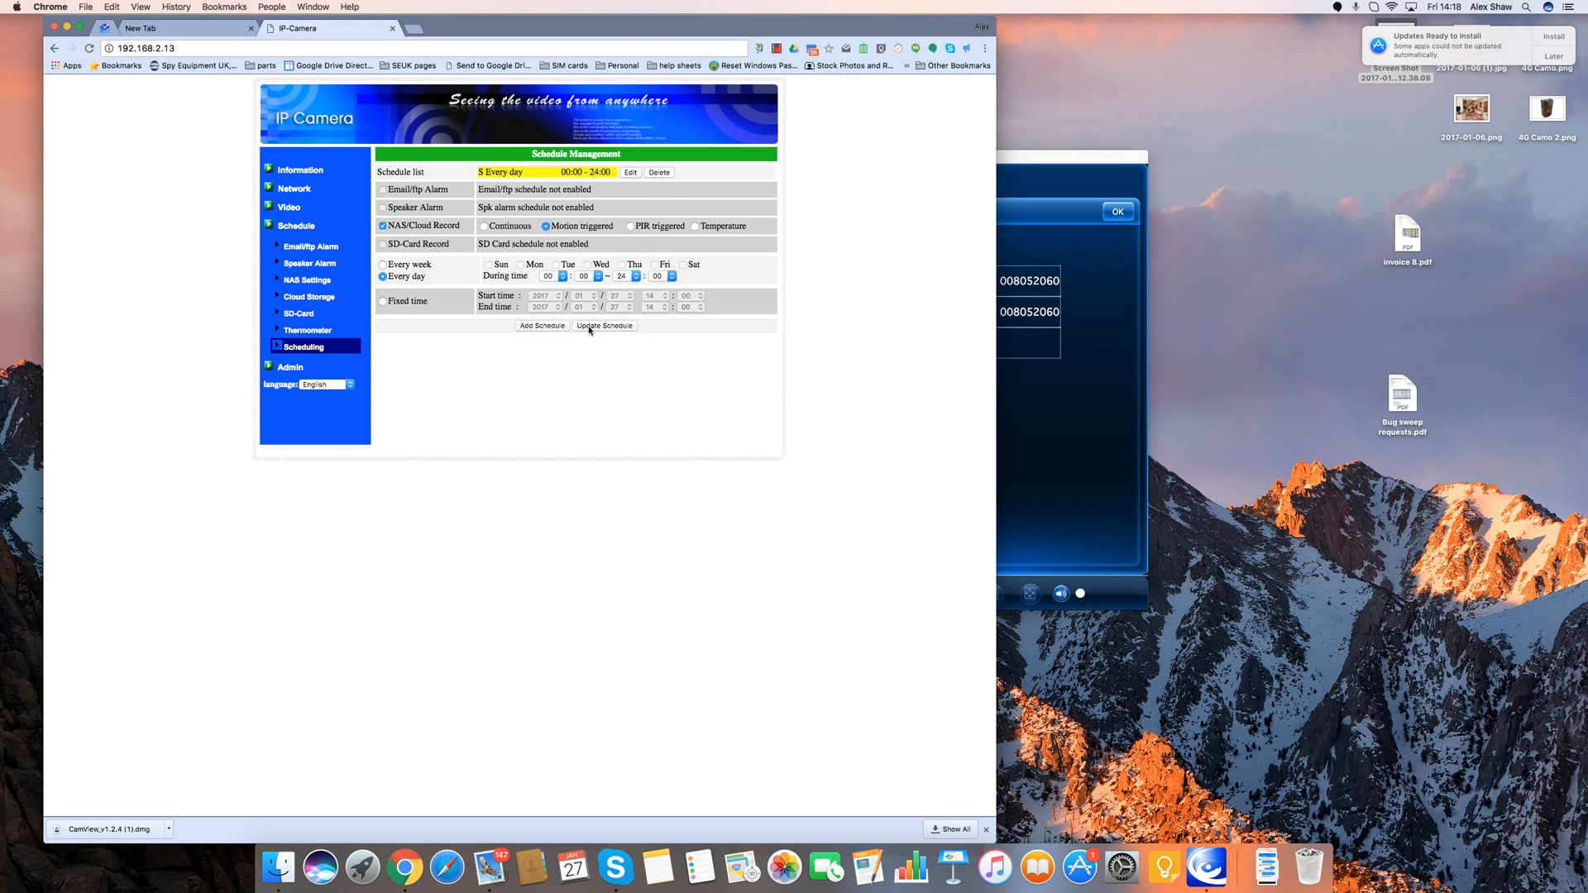
pyautogui.click(605, 325)
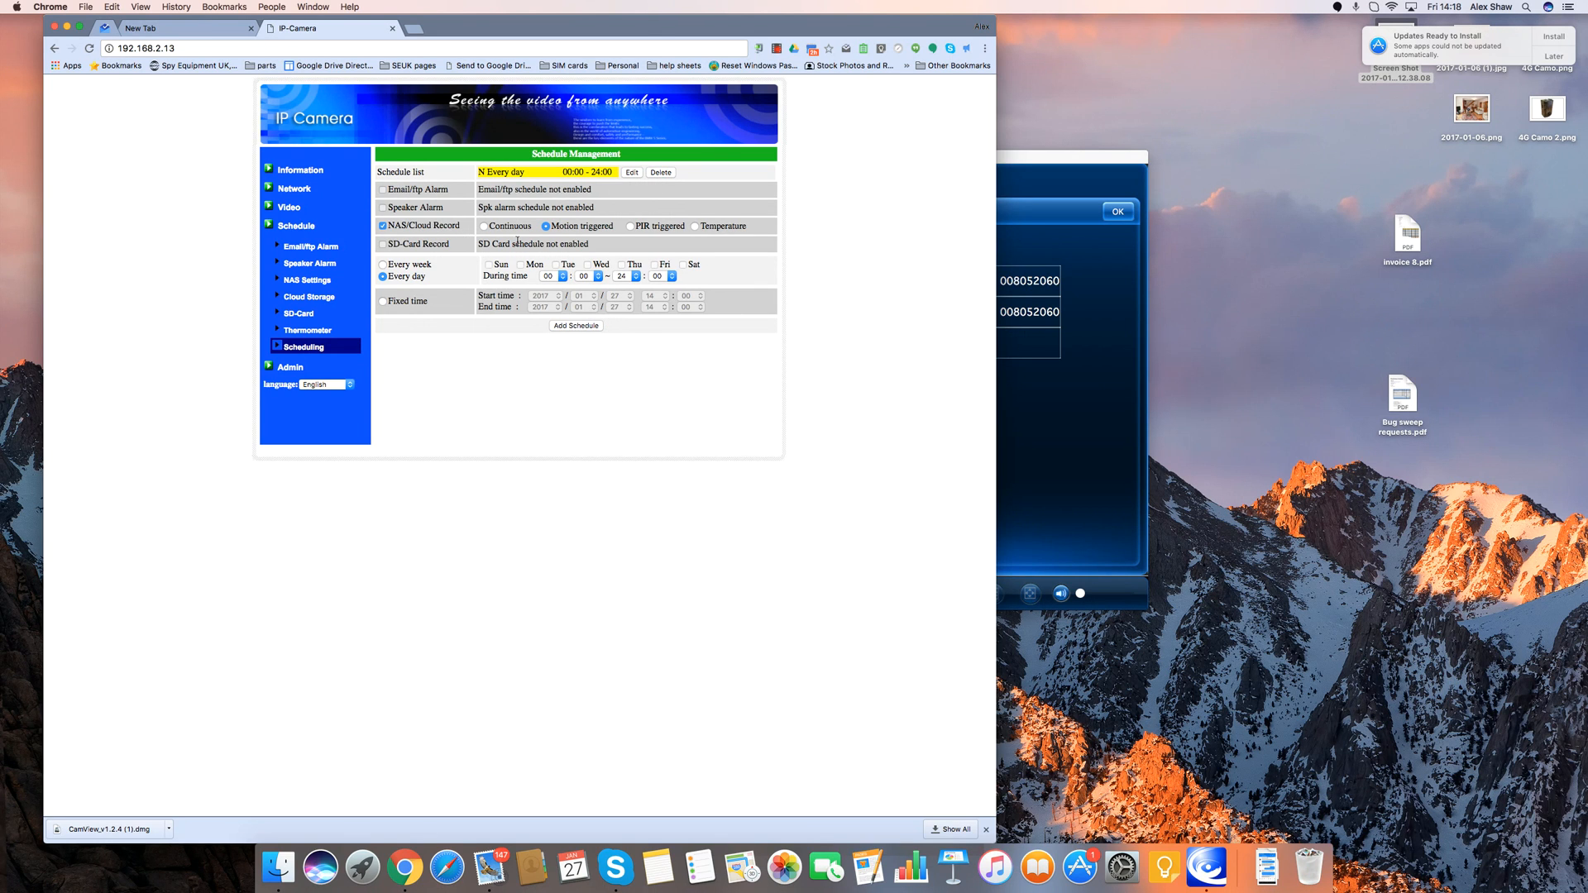
pyautogui.moveTo(568, 235)
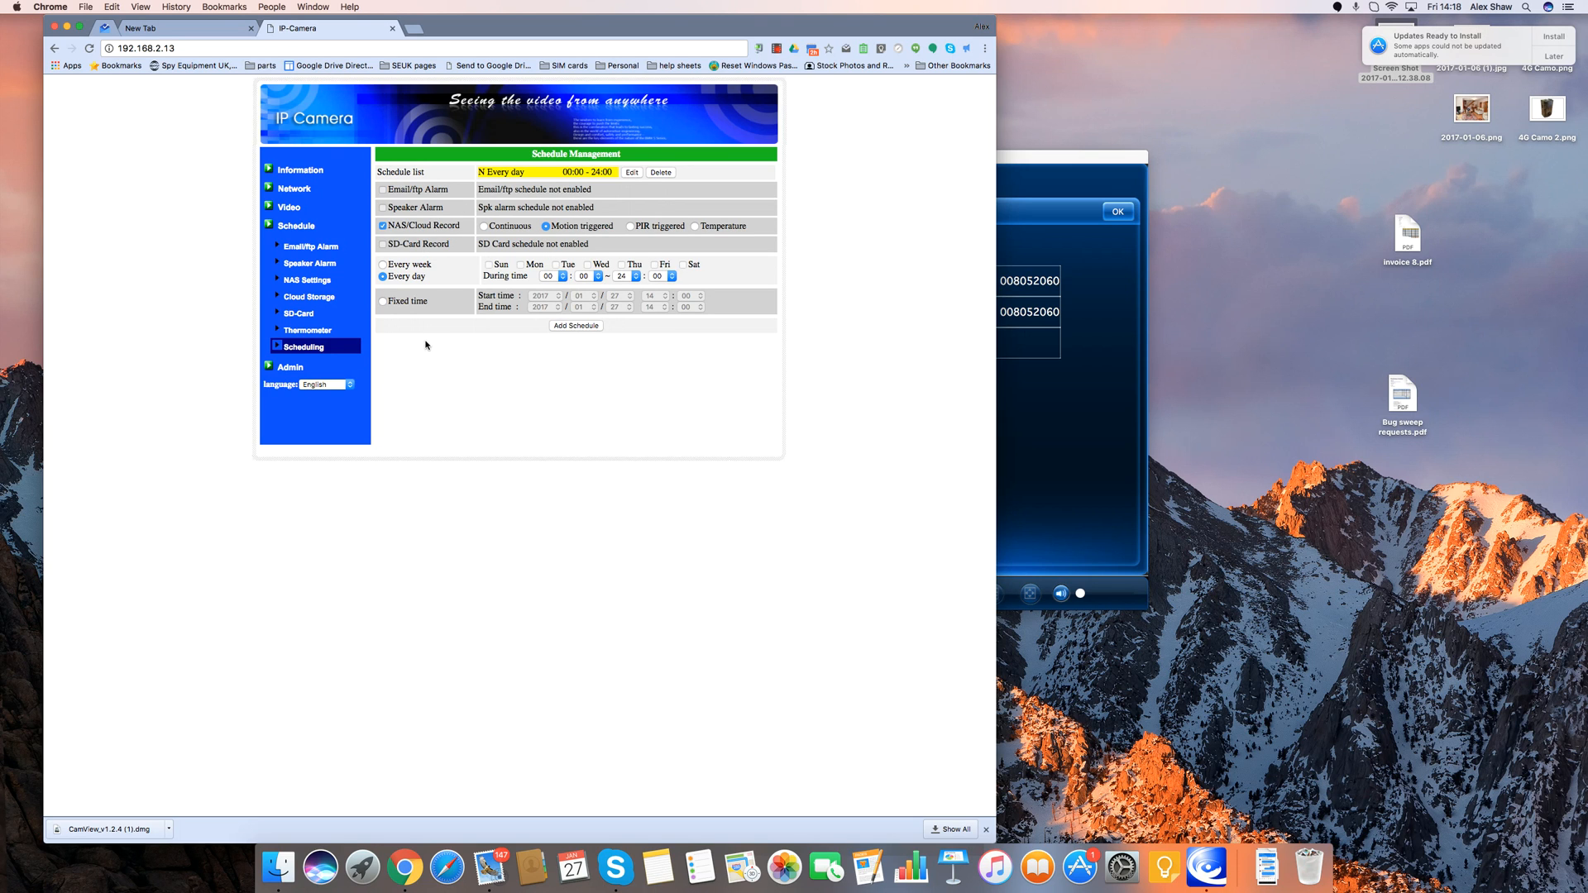
pyautogui.moveTo(360, 290)
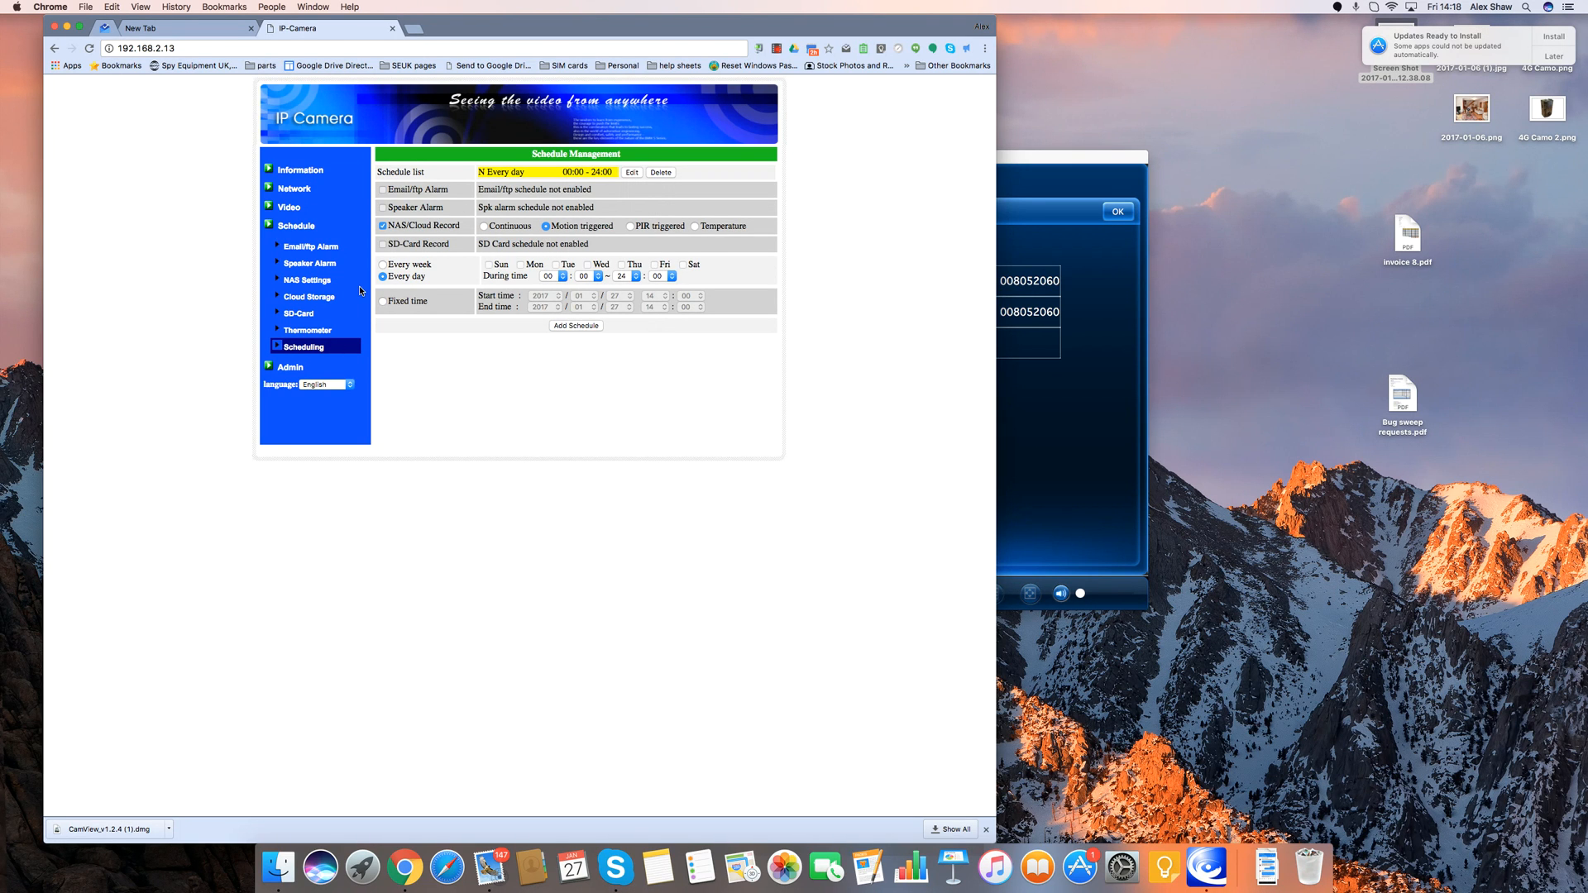
pyautogui.moveTo(455, 130)
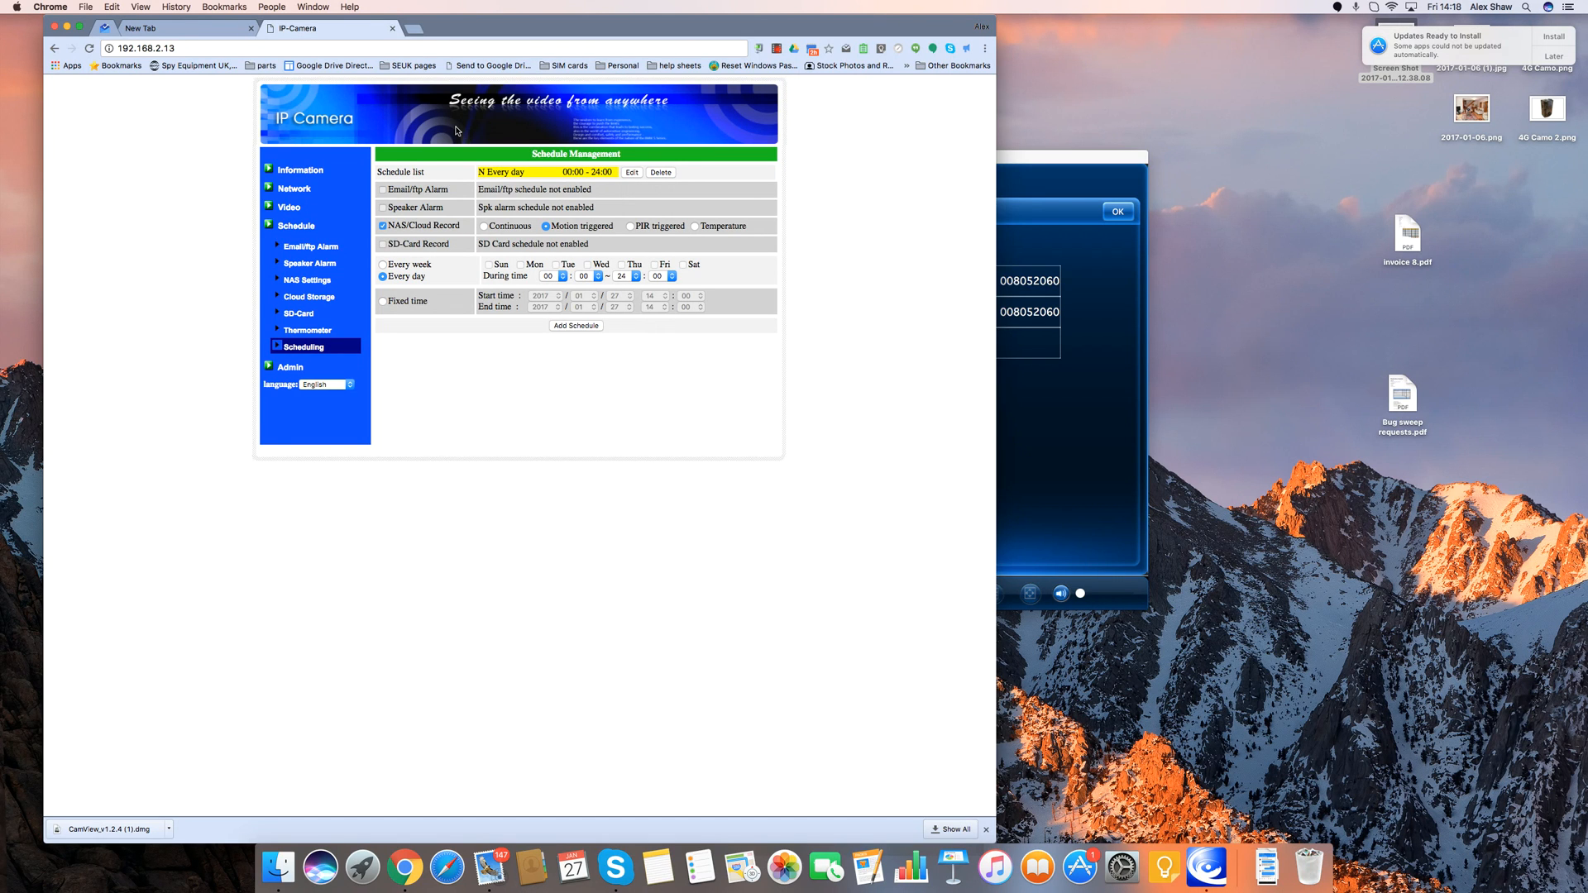
pyautogui.moveTo(766, 8)
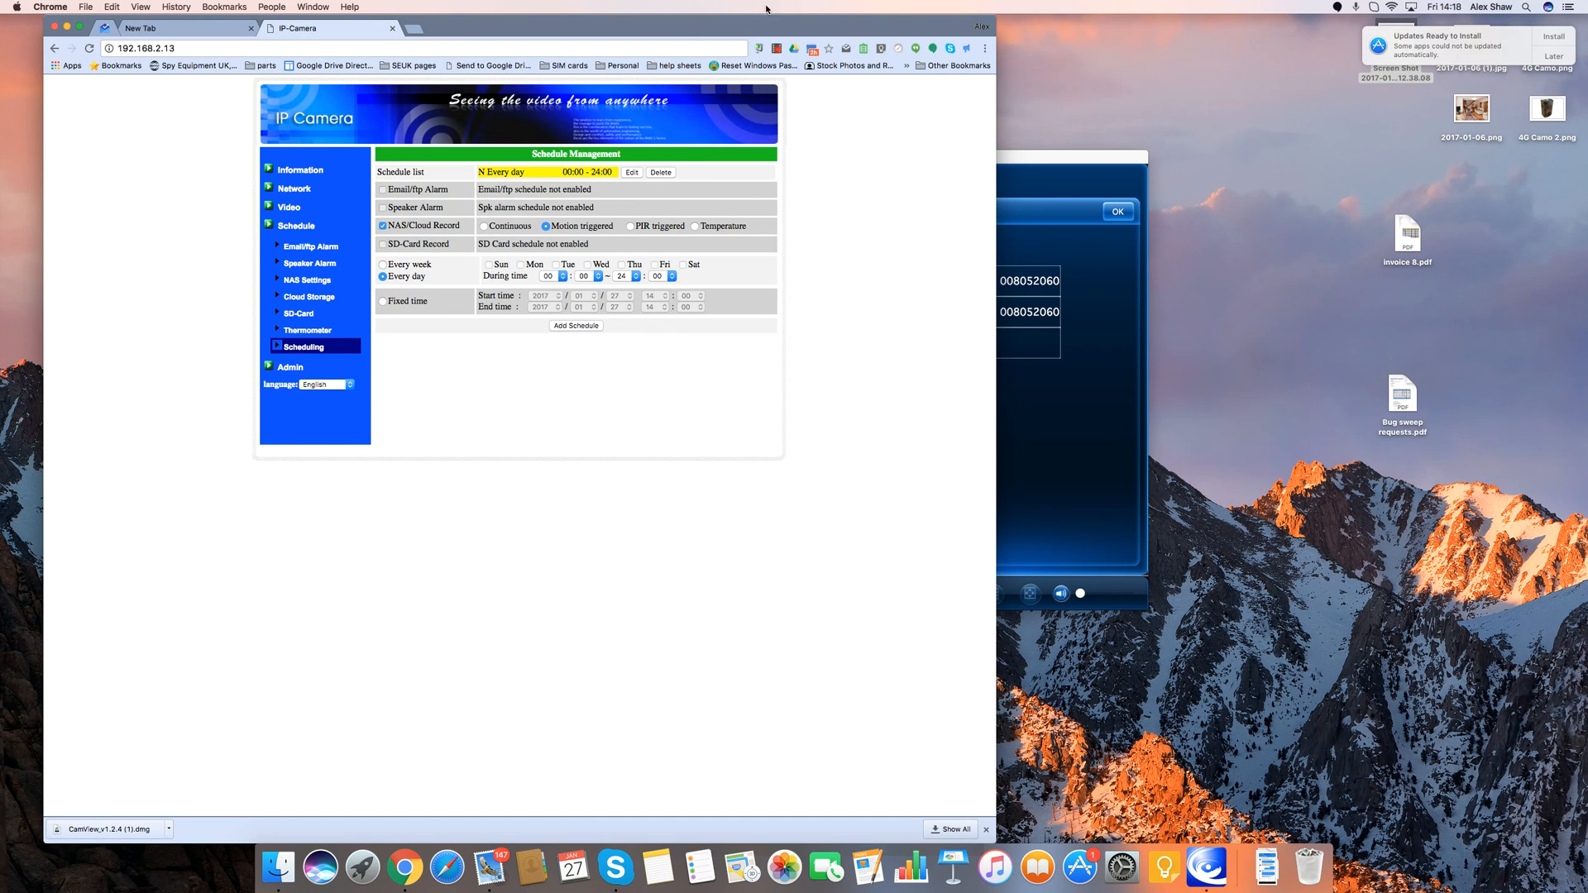